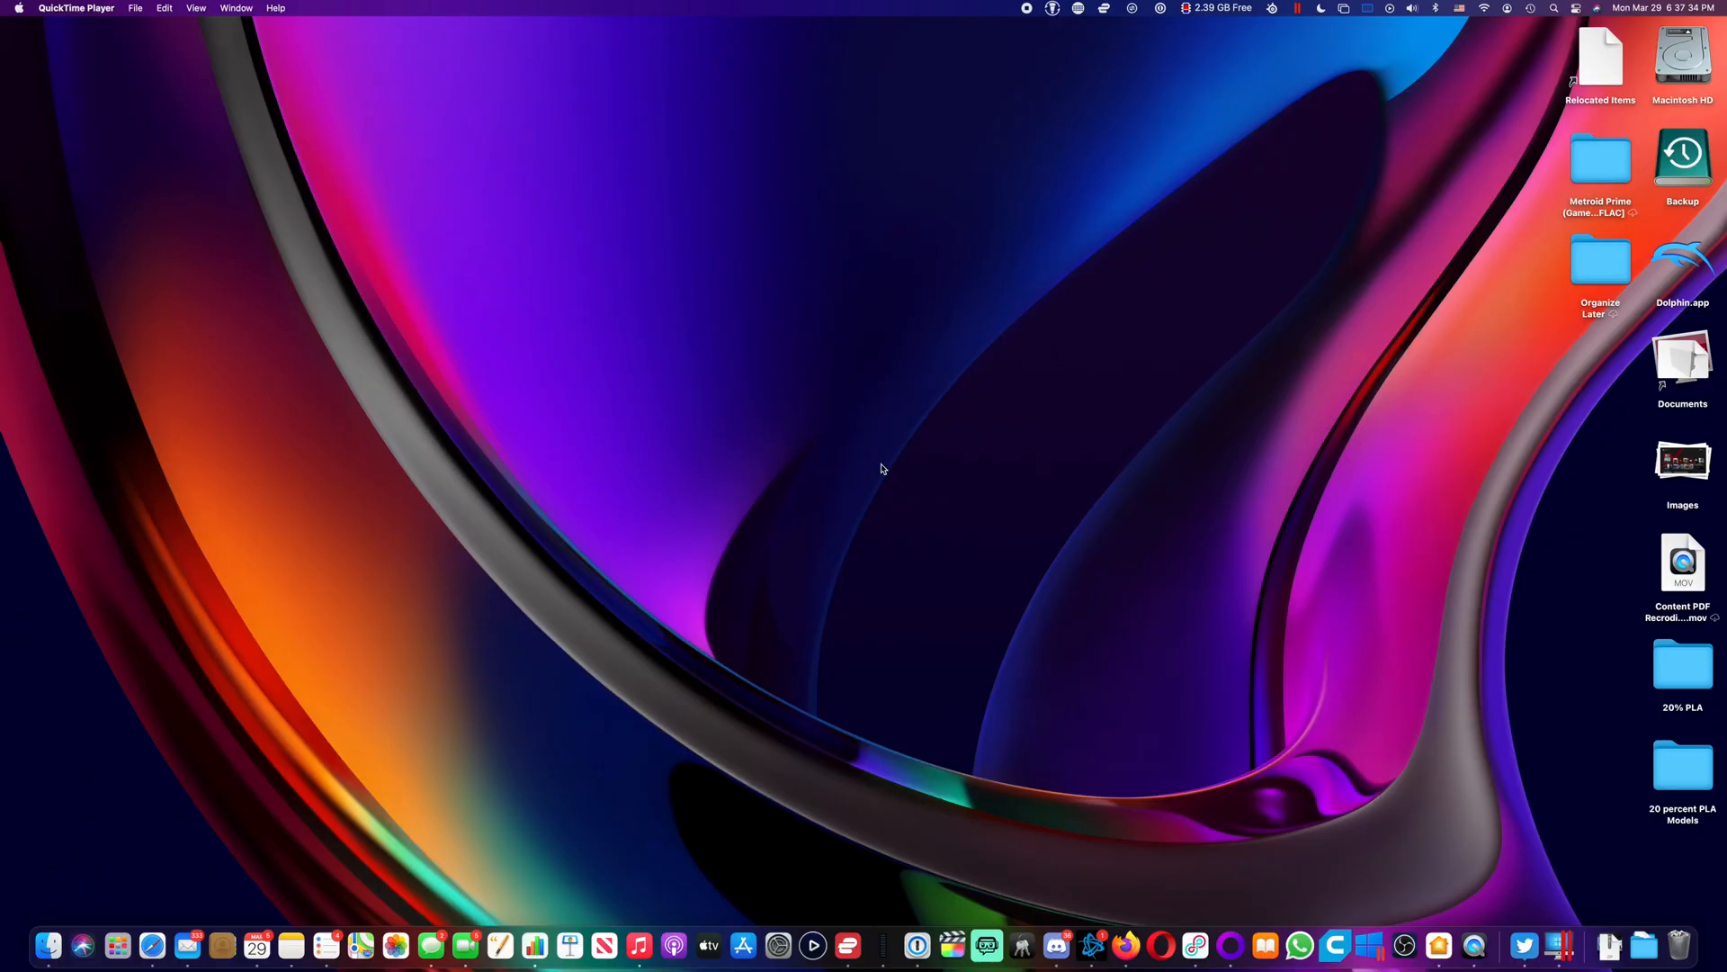
mouse_move(903, 507)
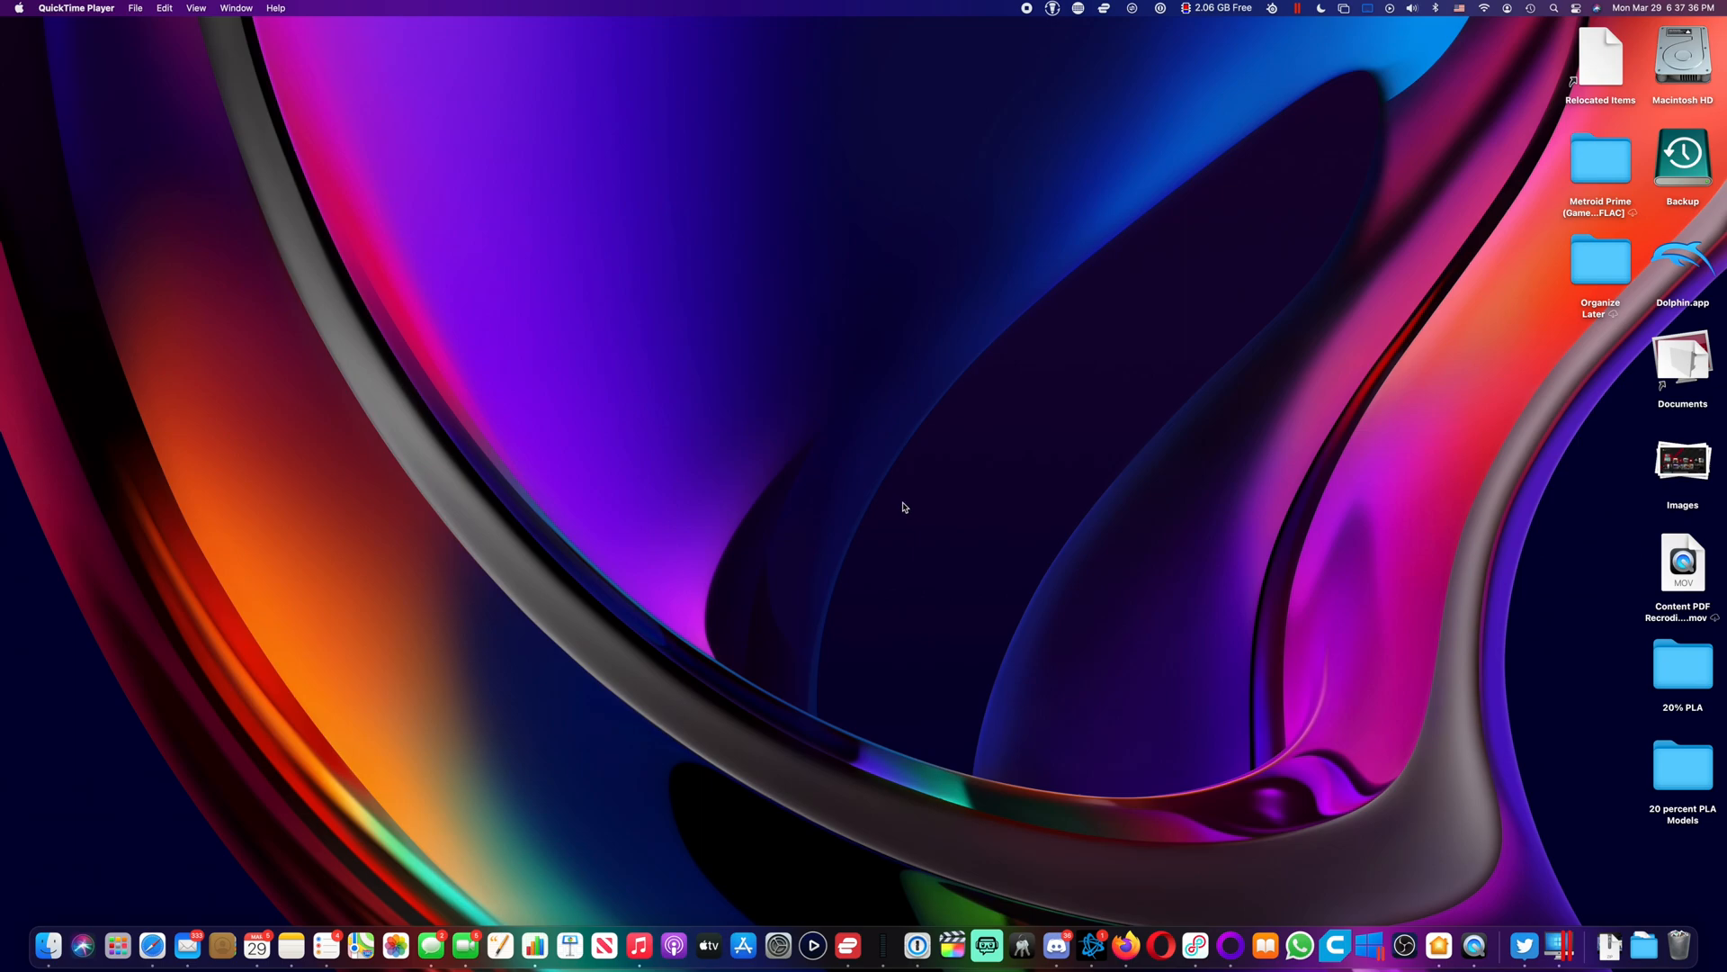
mouse_move(1346, 703)
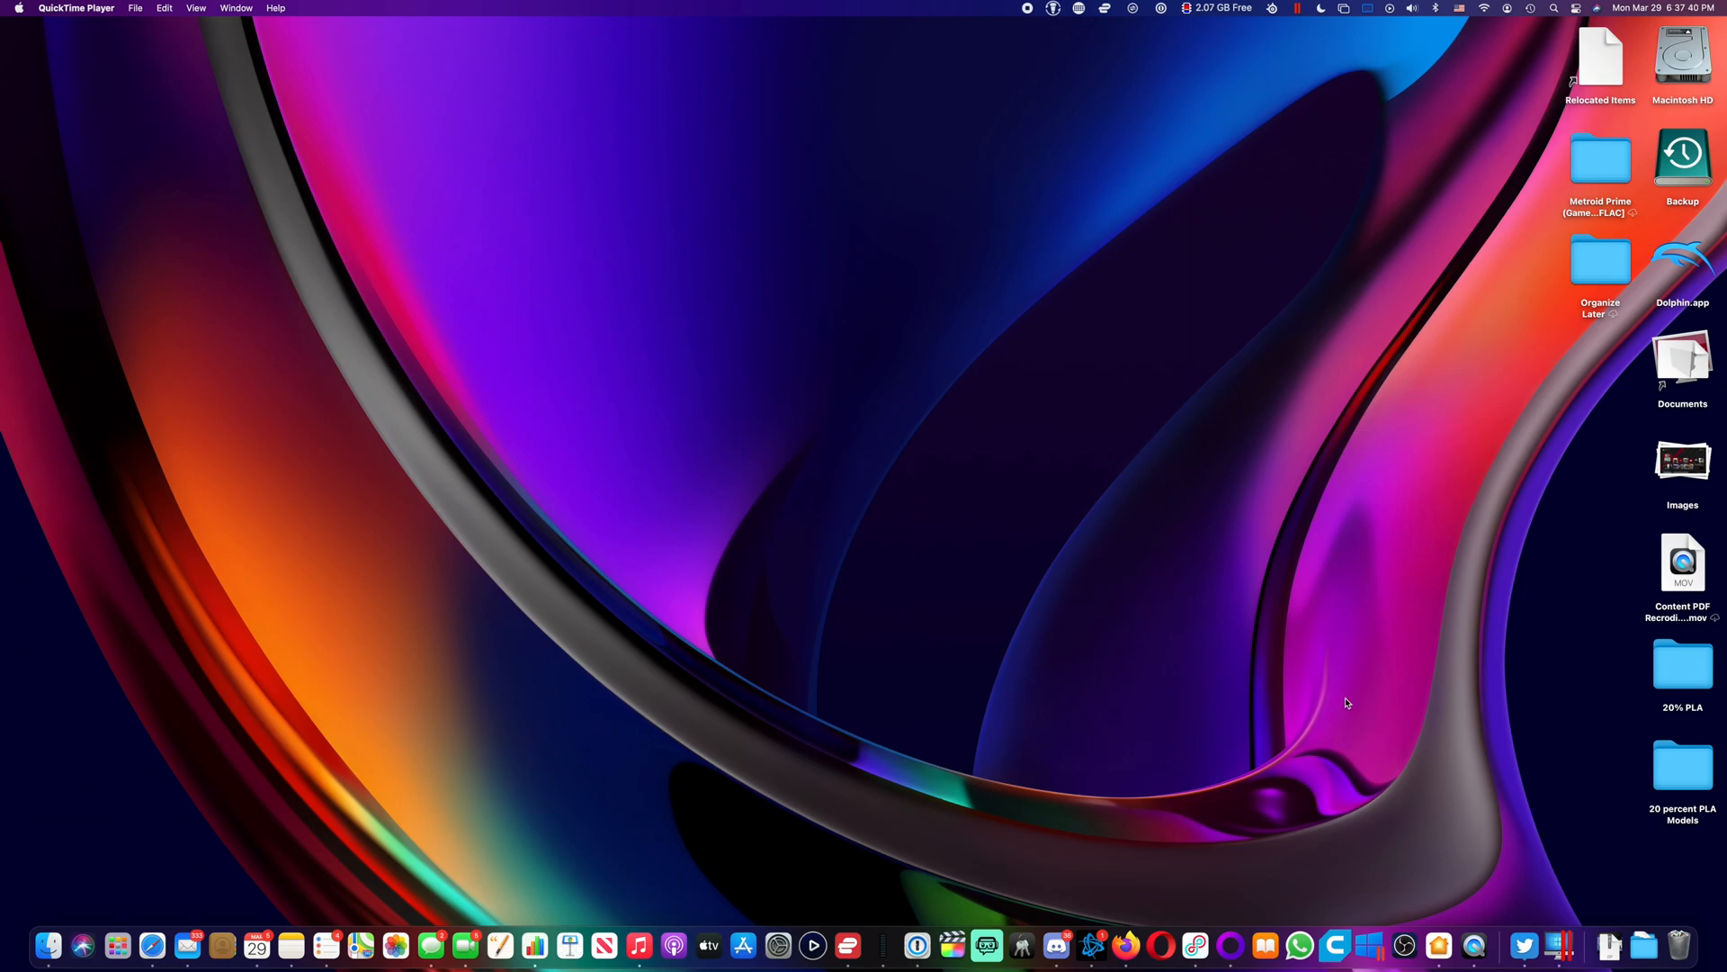
mouse_move(1425, 820)
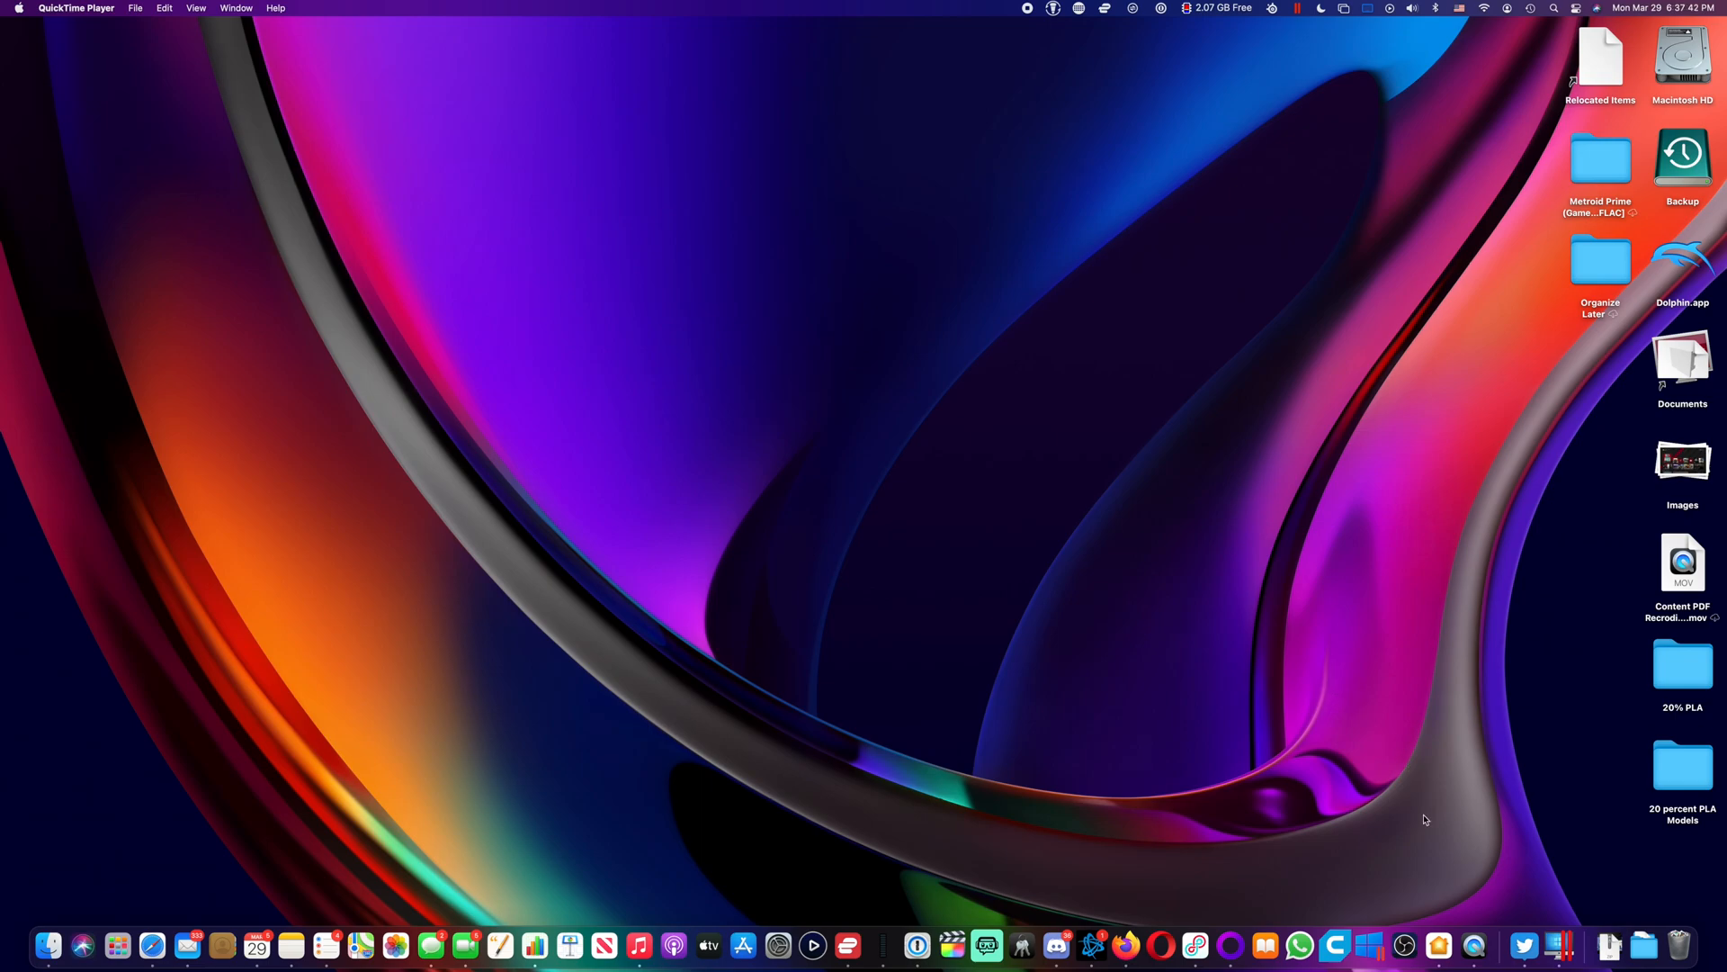
mouse_move(1467, 923)
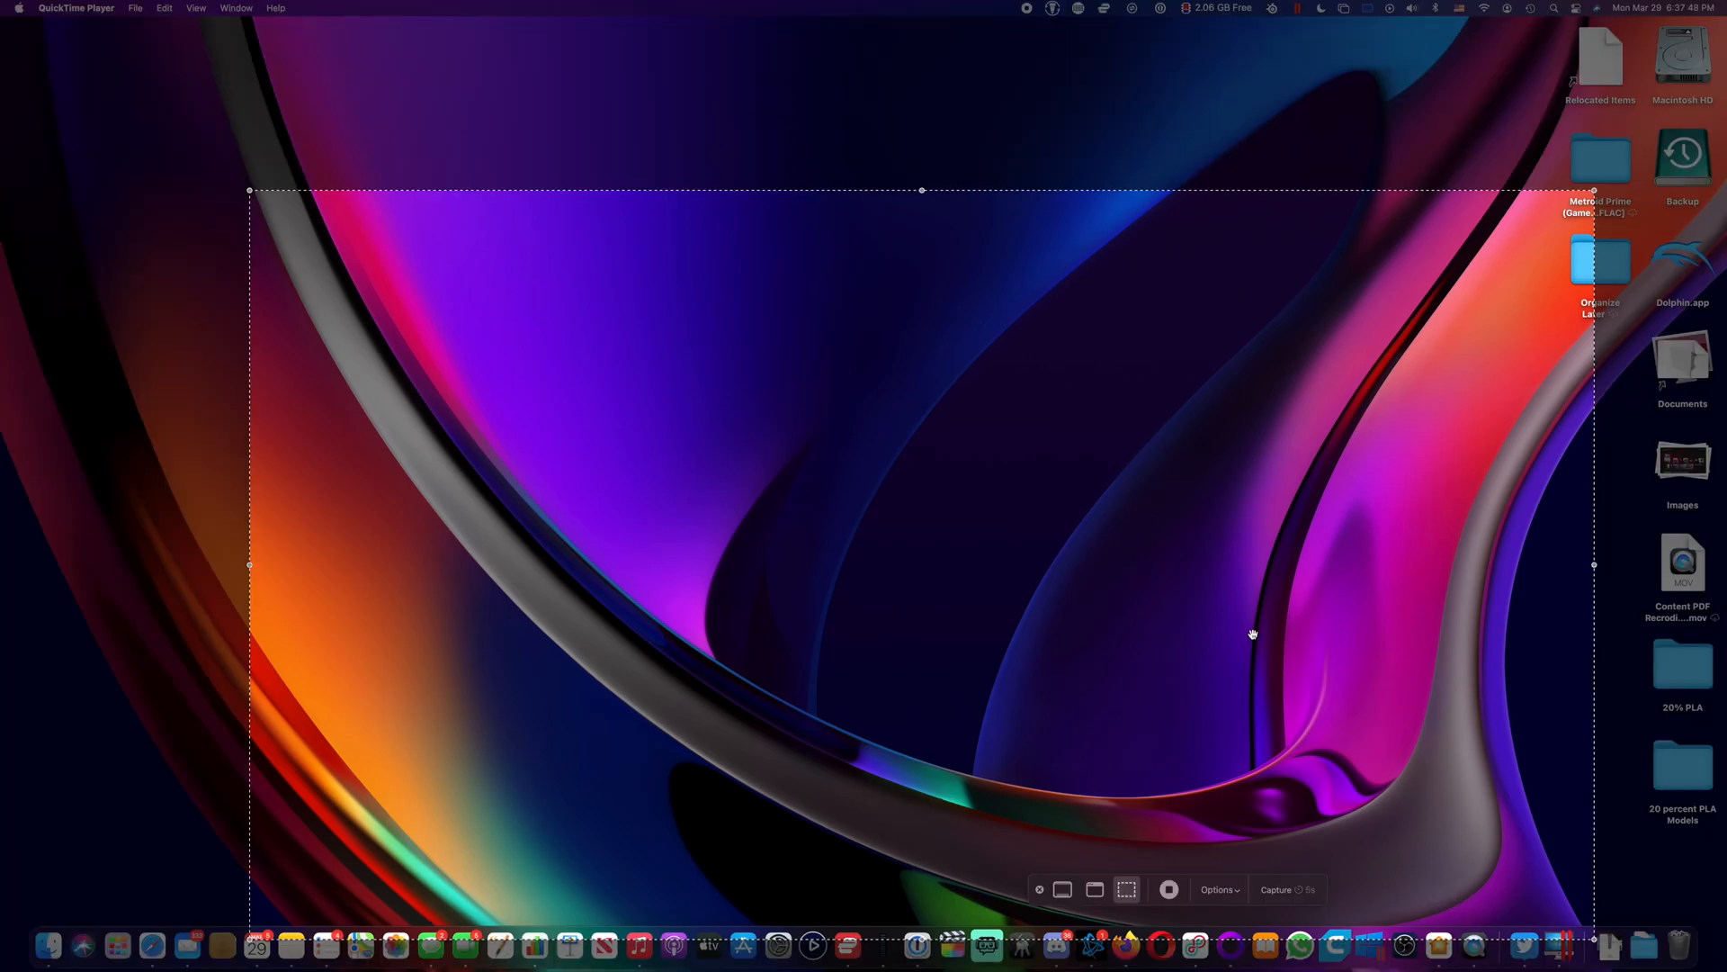
mouse_move(1110, 835)
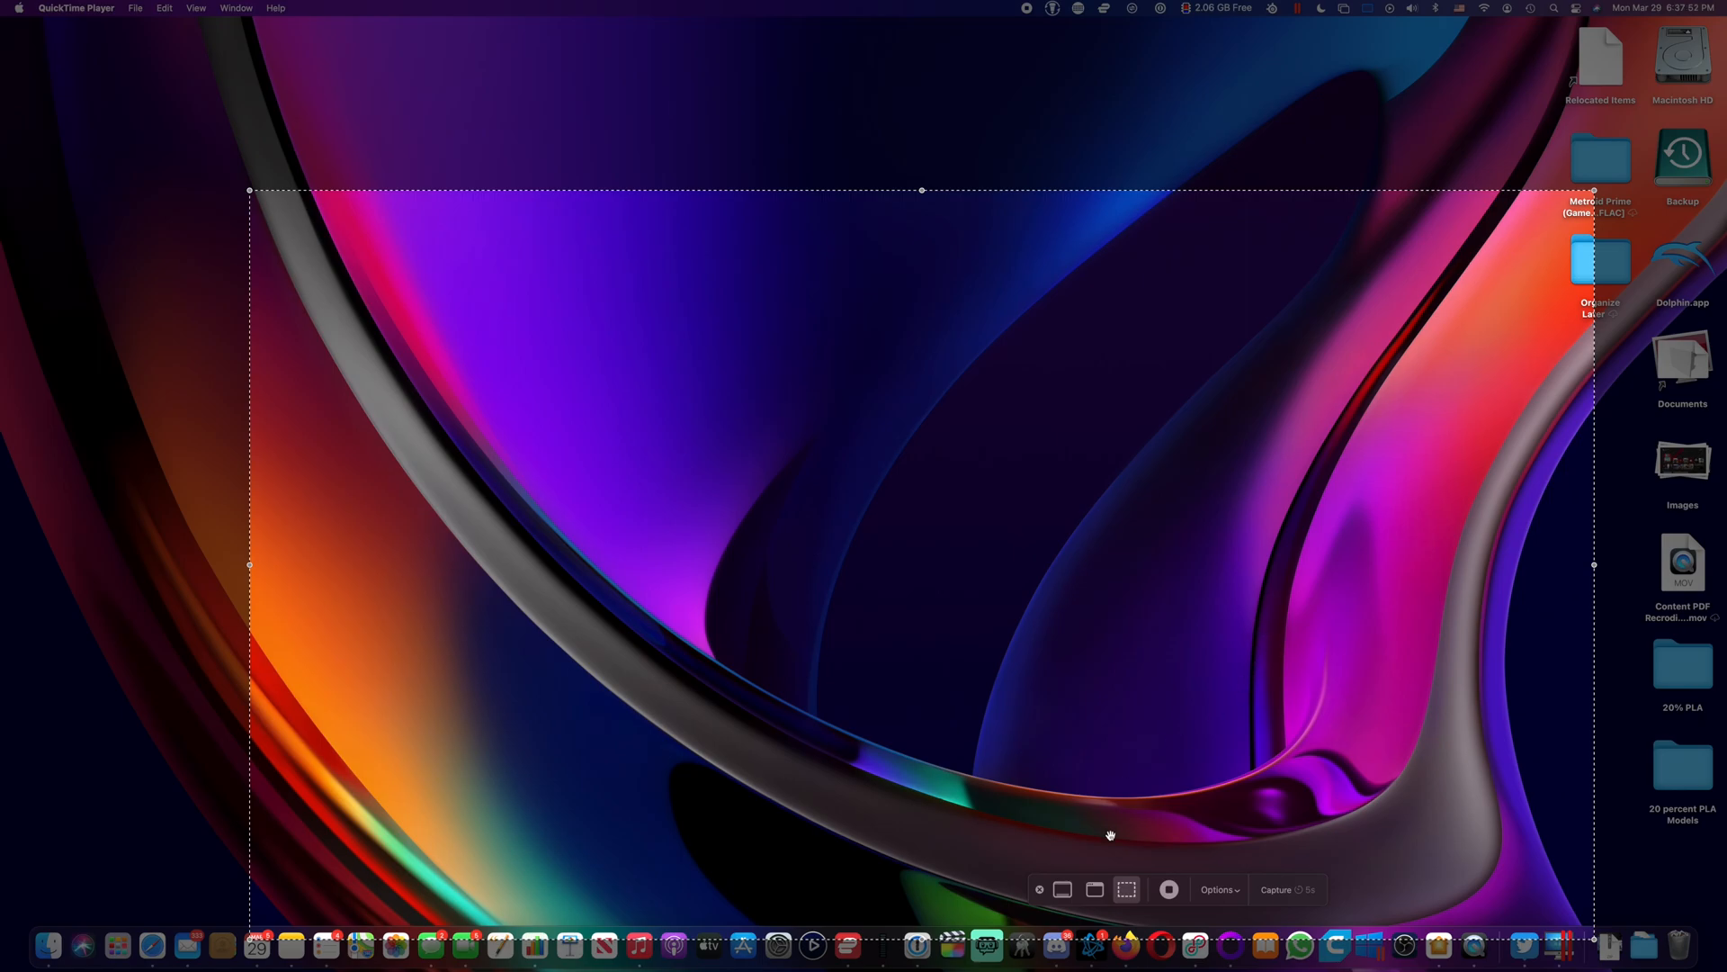
mouse_move(1202, 895)
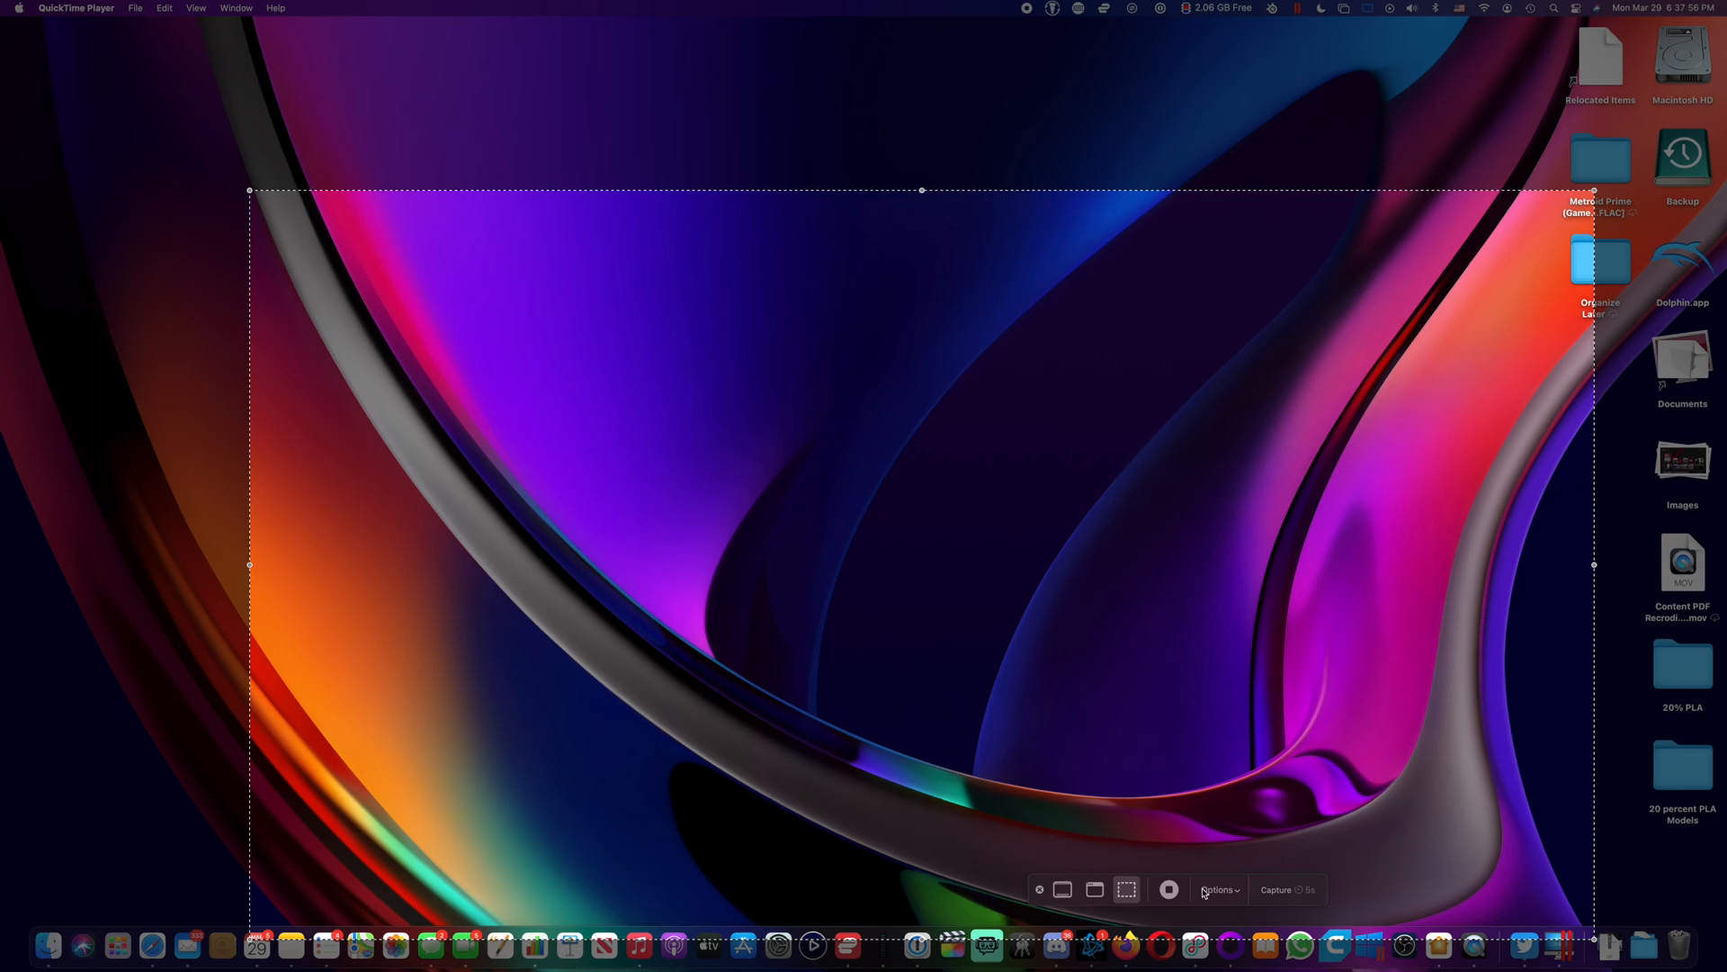
mouse_move(1061, 889)
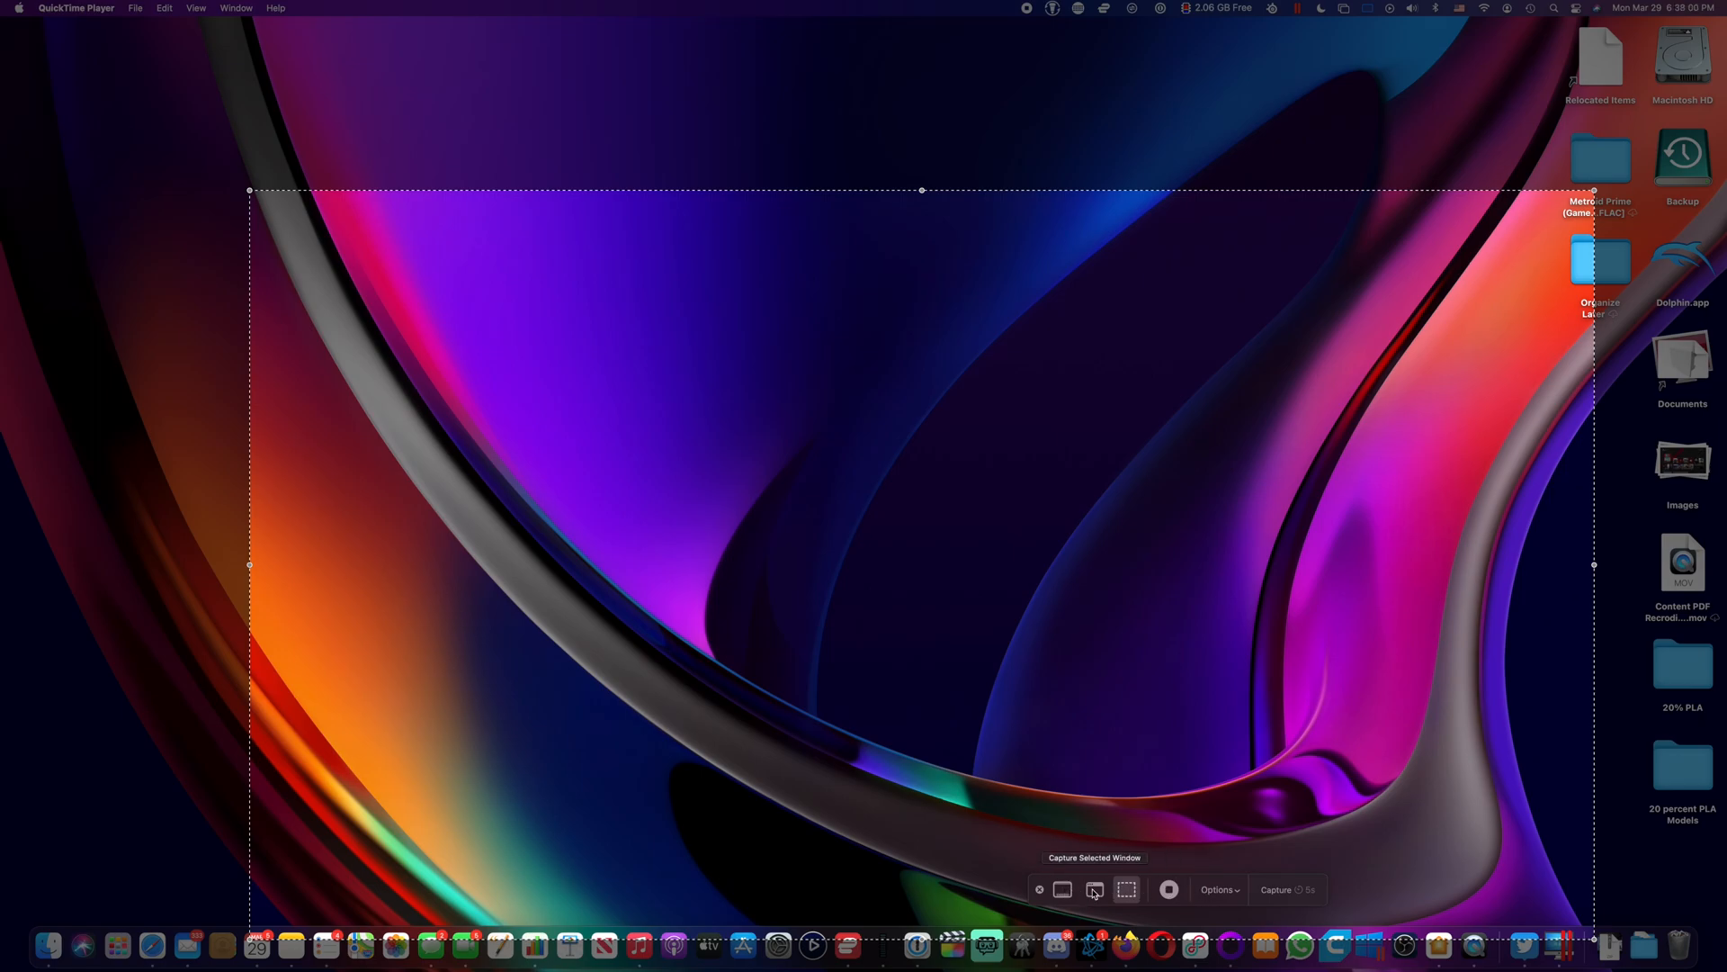
Step: Switch the Screenshot toolbar to Record Selected Portion with the capture area over the desktop
click(1126, 889)
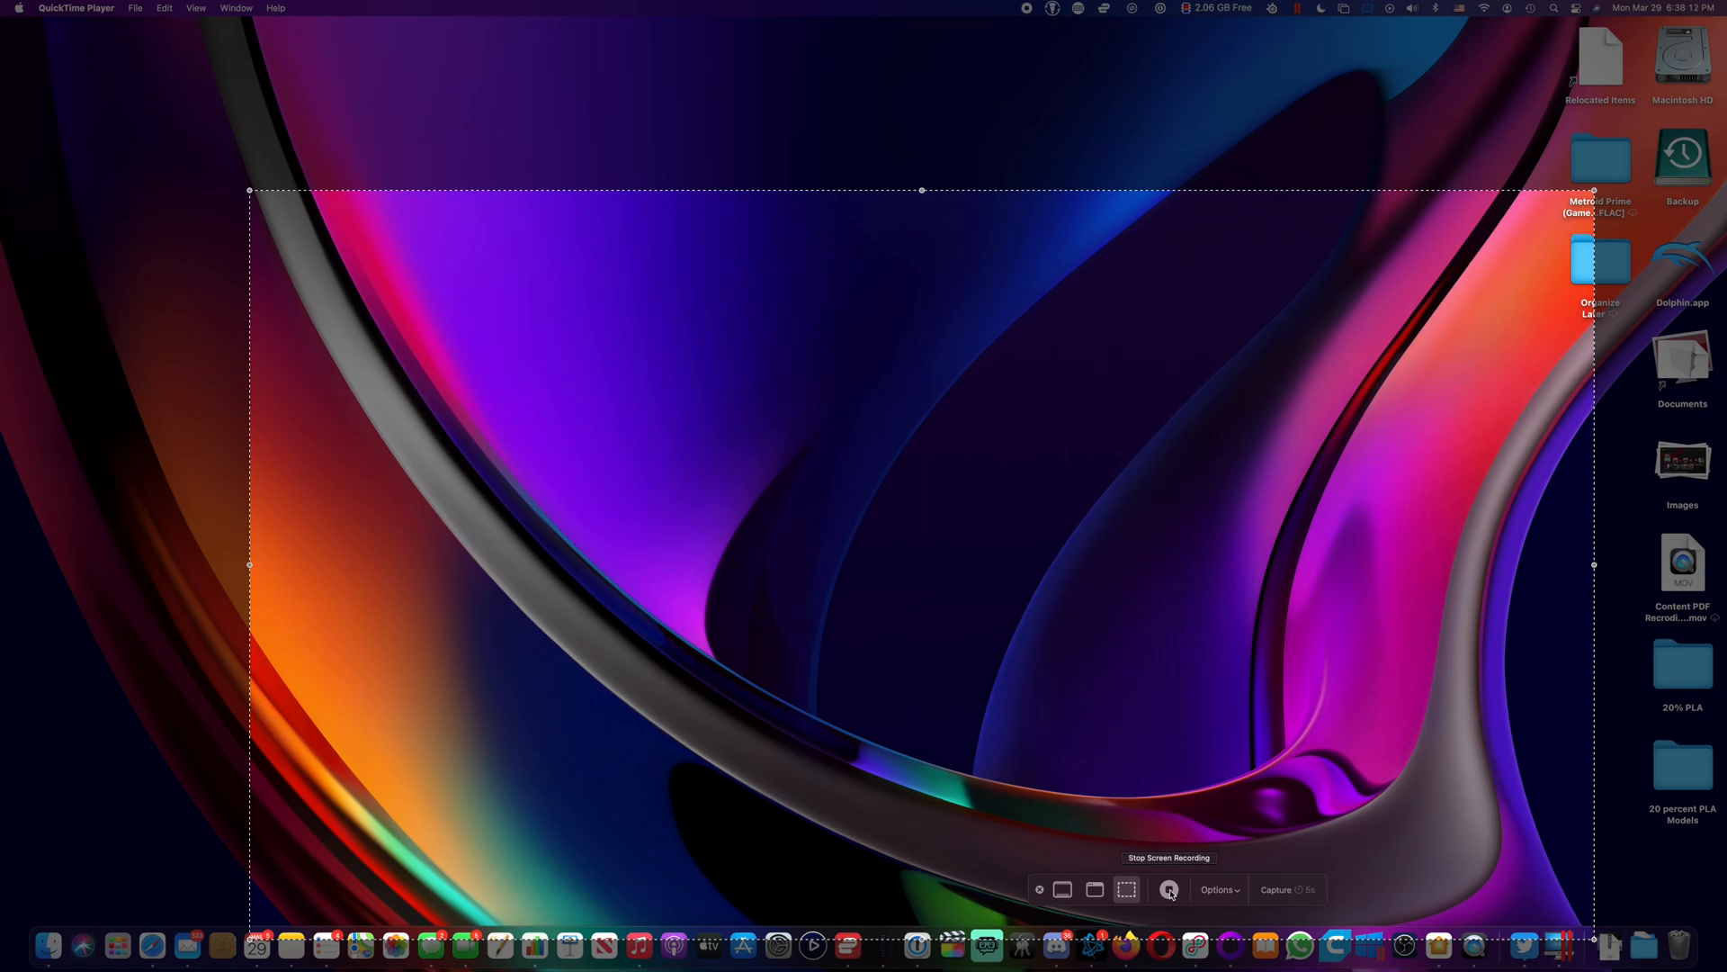
Step: Show the Screenshot toolbar options: save to Movies, 5-second timer, show mouse pointer
click(1218, 889)
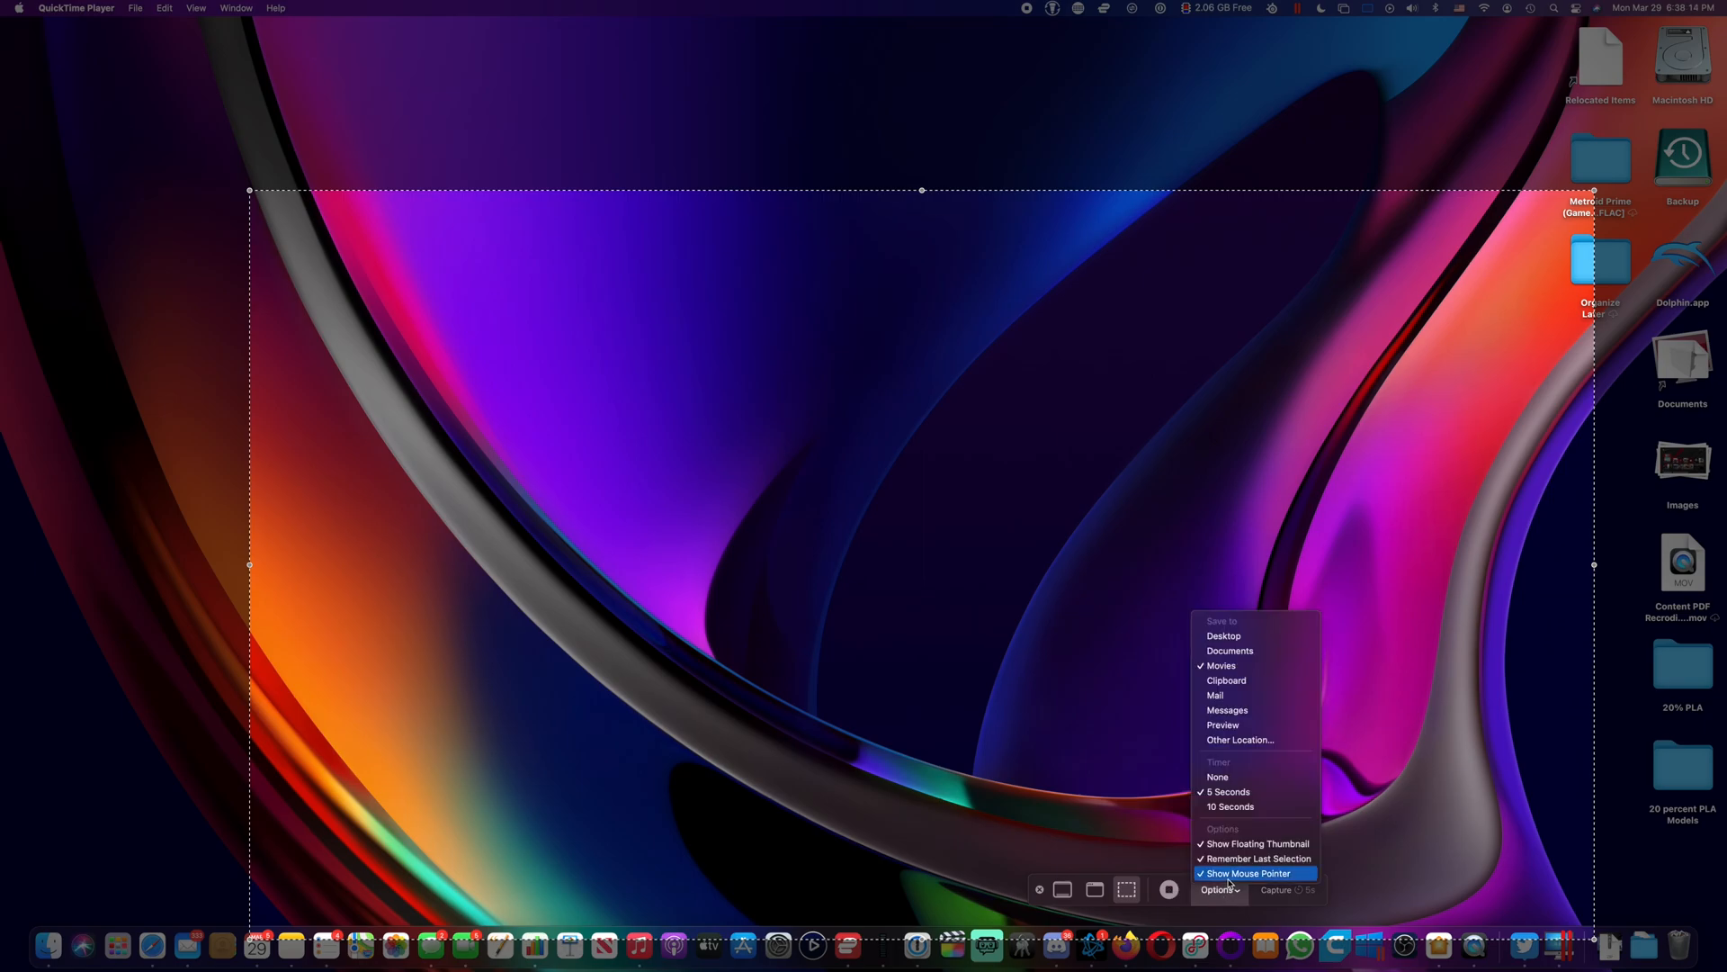
mouse_move(1233, 767)
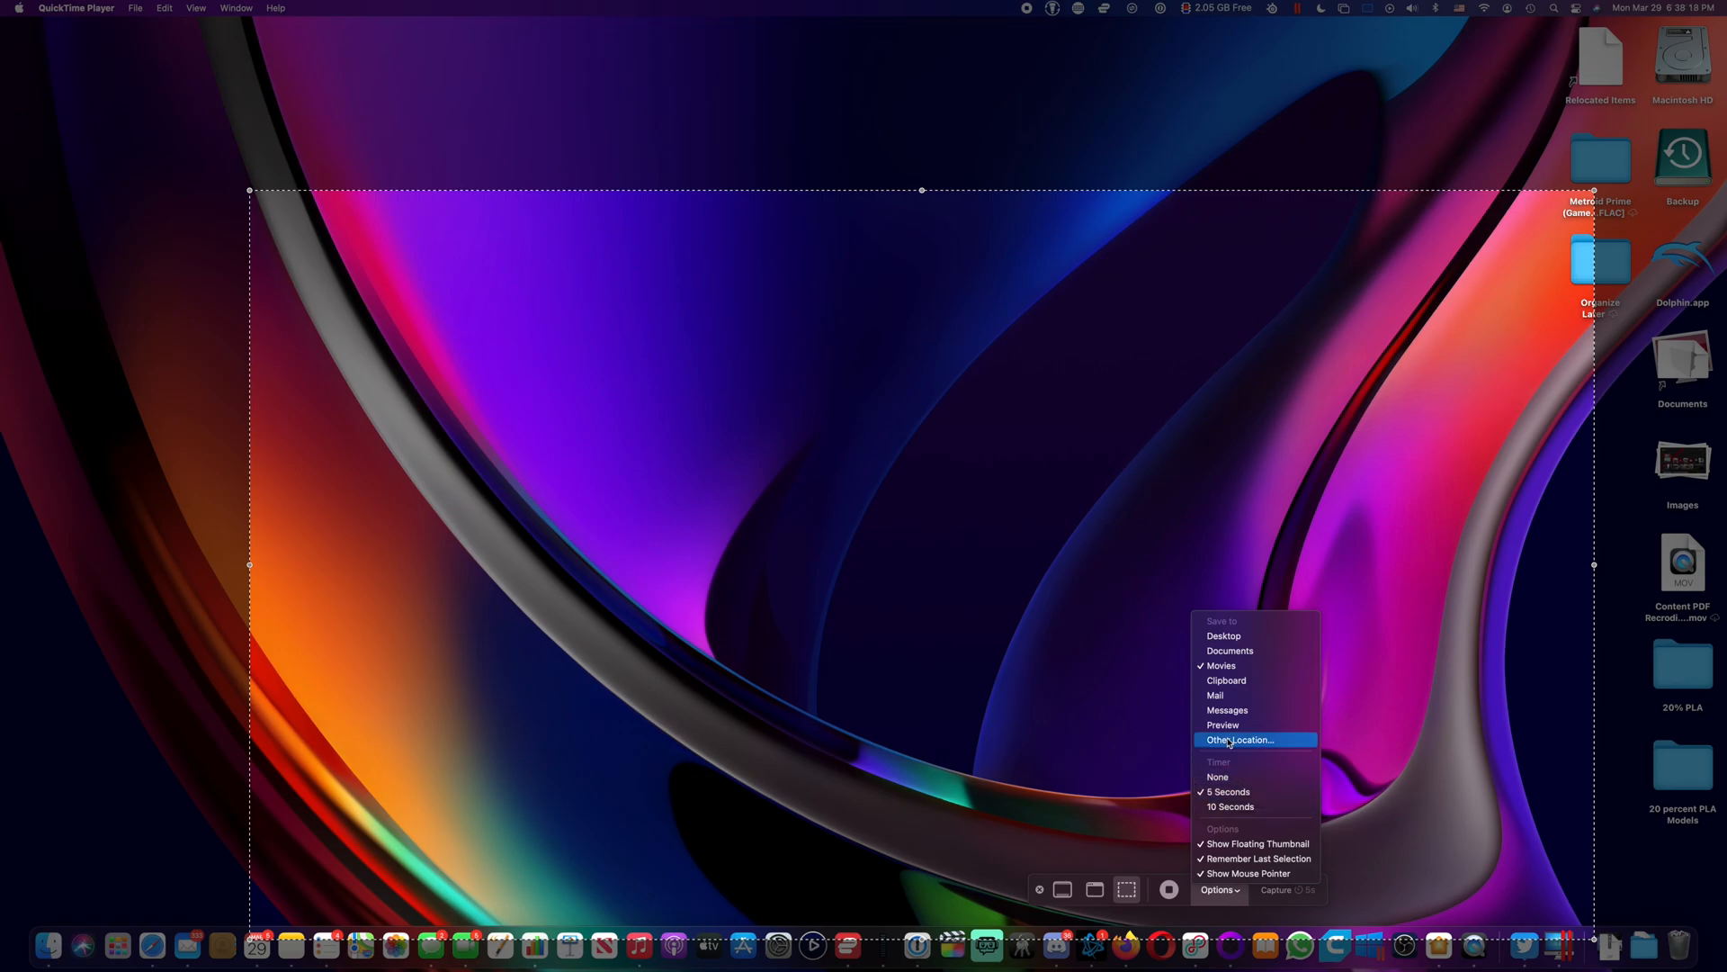
mouse_move(1230, 768)
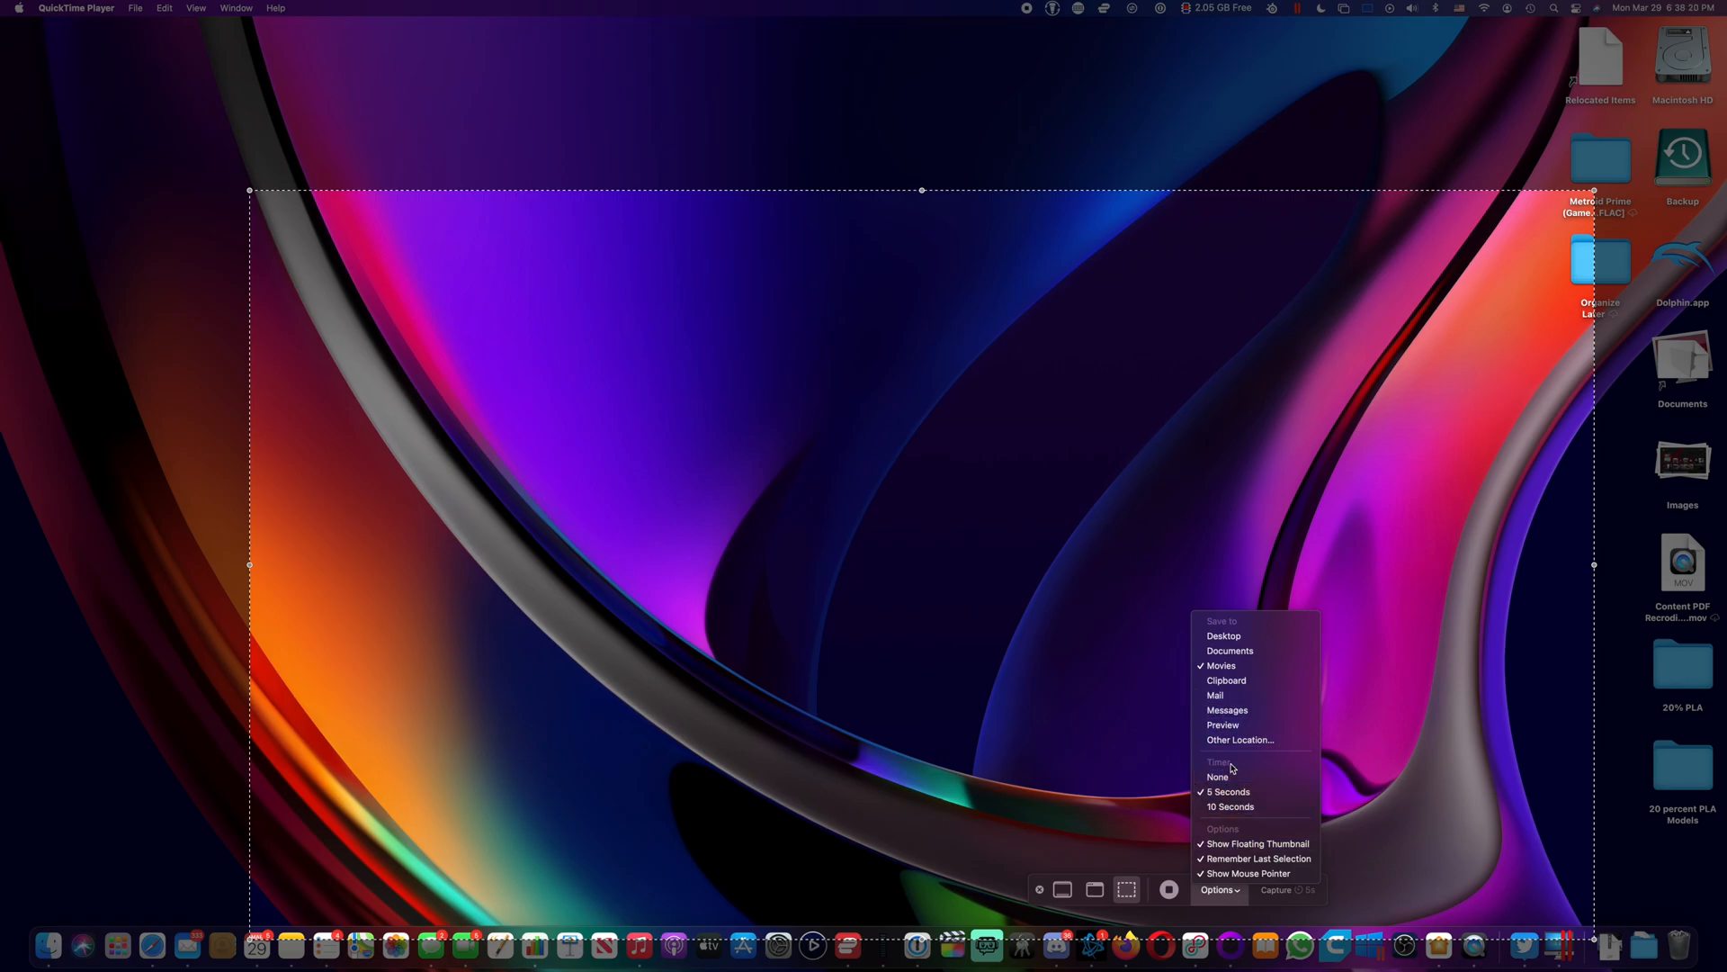
mouse_move(1238, 739)
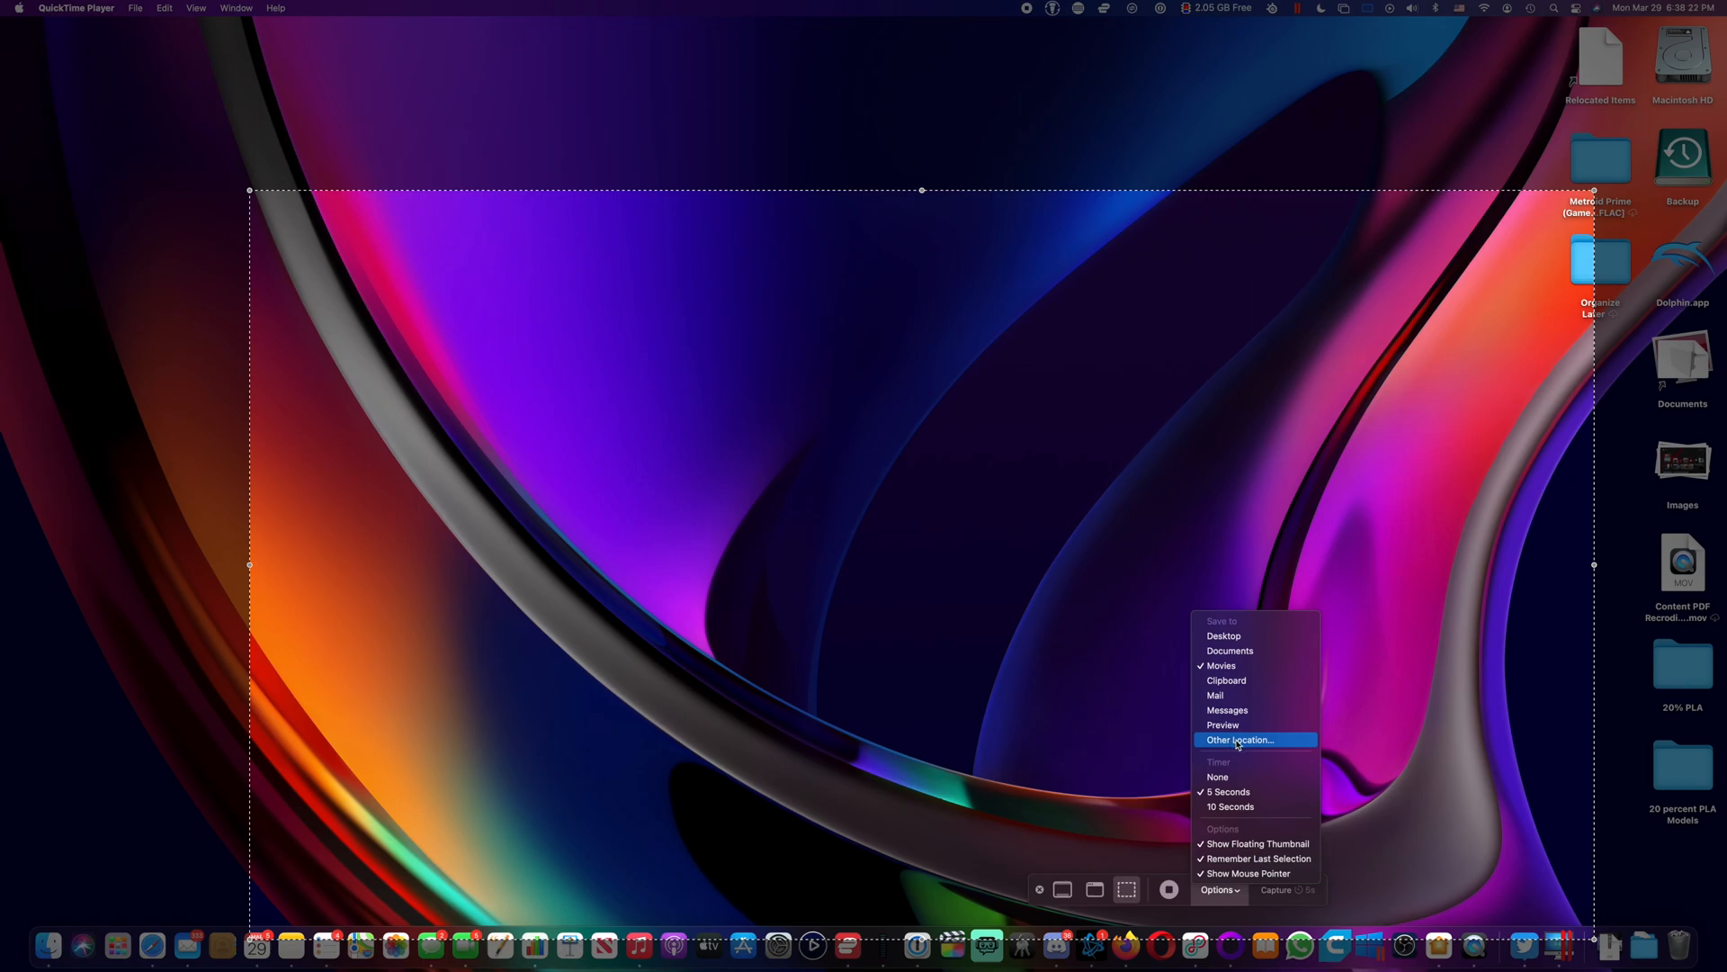
mouse_move(1242, 747)
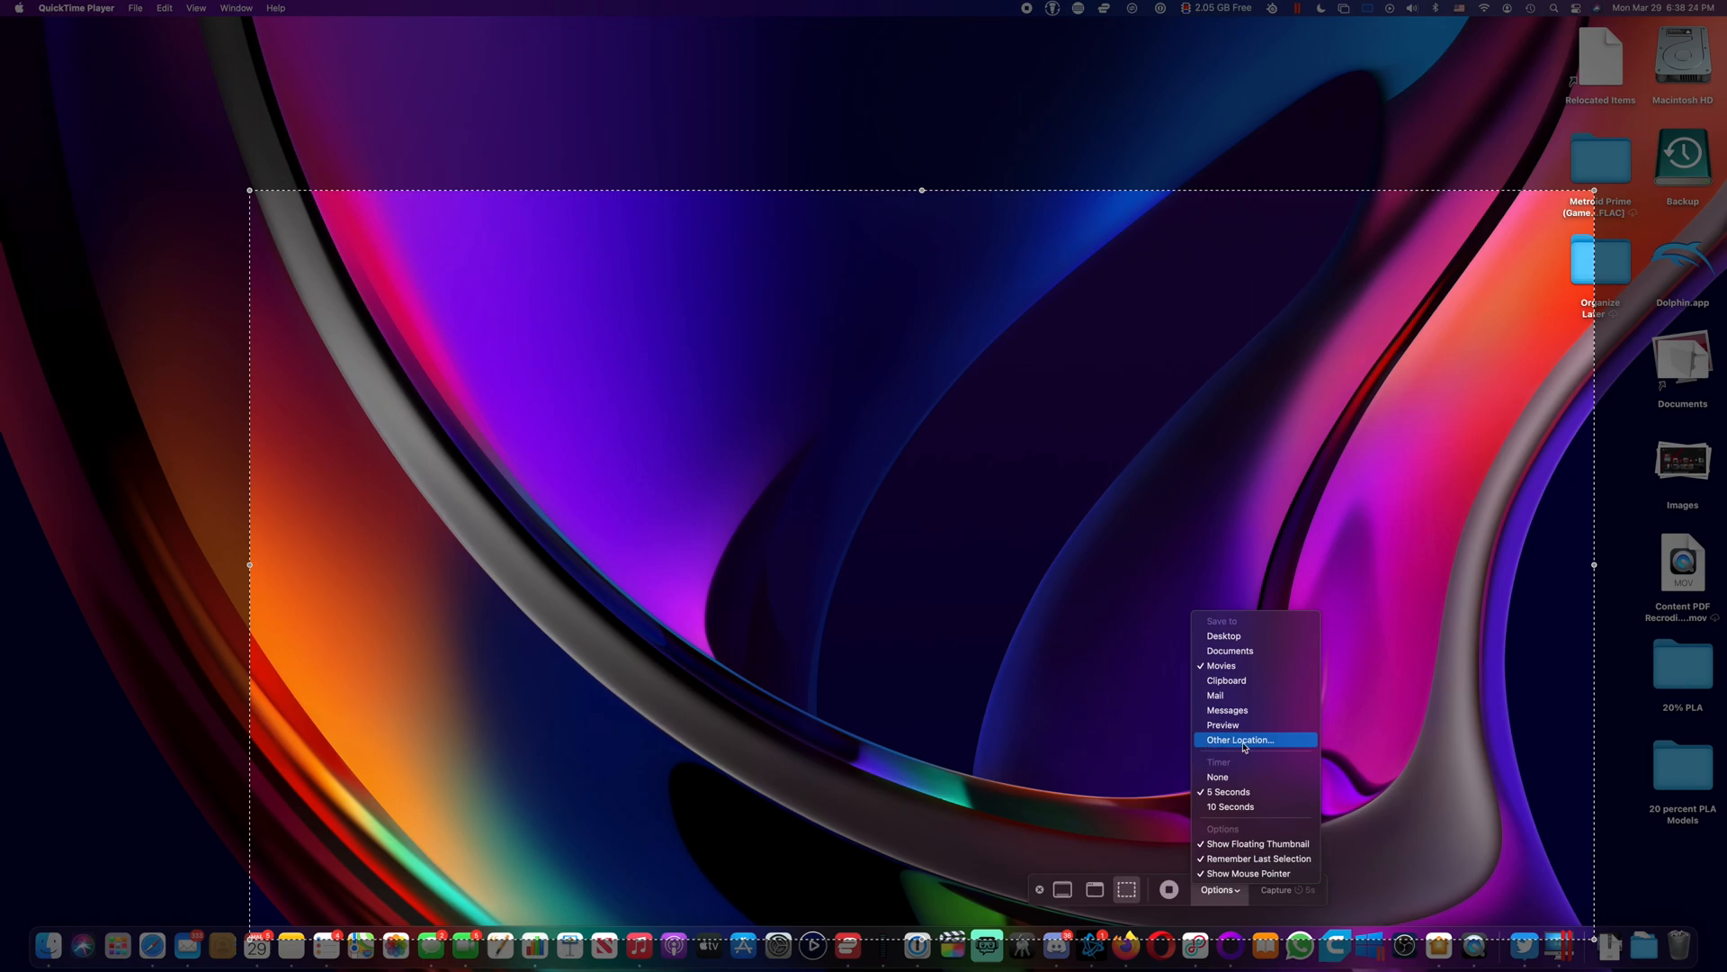
mouse_move(1253, 791)
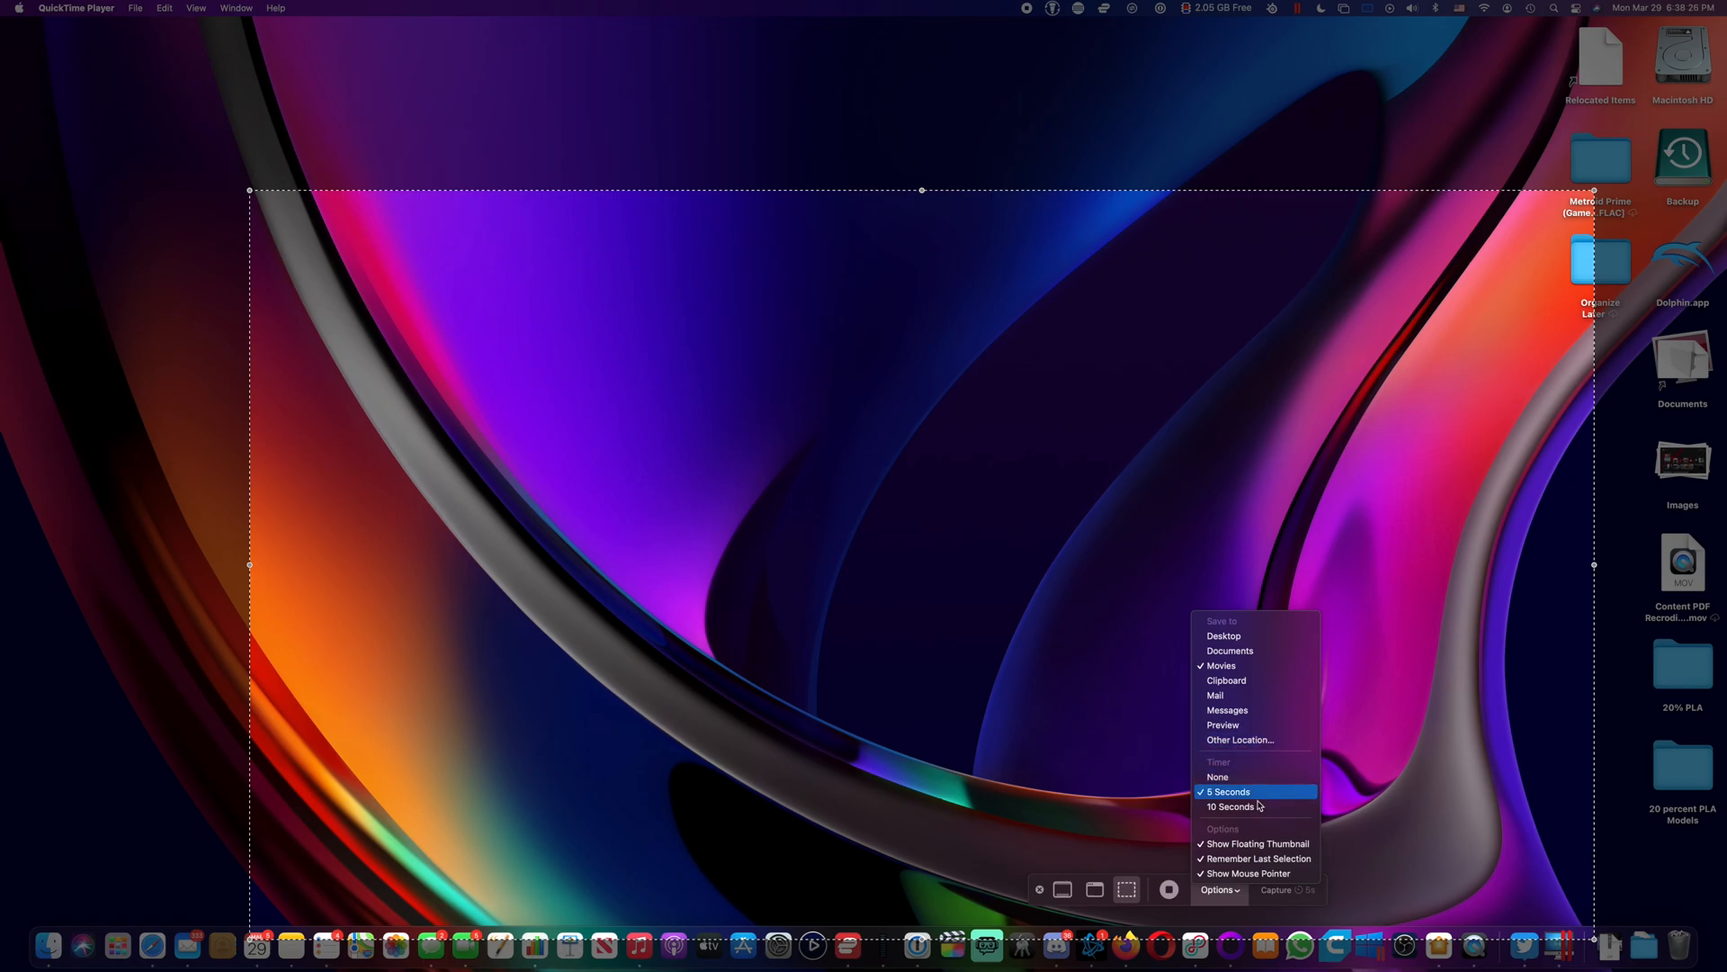
mouse_move(1256, 843)
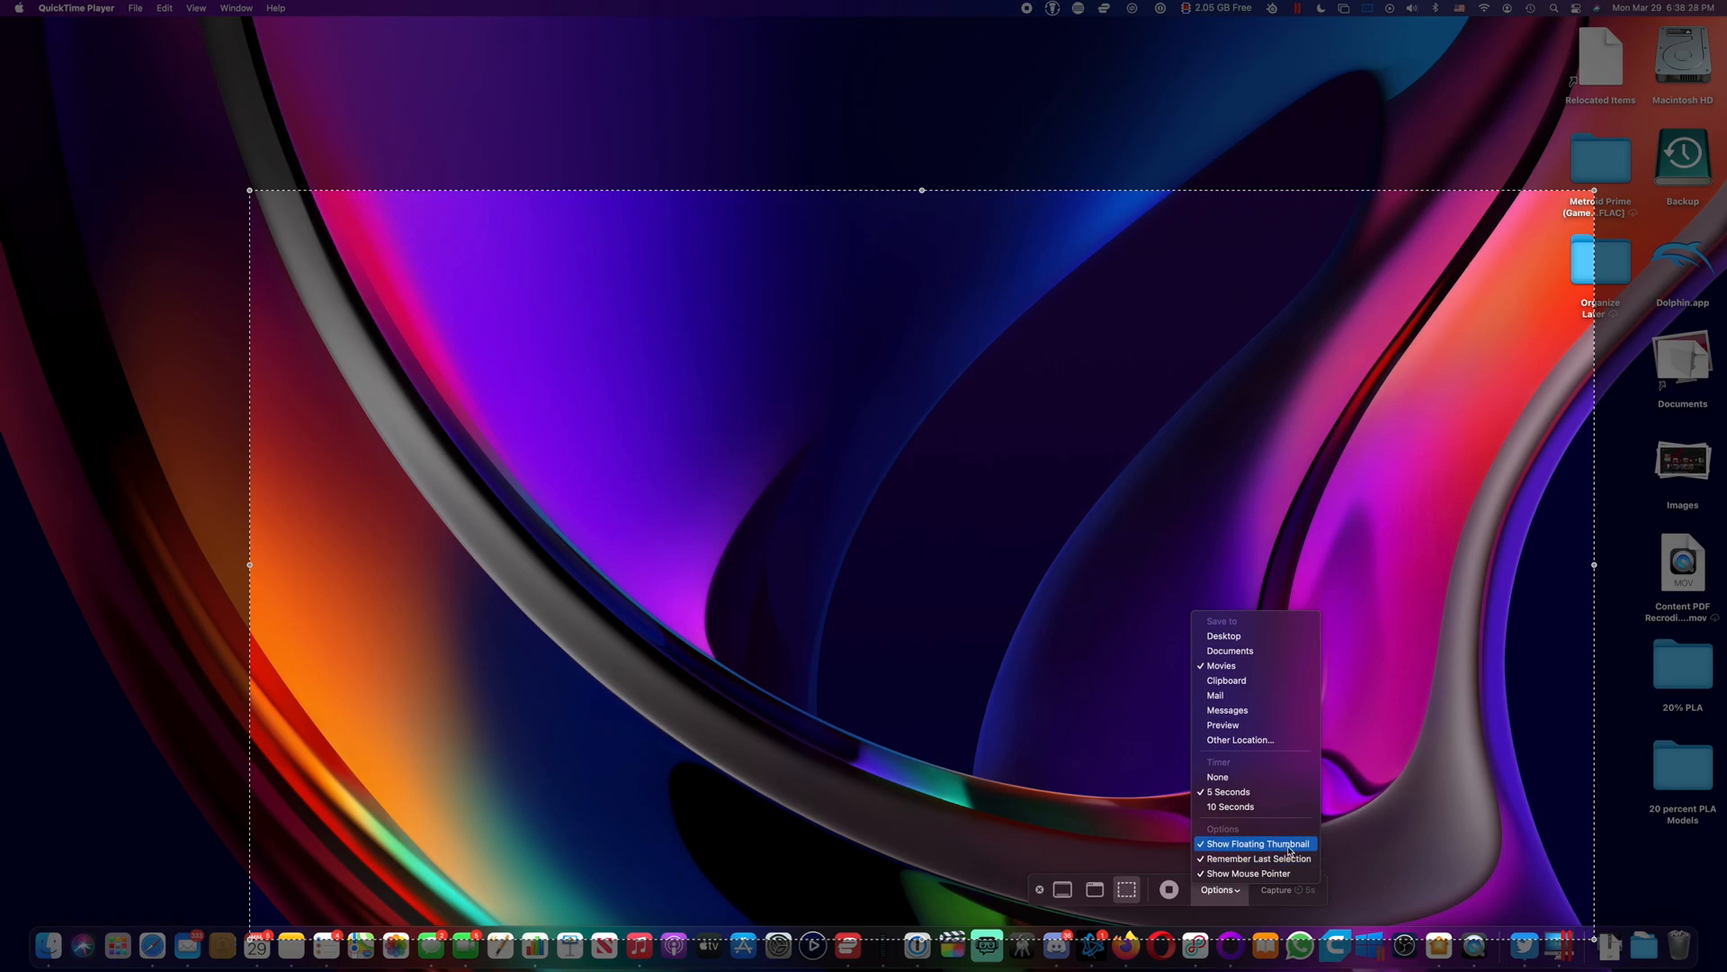
mouse_move(1127, 761)
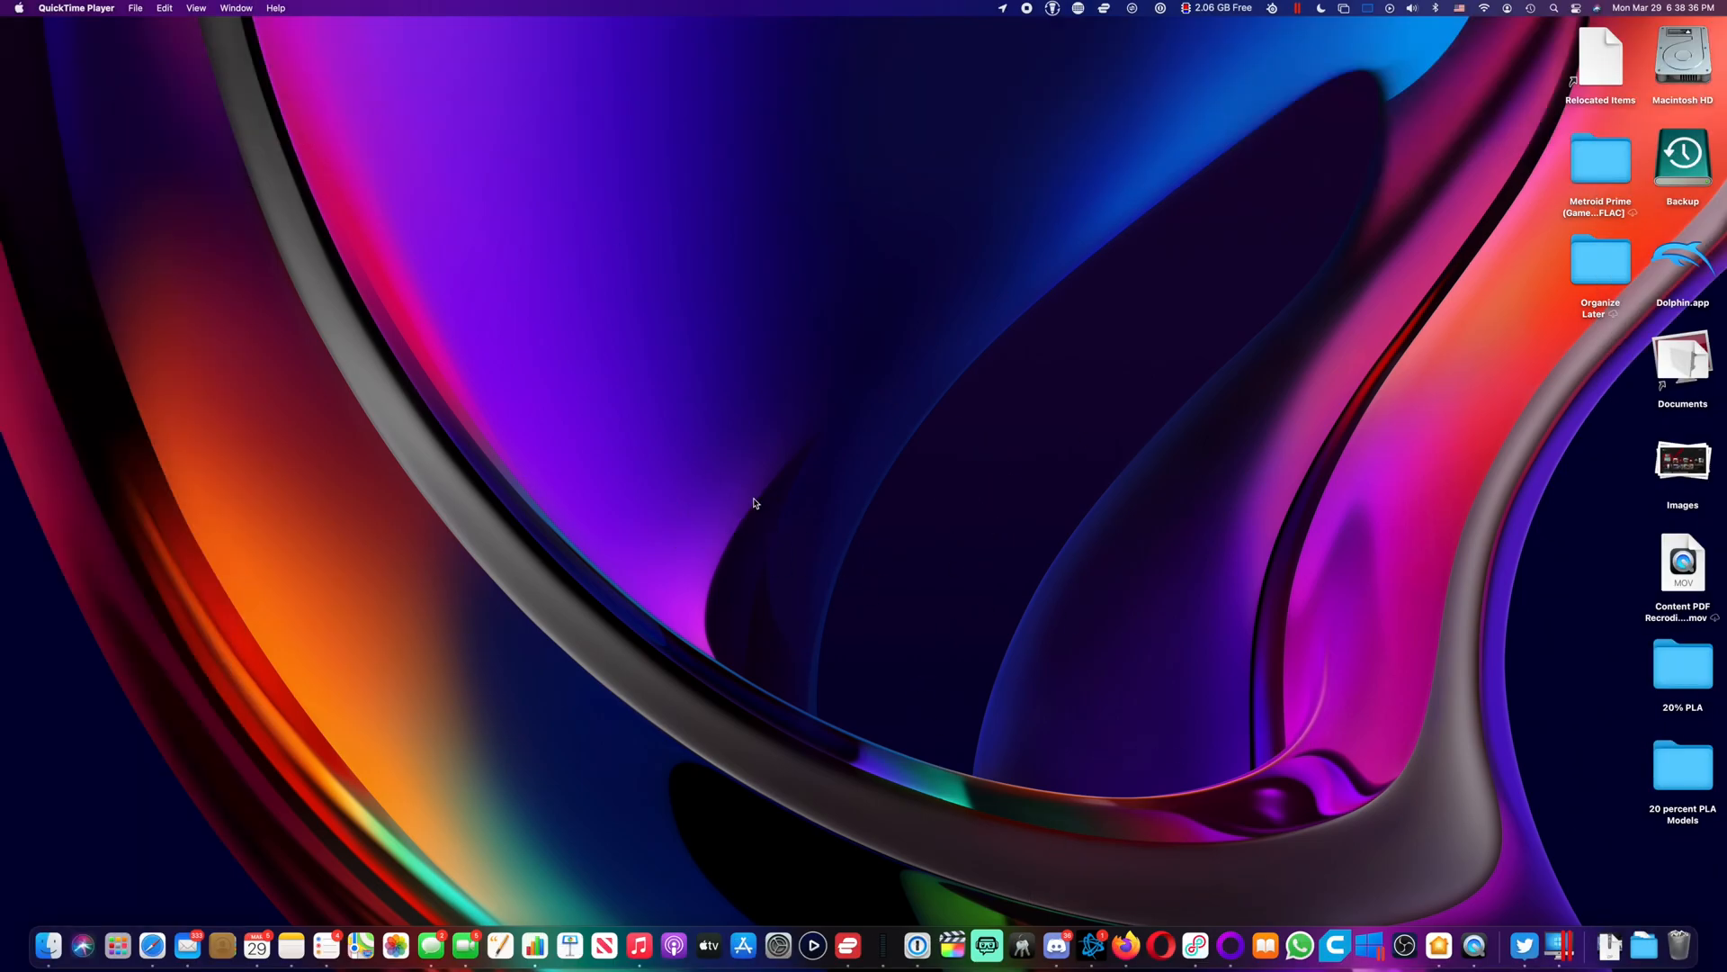
mouse_move(973, 658)
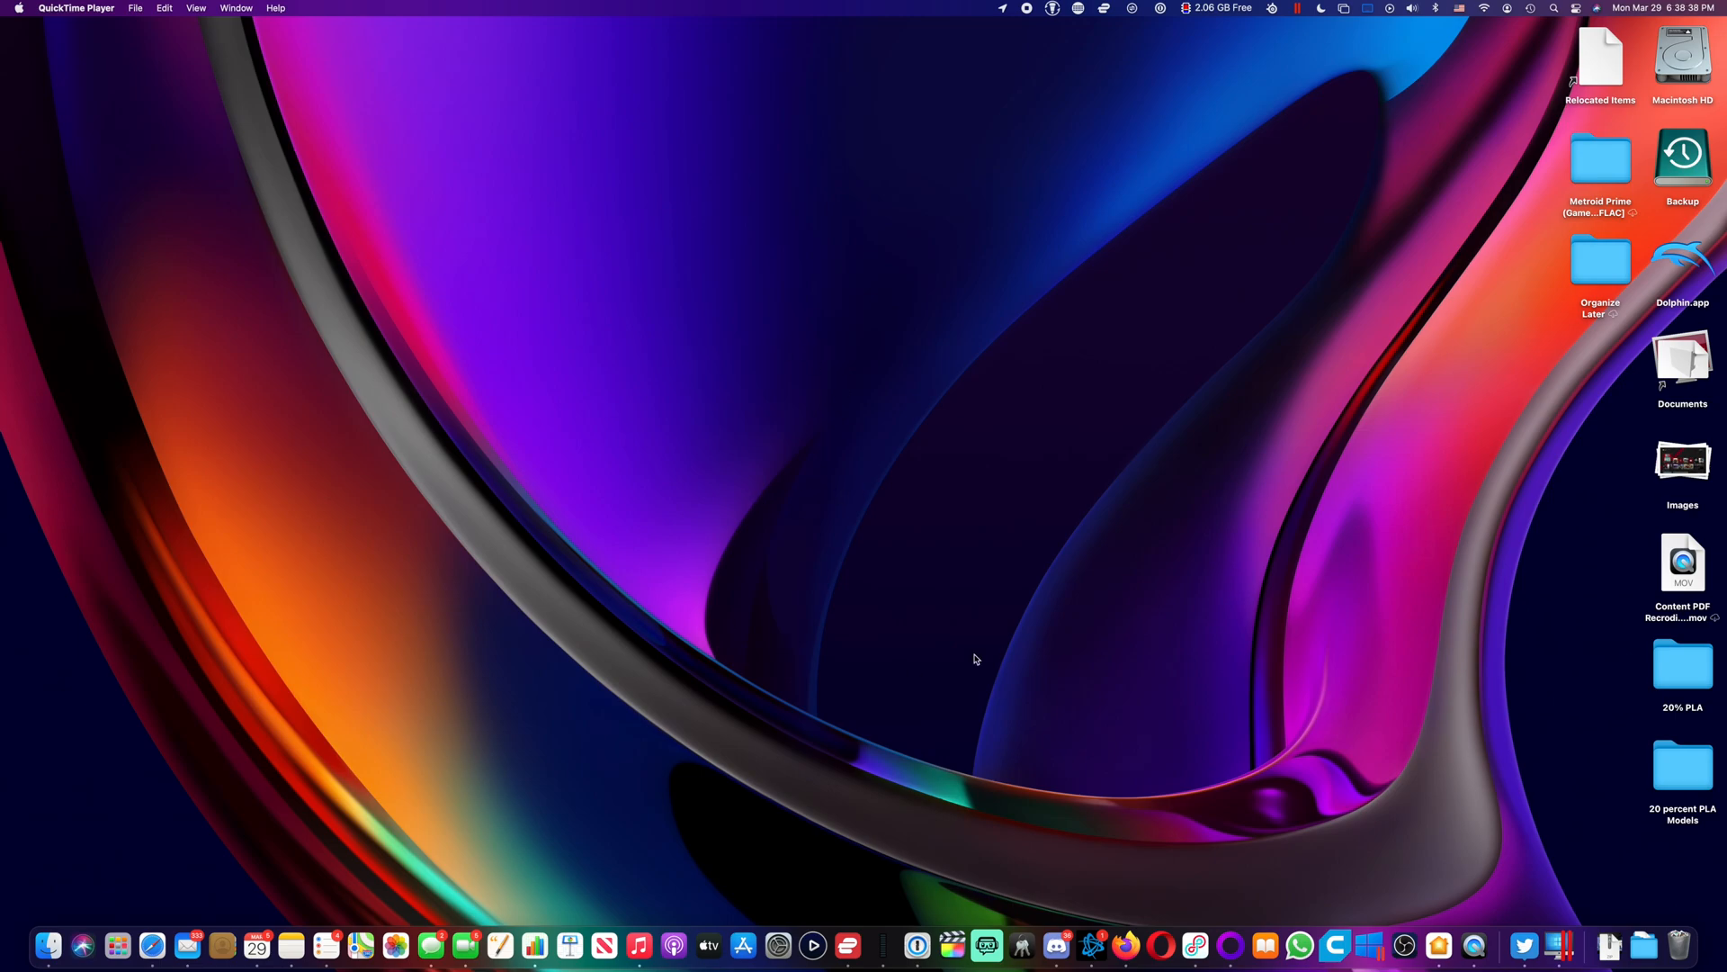
mouse_move(1109, 614)
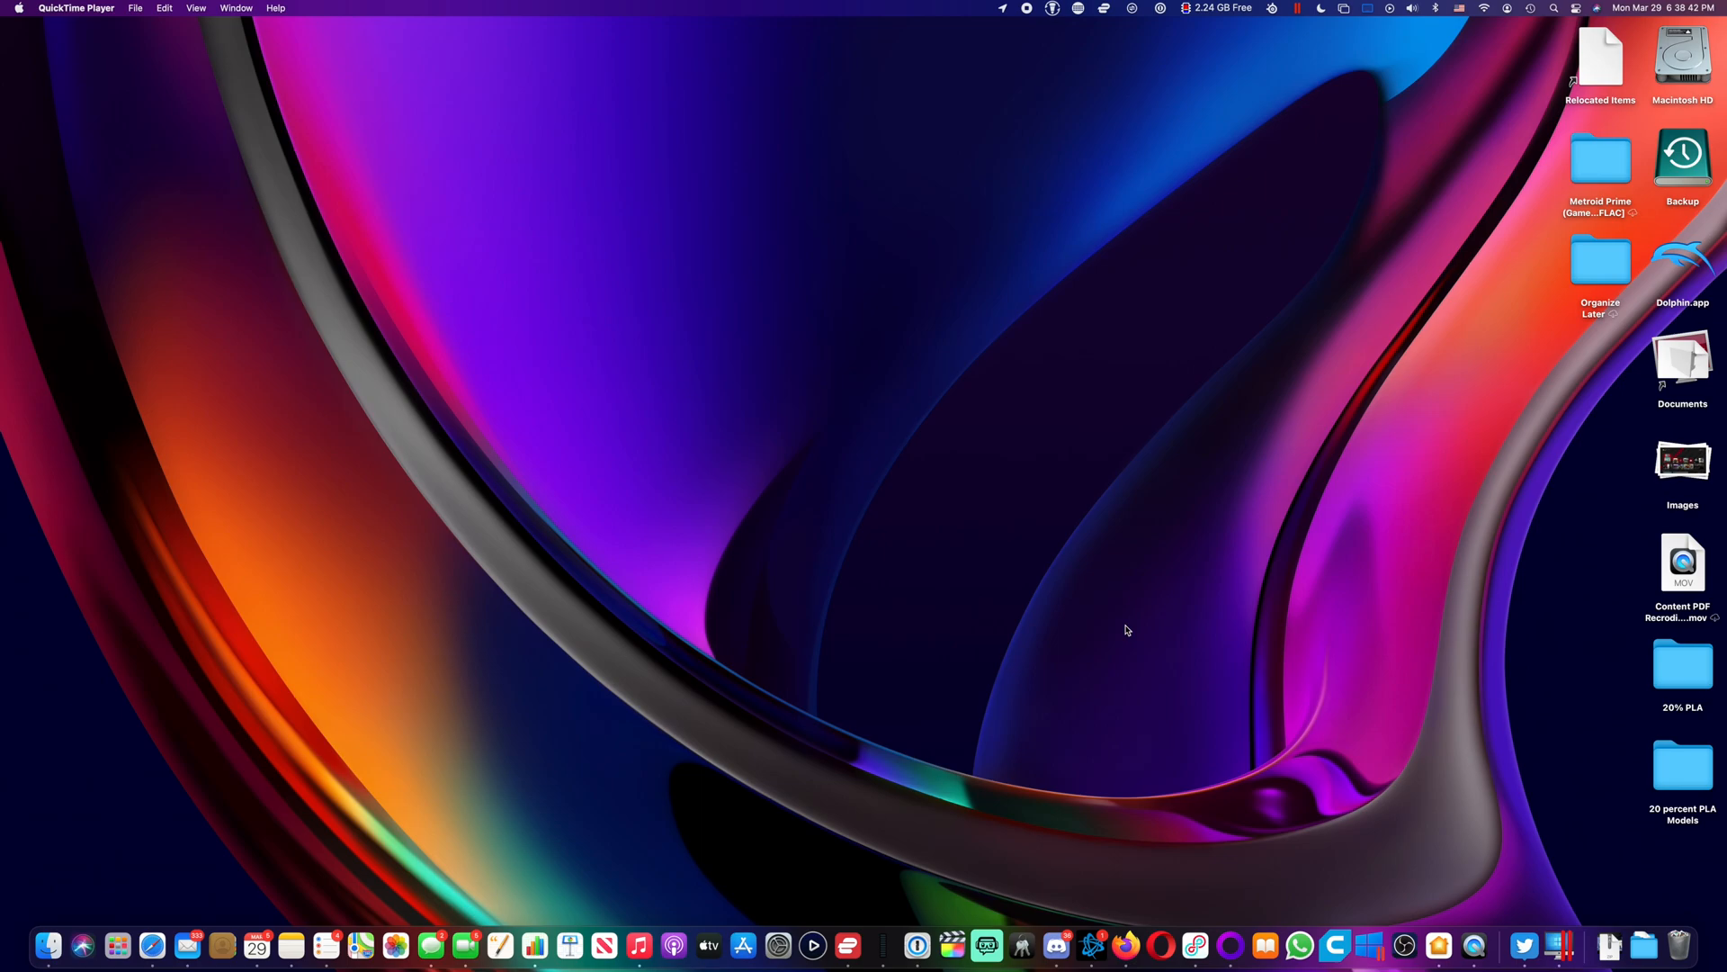
mouse_move(1466, 914)
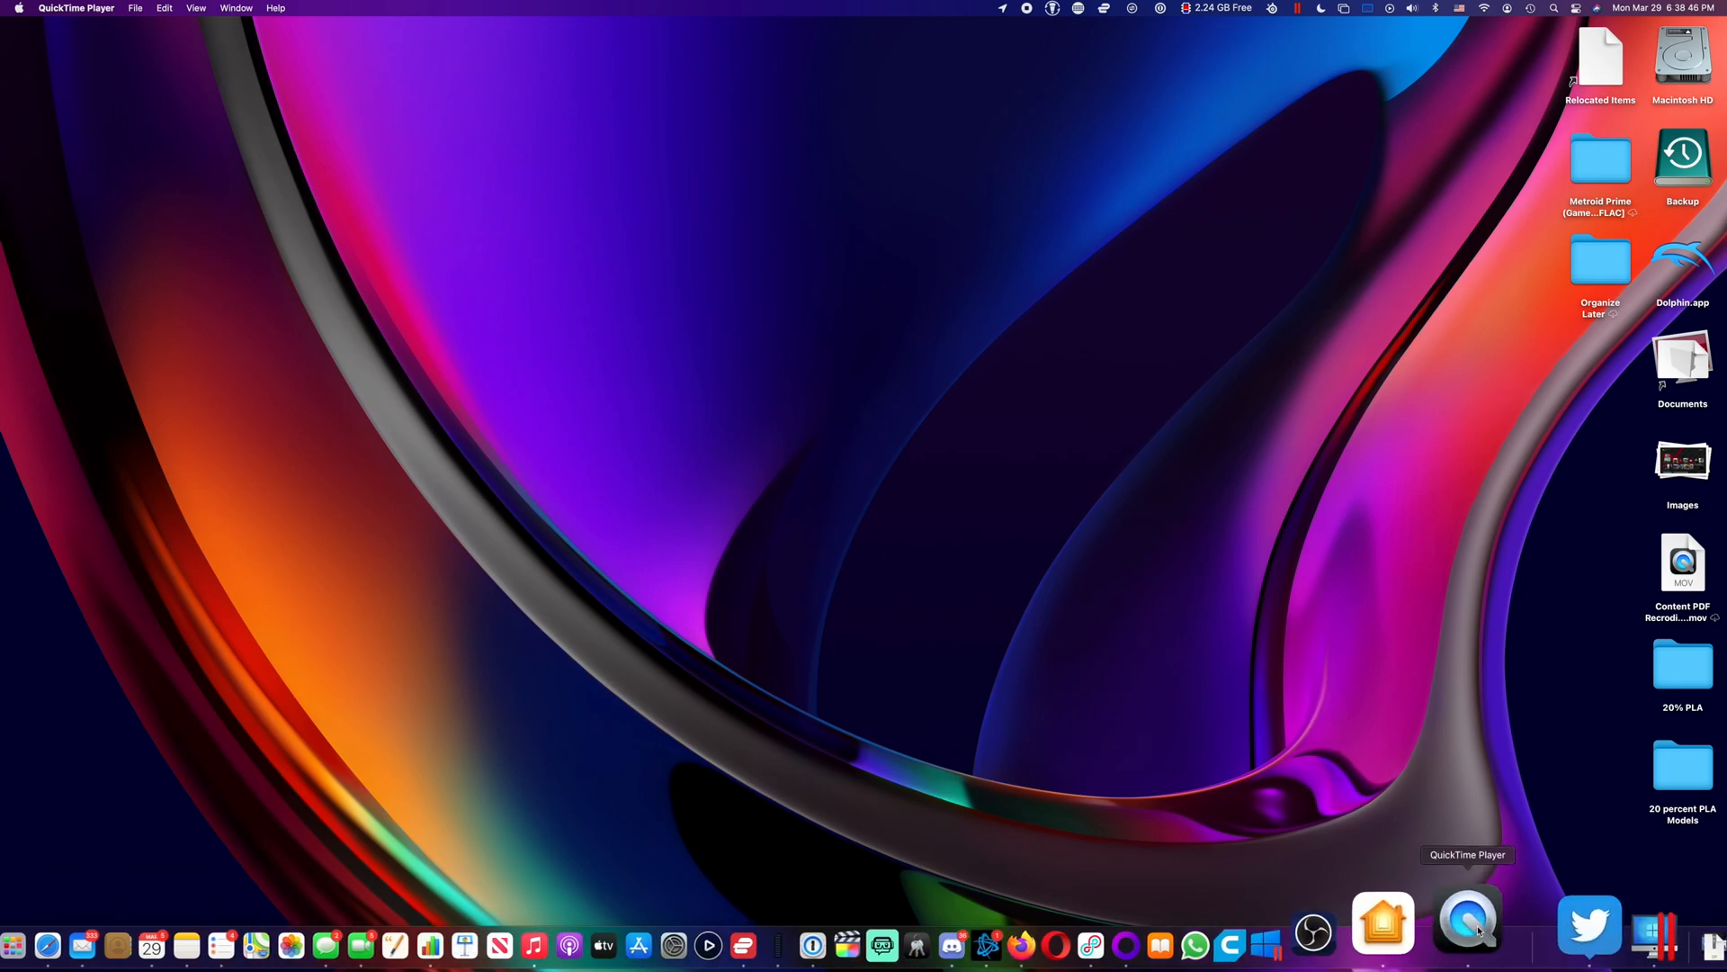
Step: Launch QuickTime Player from the Dock, bringing up its Open dialog on Movies
click(1467, 922)
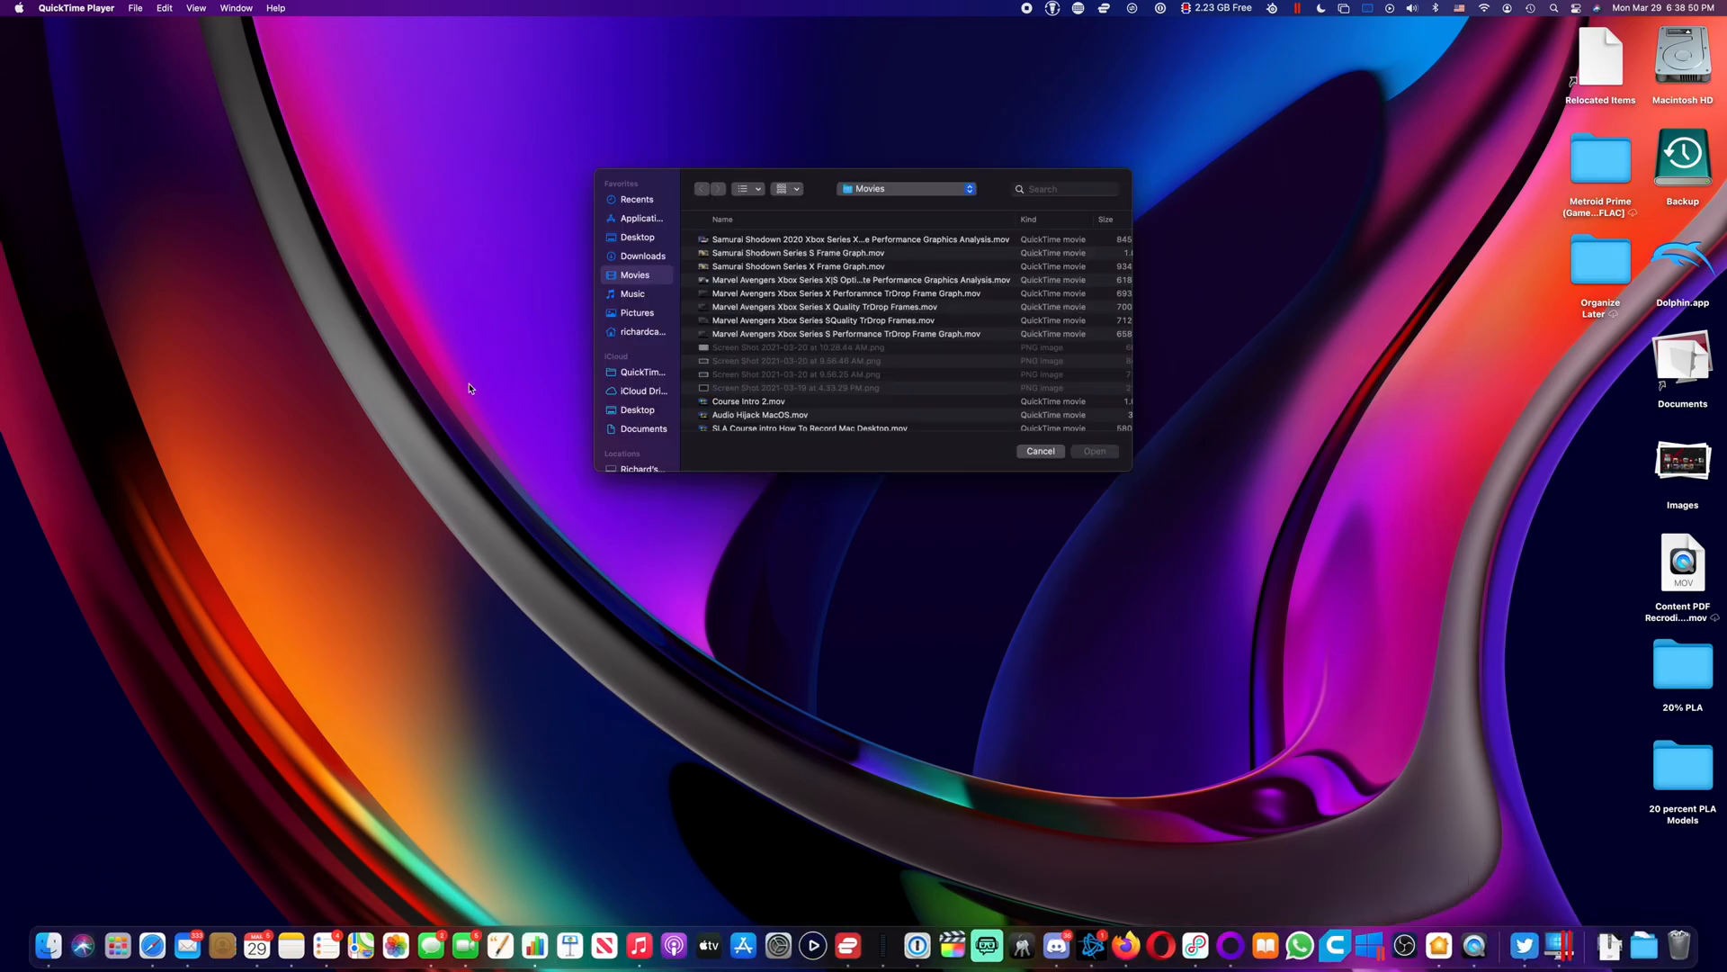
mouse_move(334, 520)
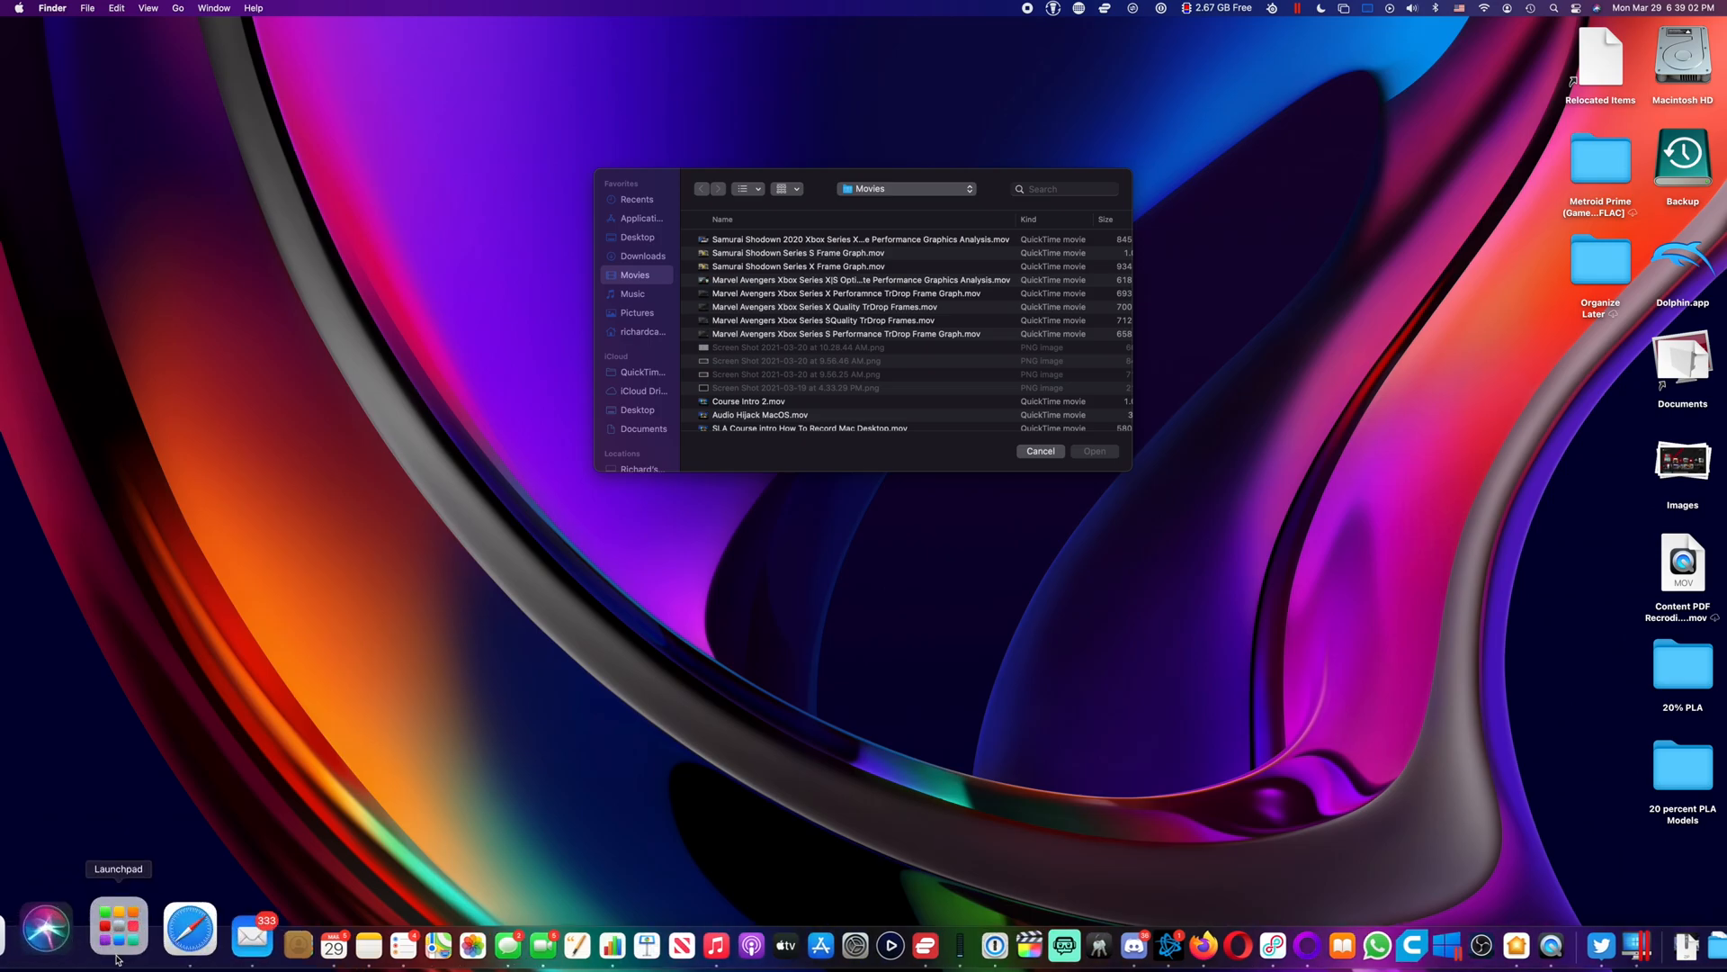
click(117, 932)
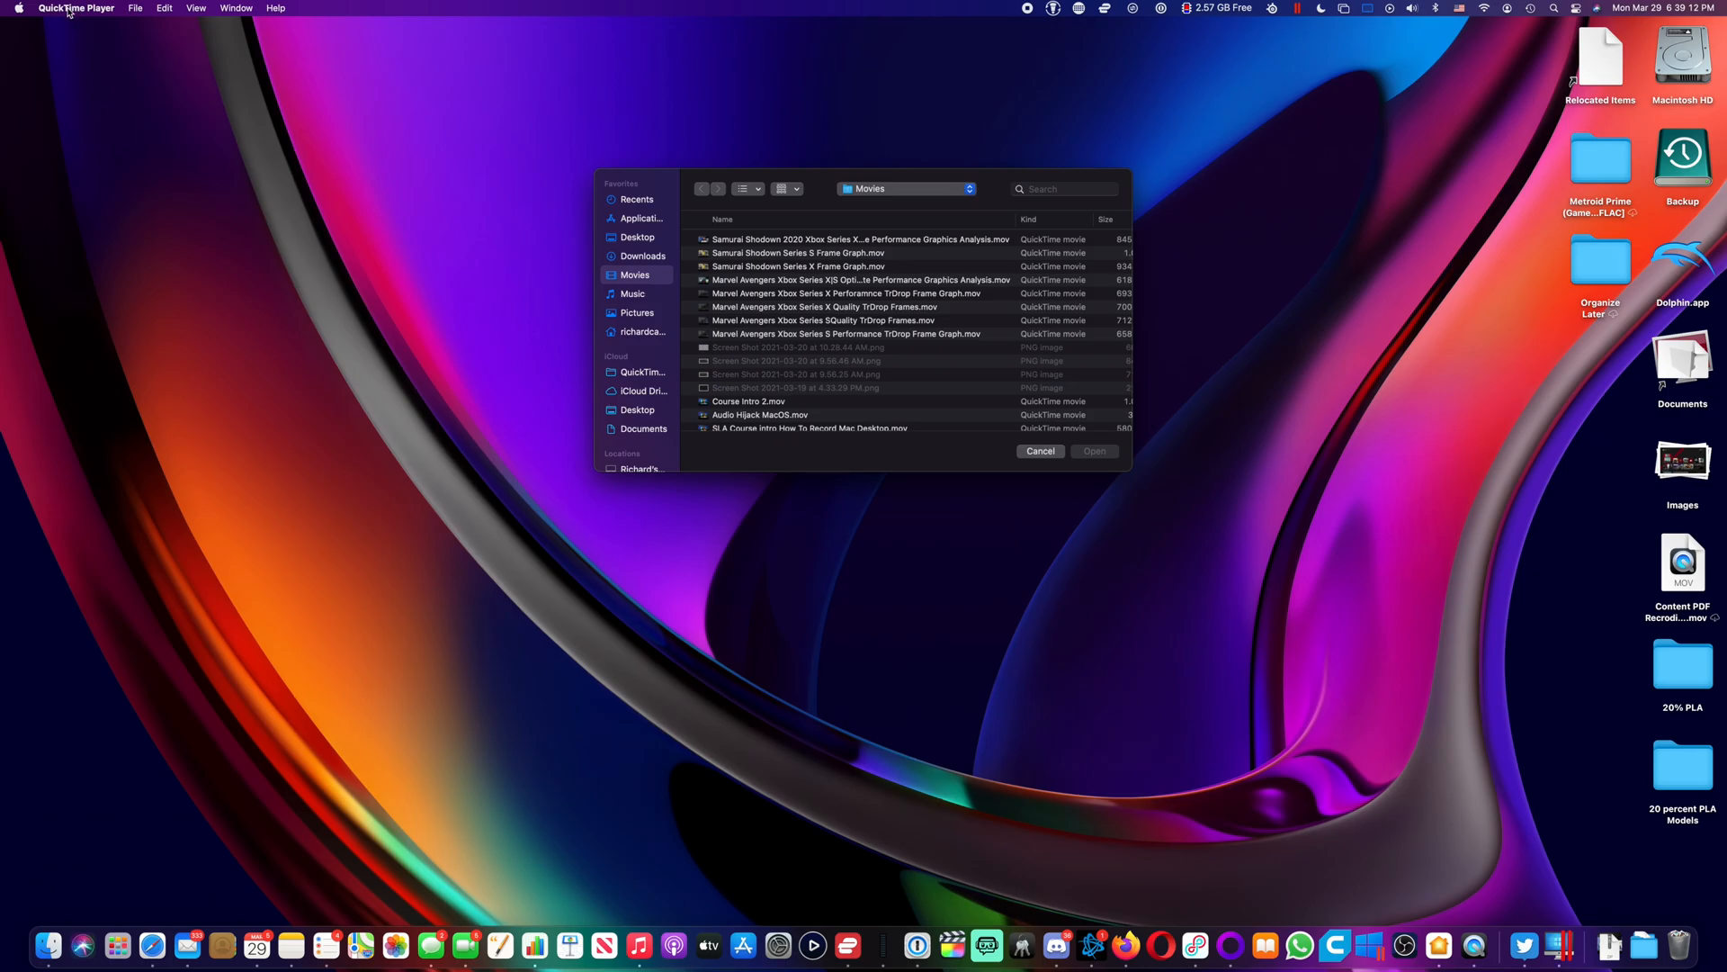
mouse_move(116, 44)
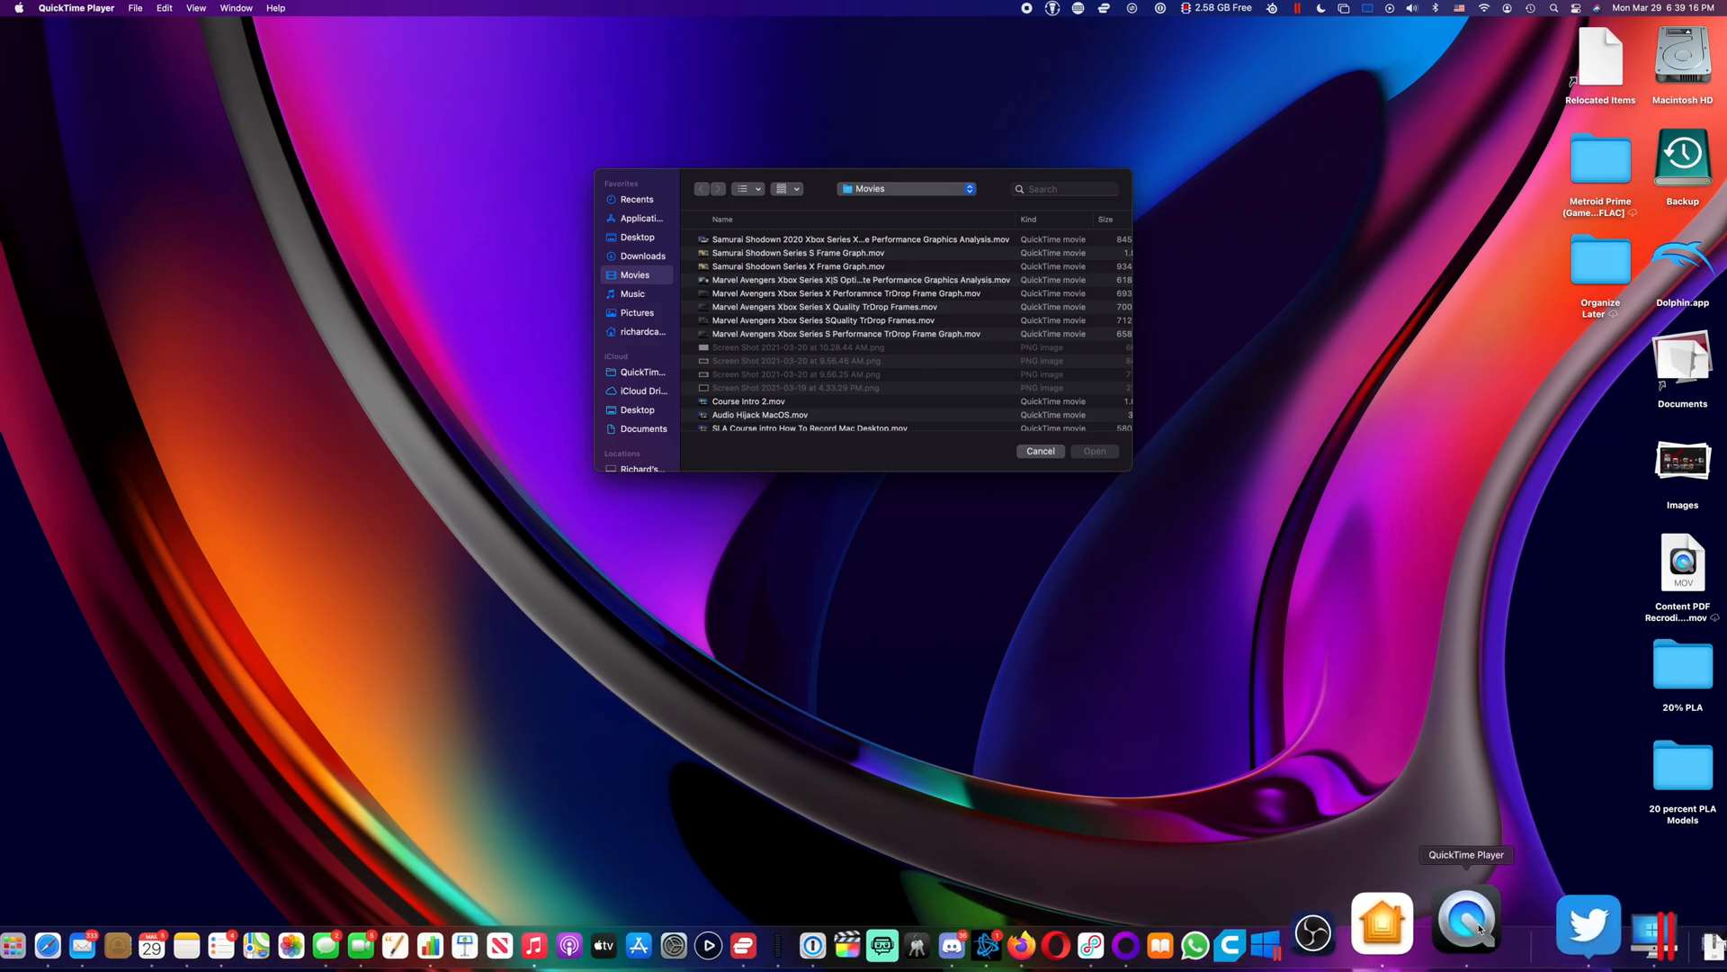
mouse_move(234, 50)
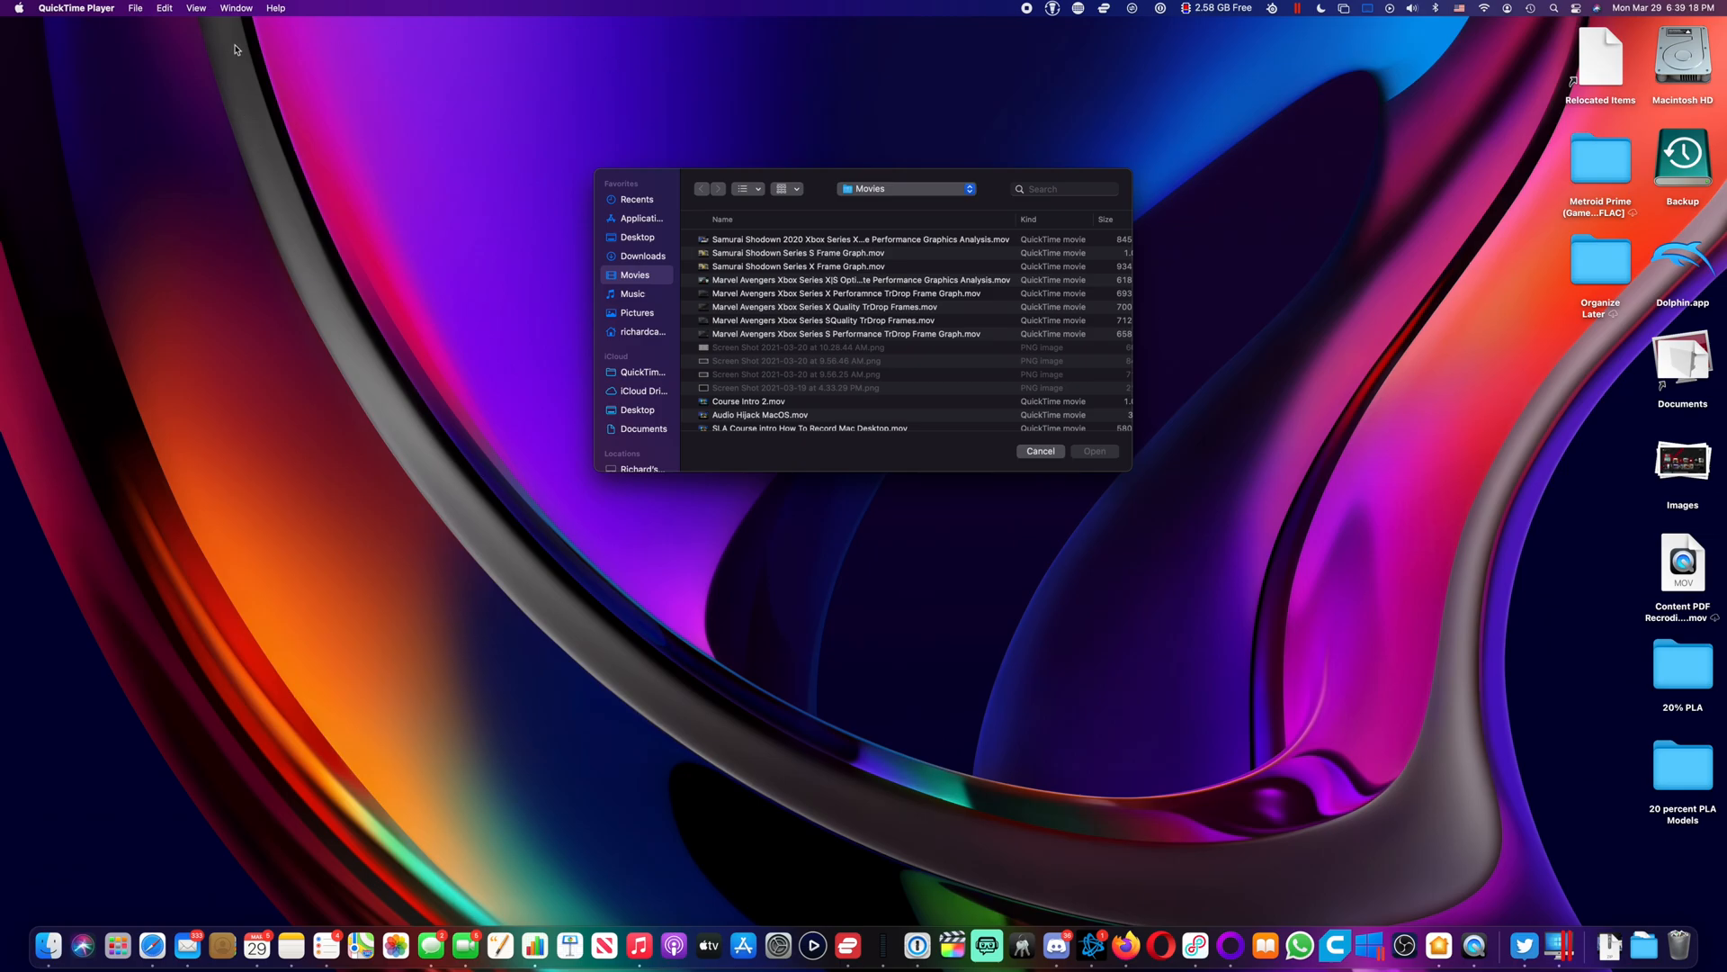
Step: Start a File > New Movie Recording and reveal its camera and microphone choices
click(134, 8)
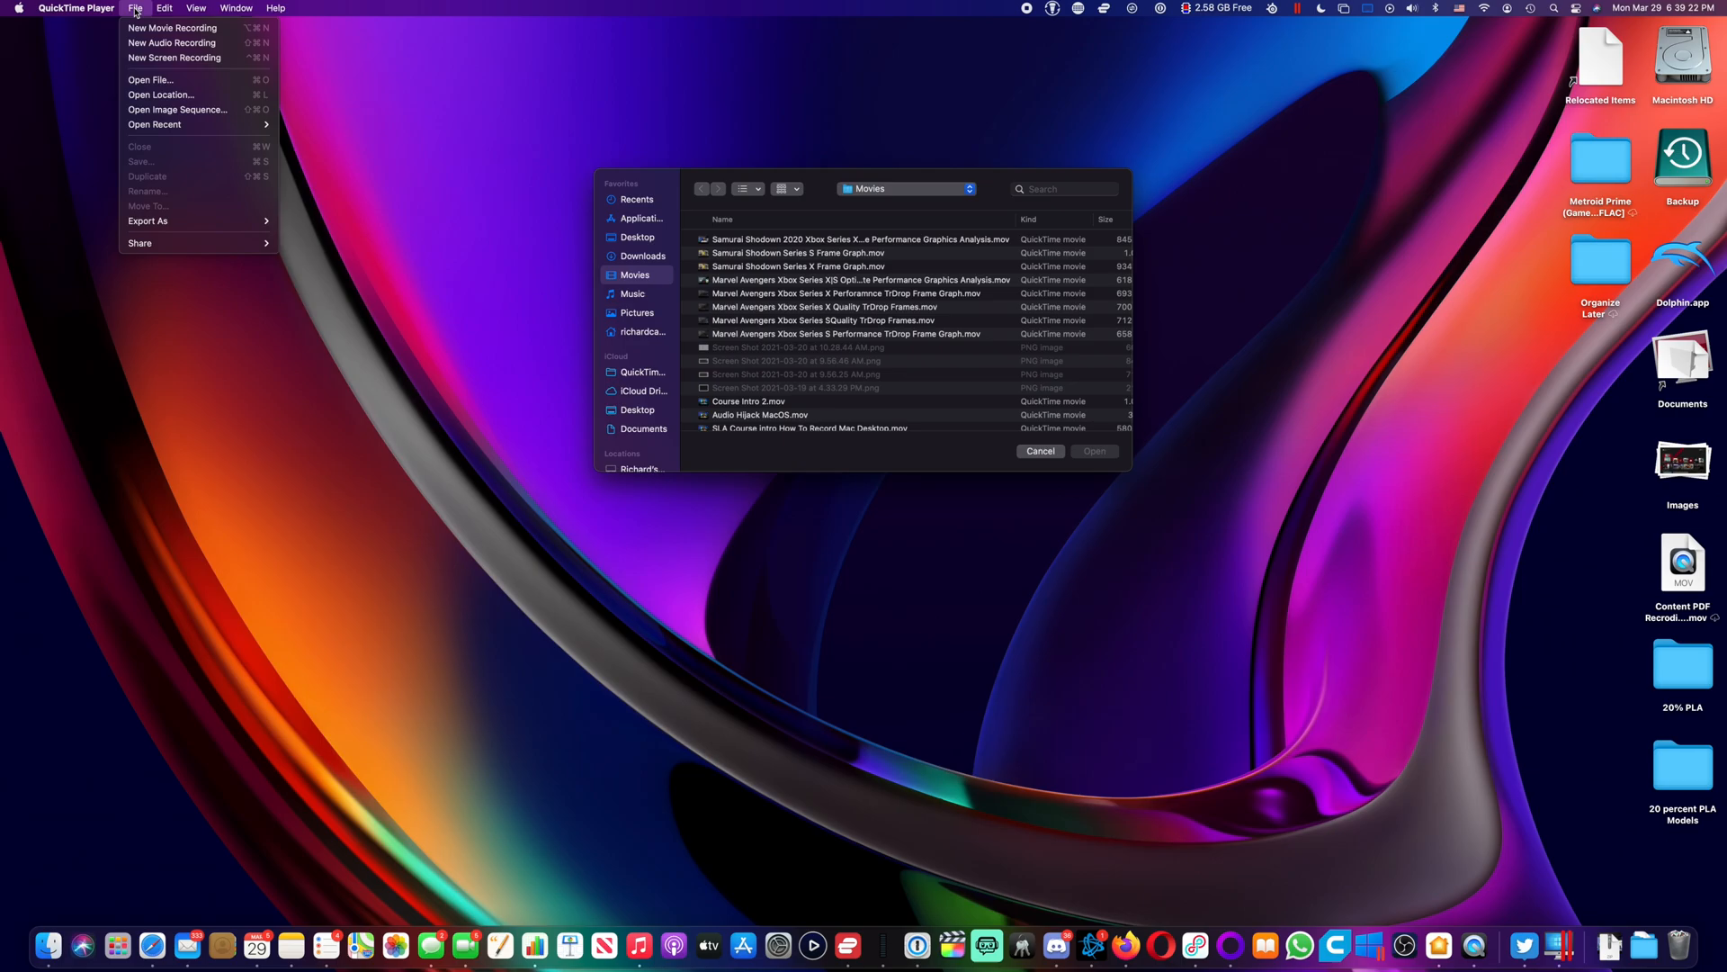
mouse_move(173, 58)
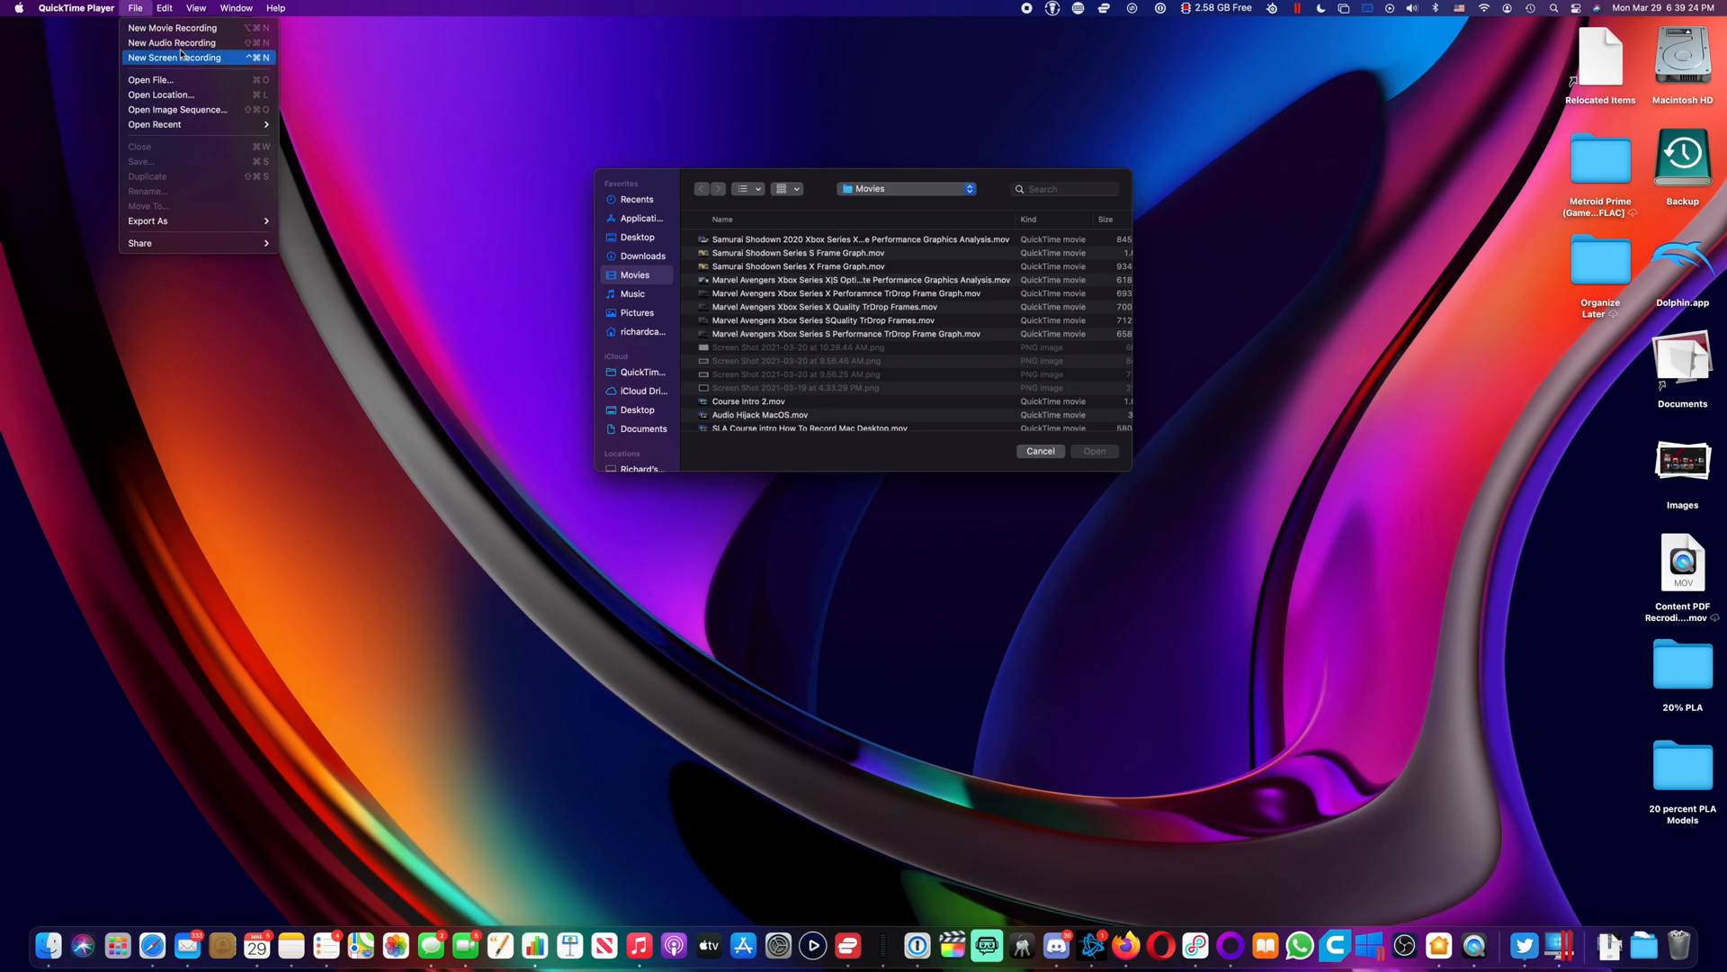
mouse_move(177, 28)
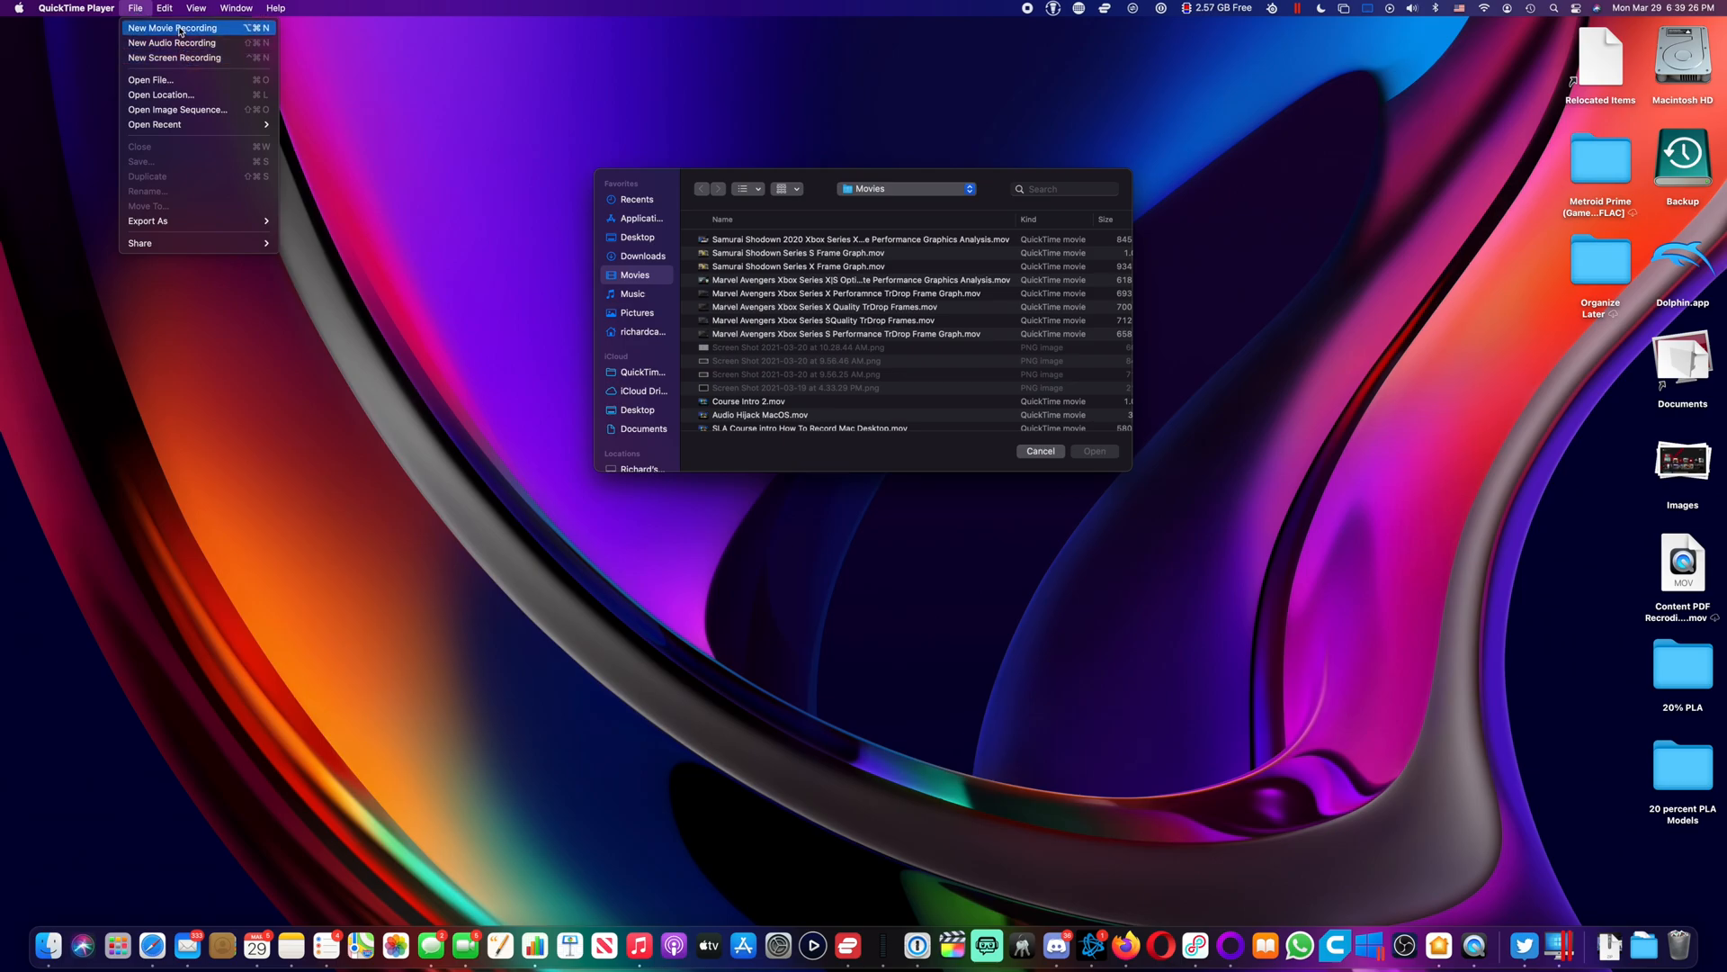
click(171, 28)
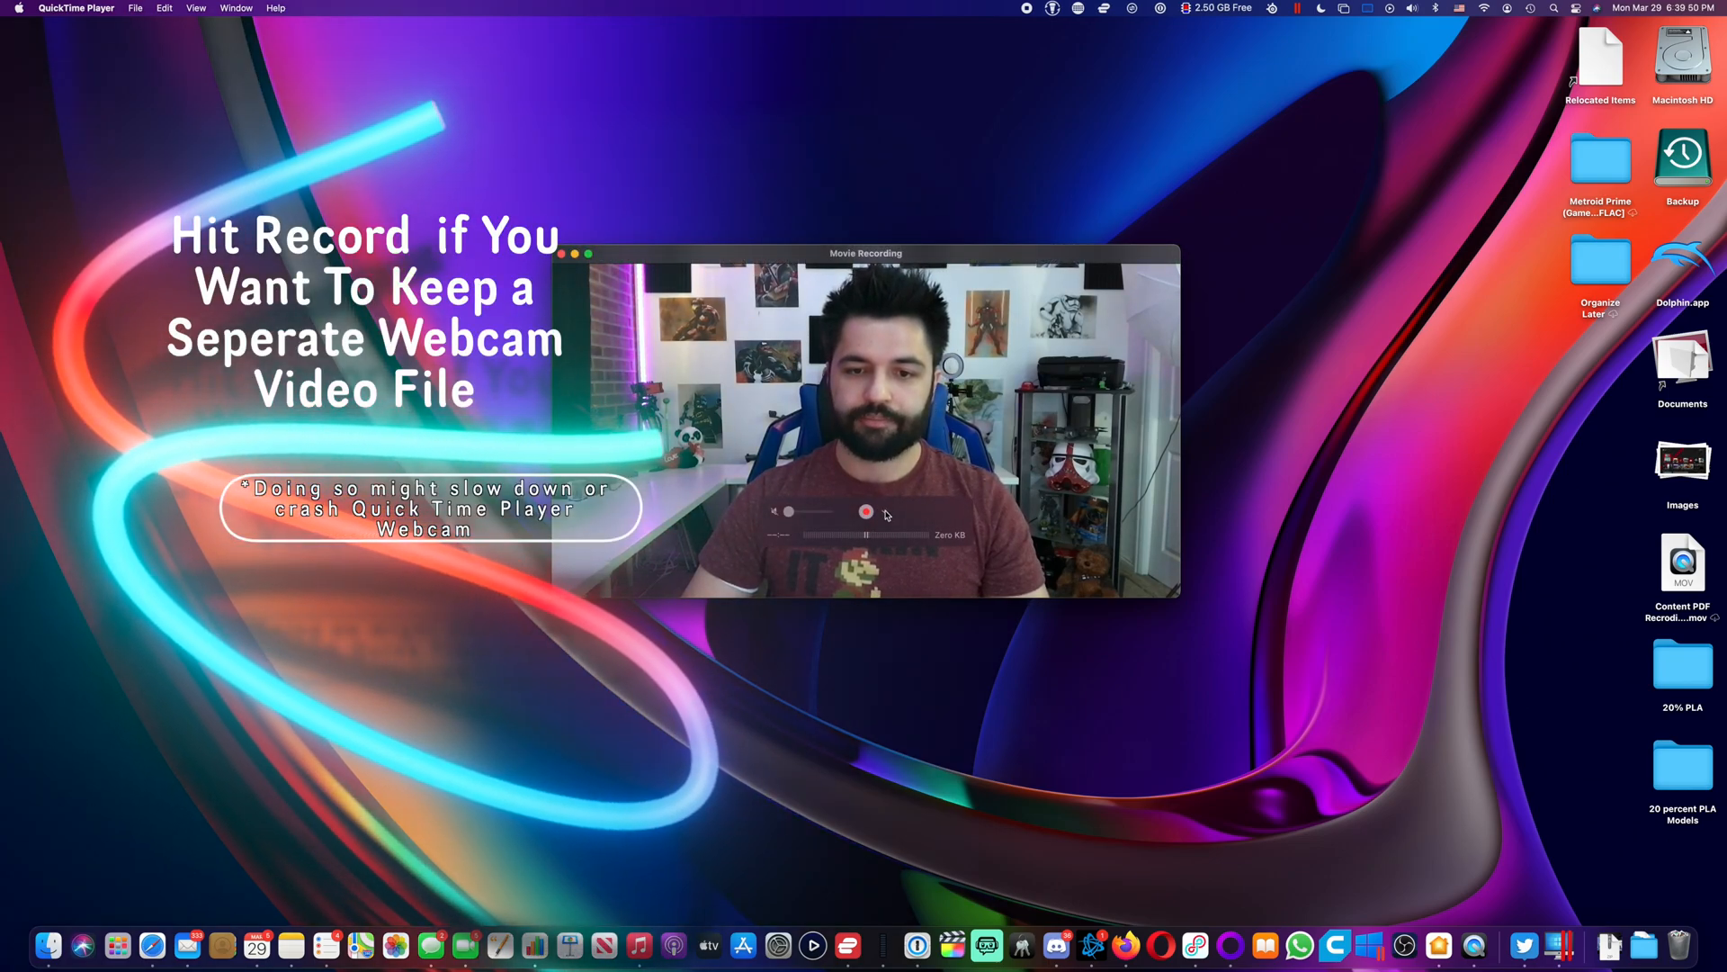
click(882, 515)
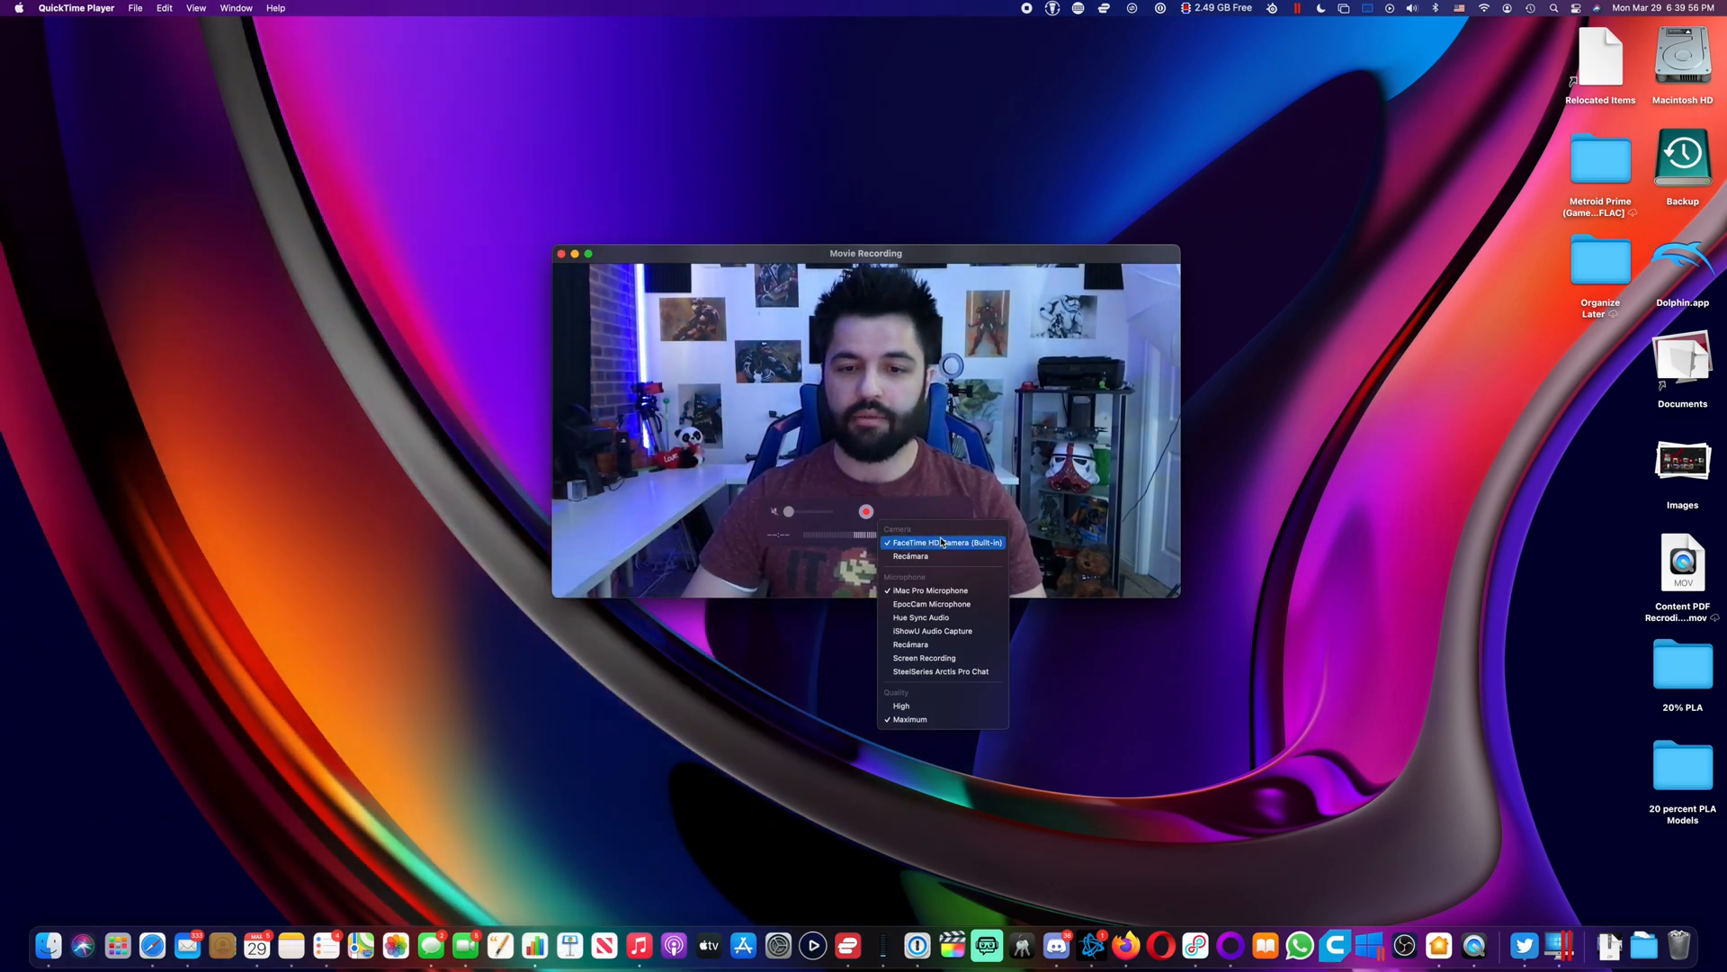
mouse_move(929, 589)
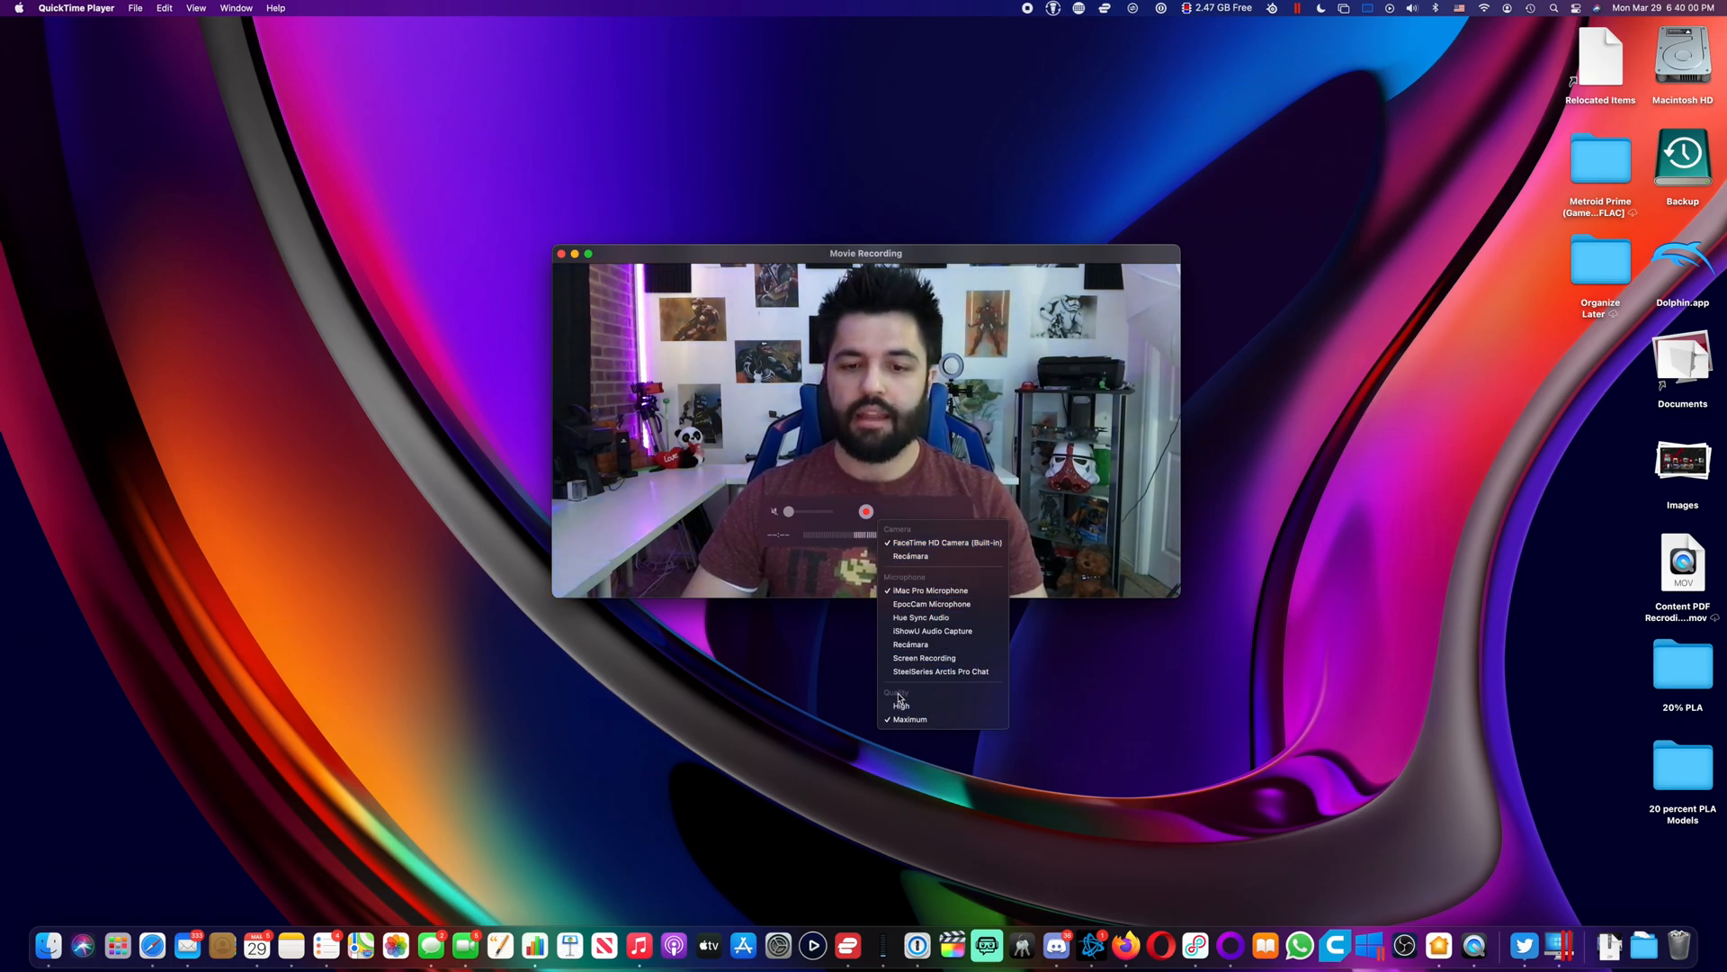
mouse_move(910, 719)
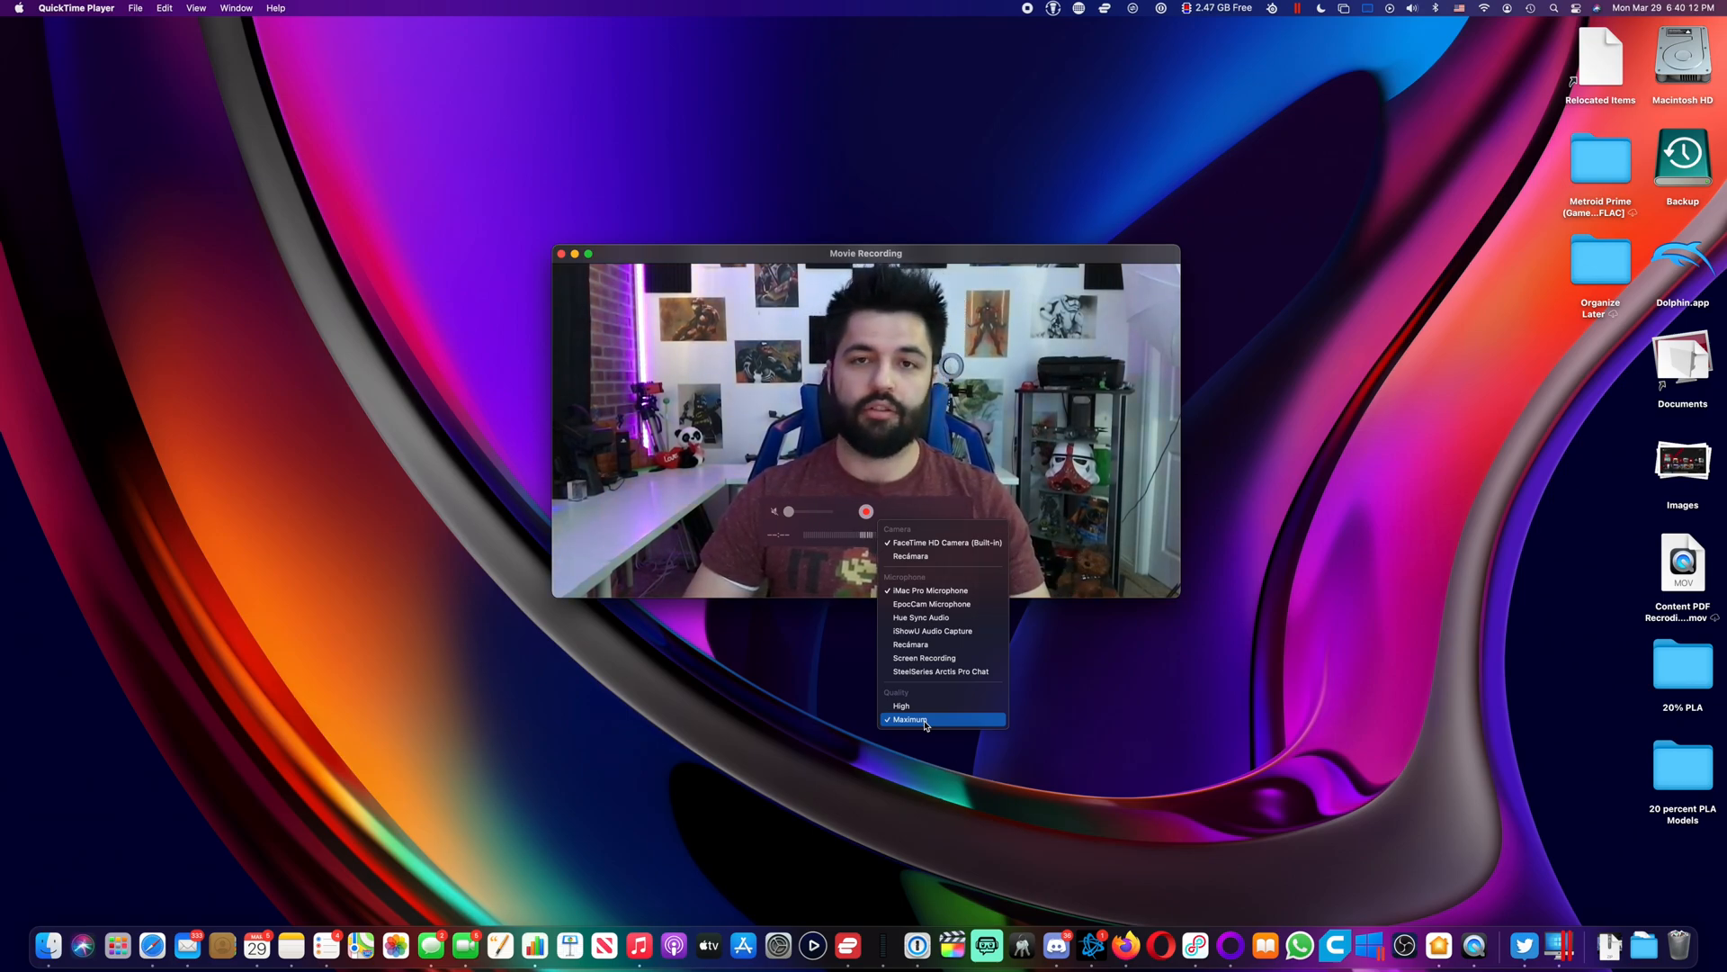
mouse_move(899, 706)
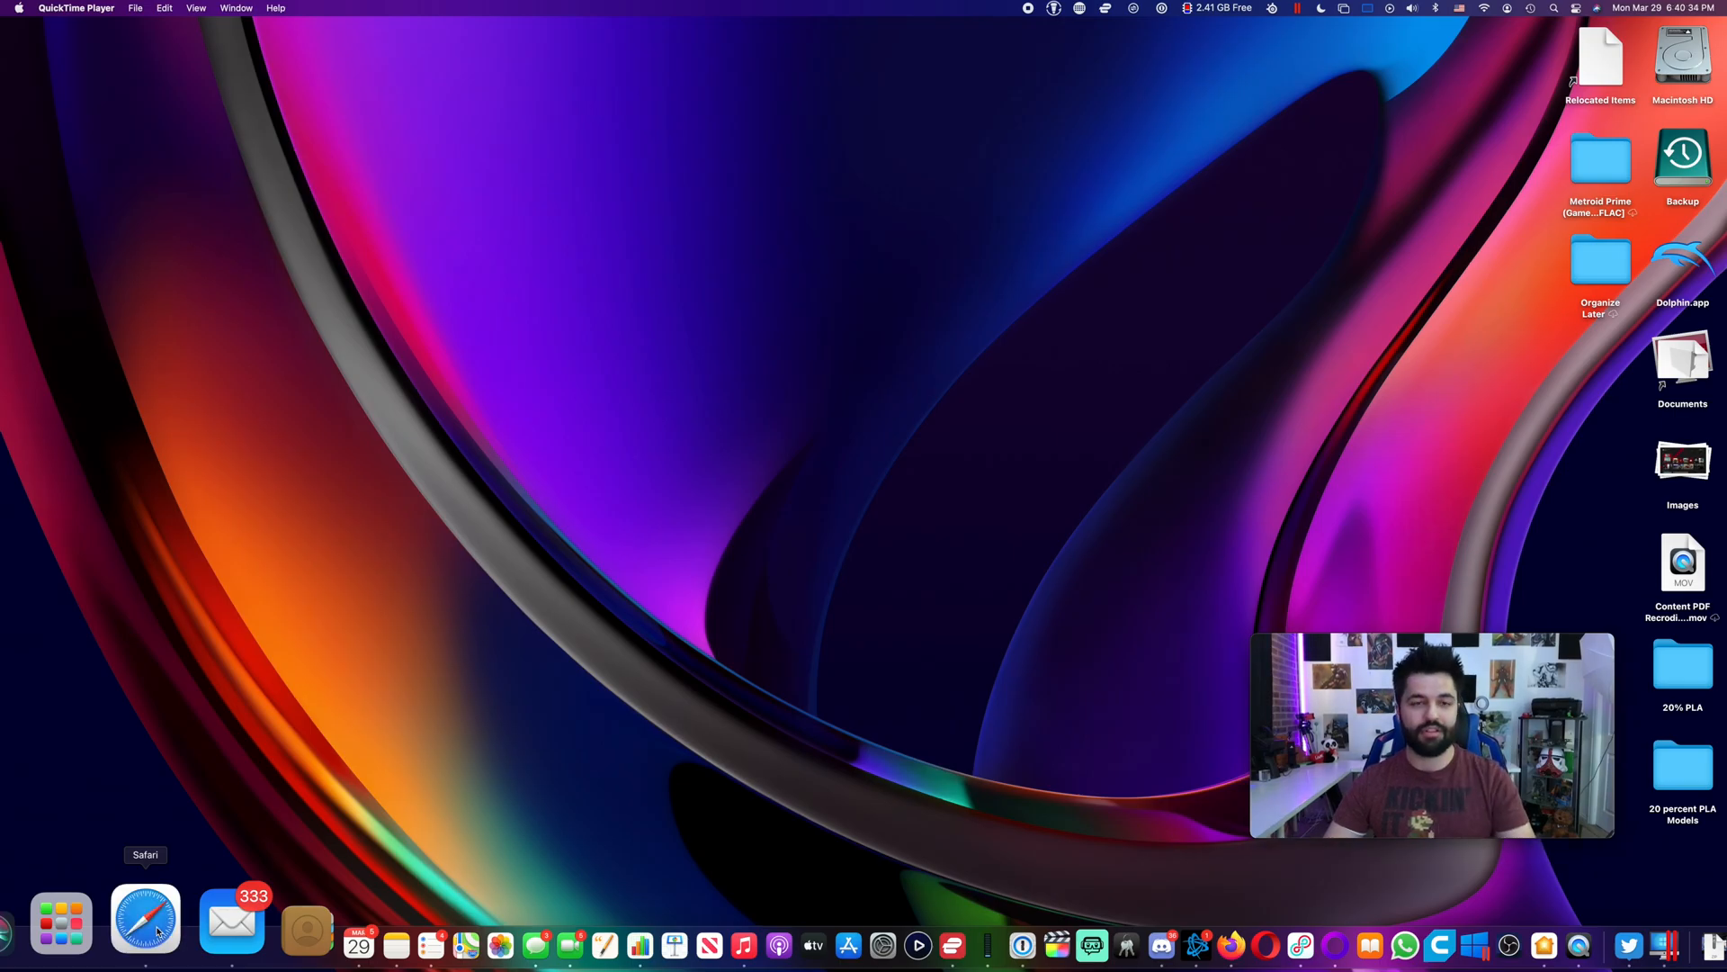
Step: Launch Safari from the Dock beside the small corner webcam preview
click(144, 918)
text(macrumors.com)
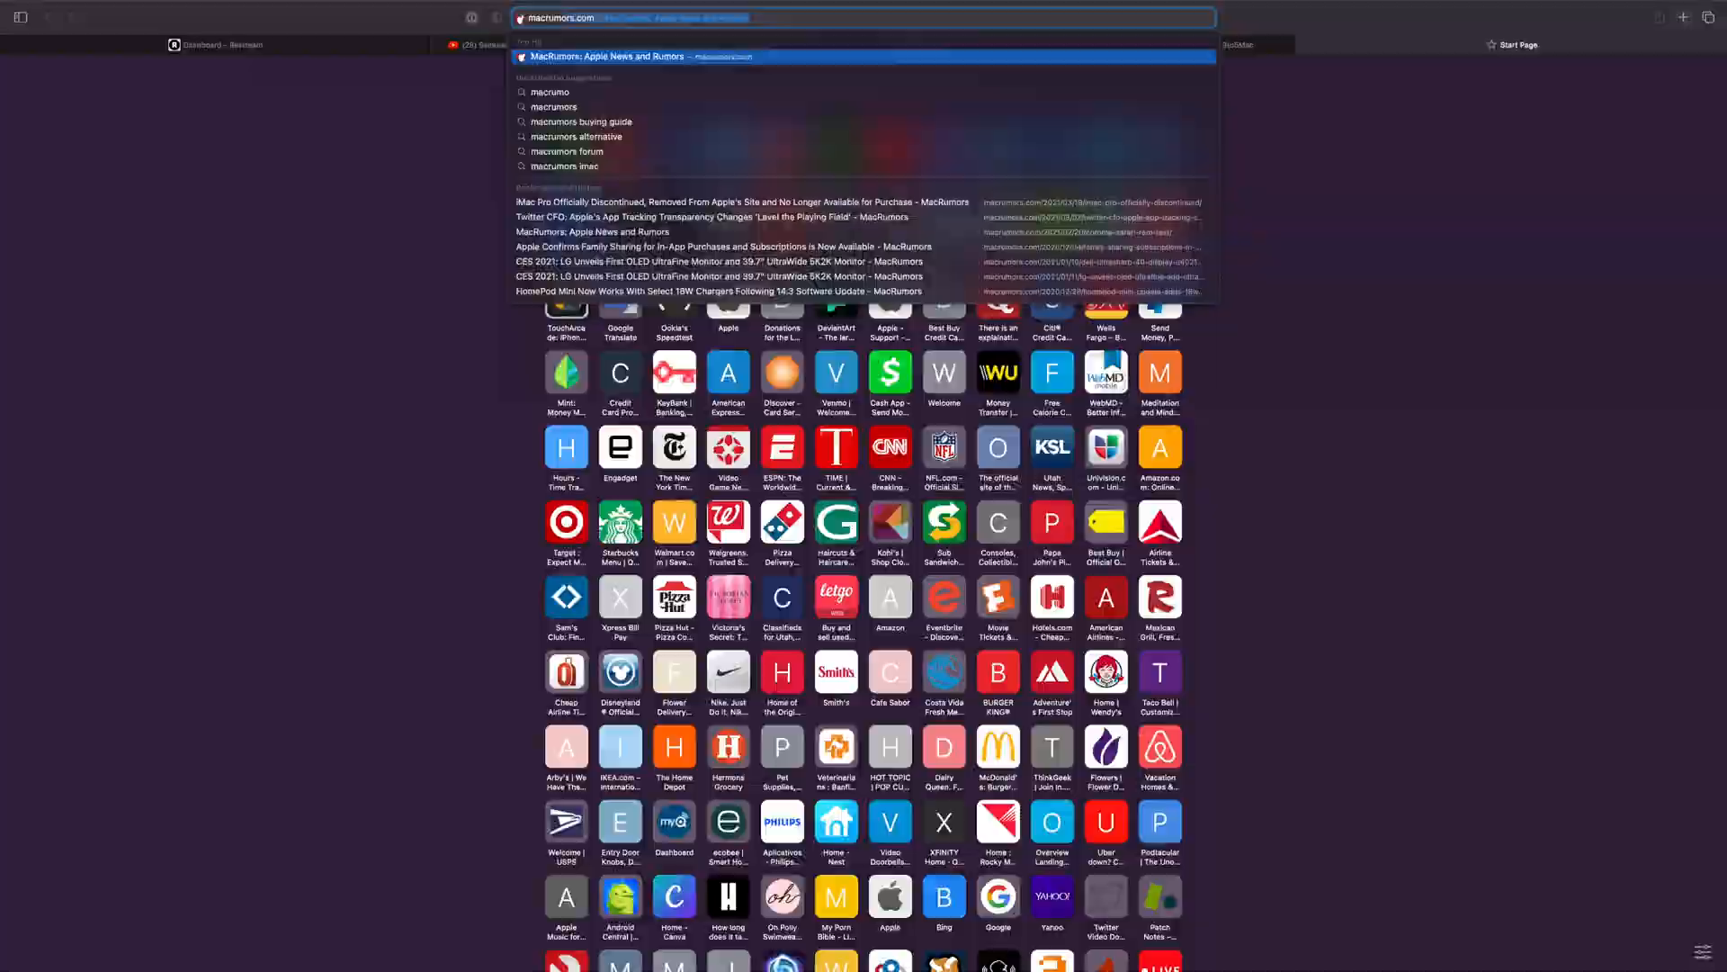
Step: Load the MacRumors home page from the address bar suggestion
click(605, 56)
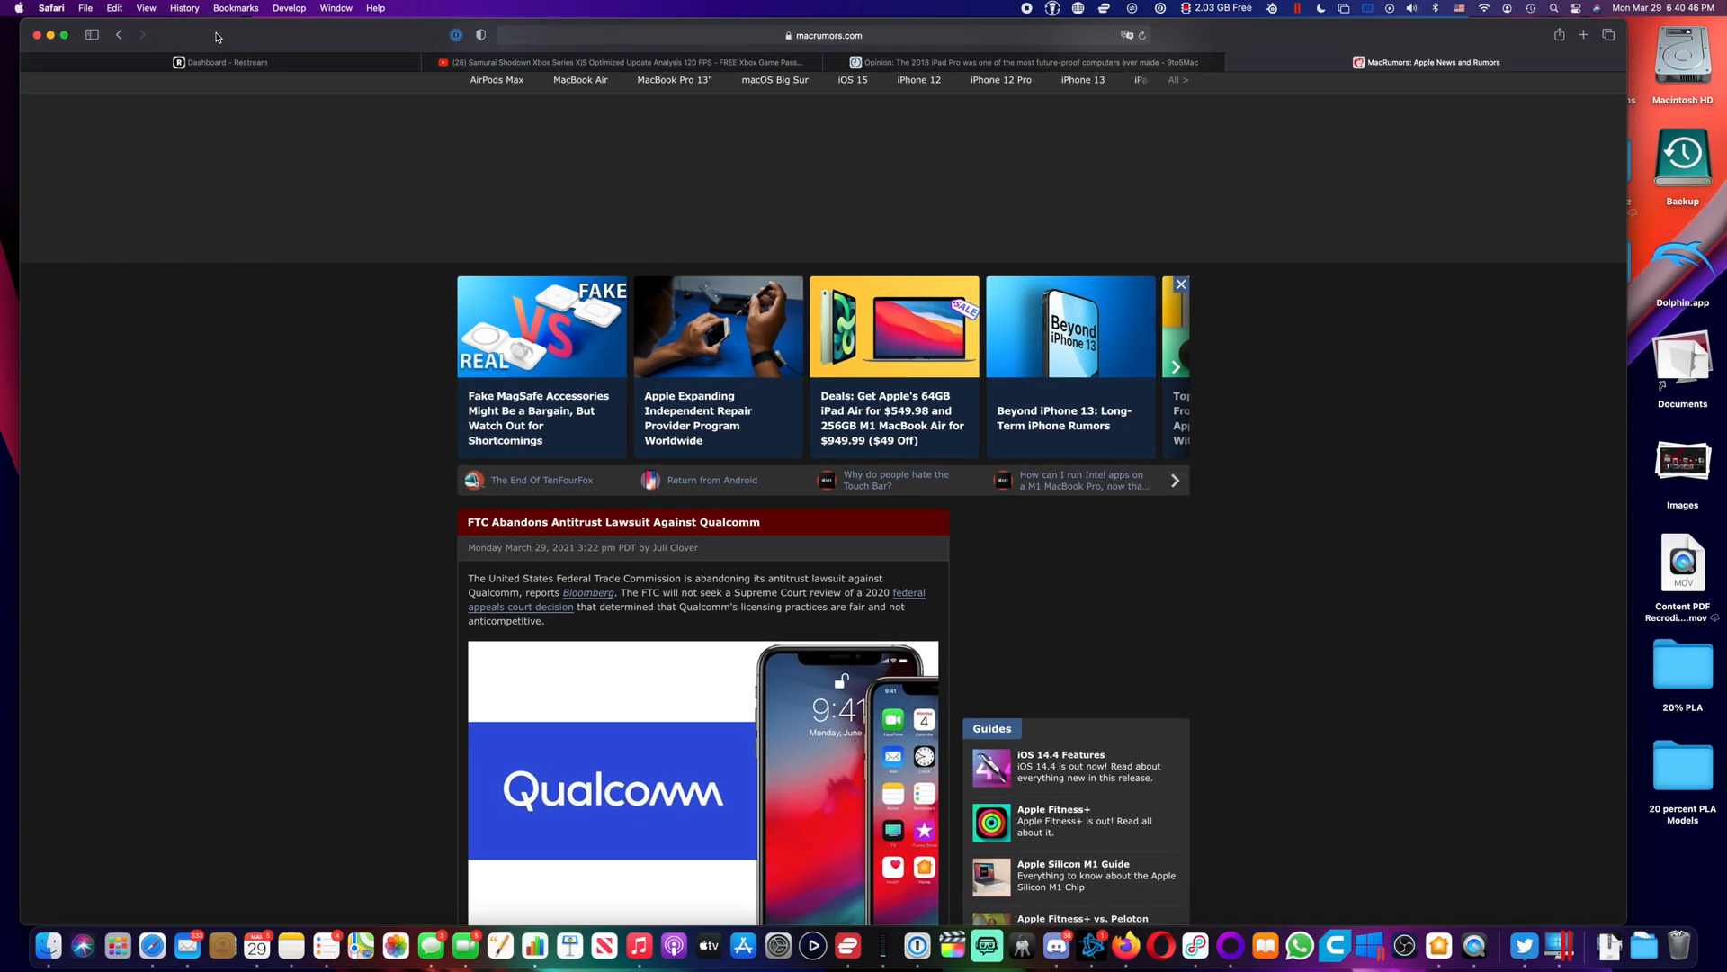
mouse_move(874, 392)
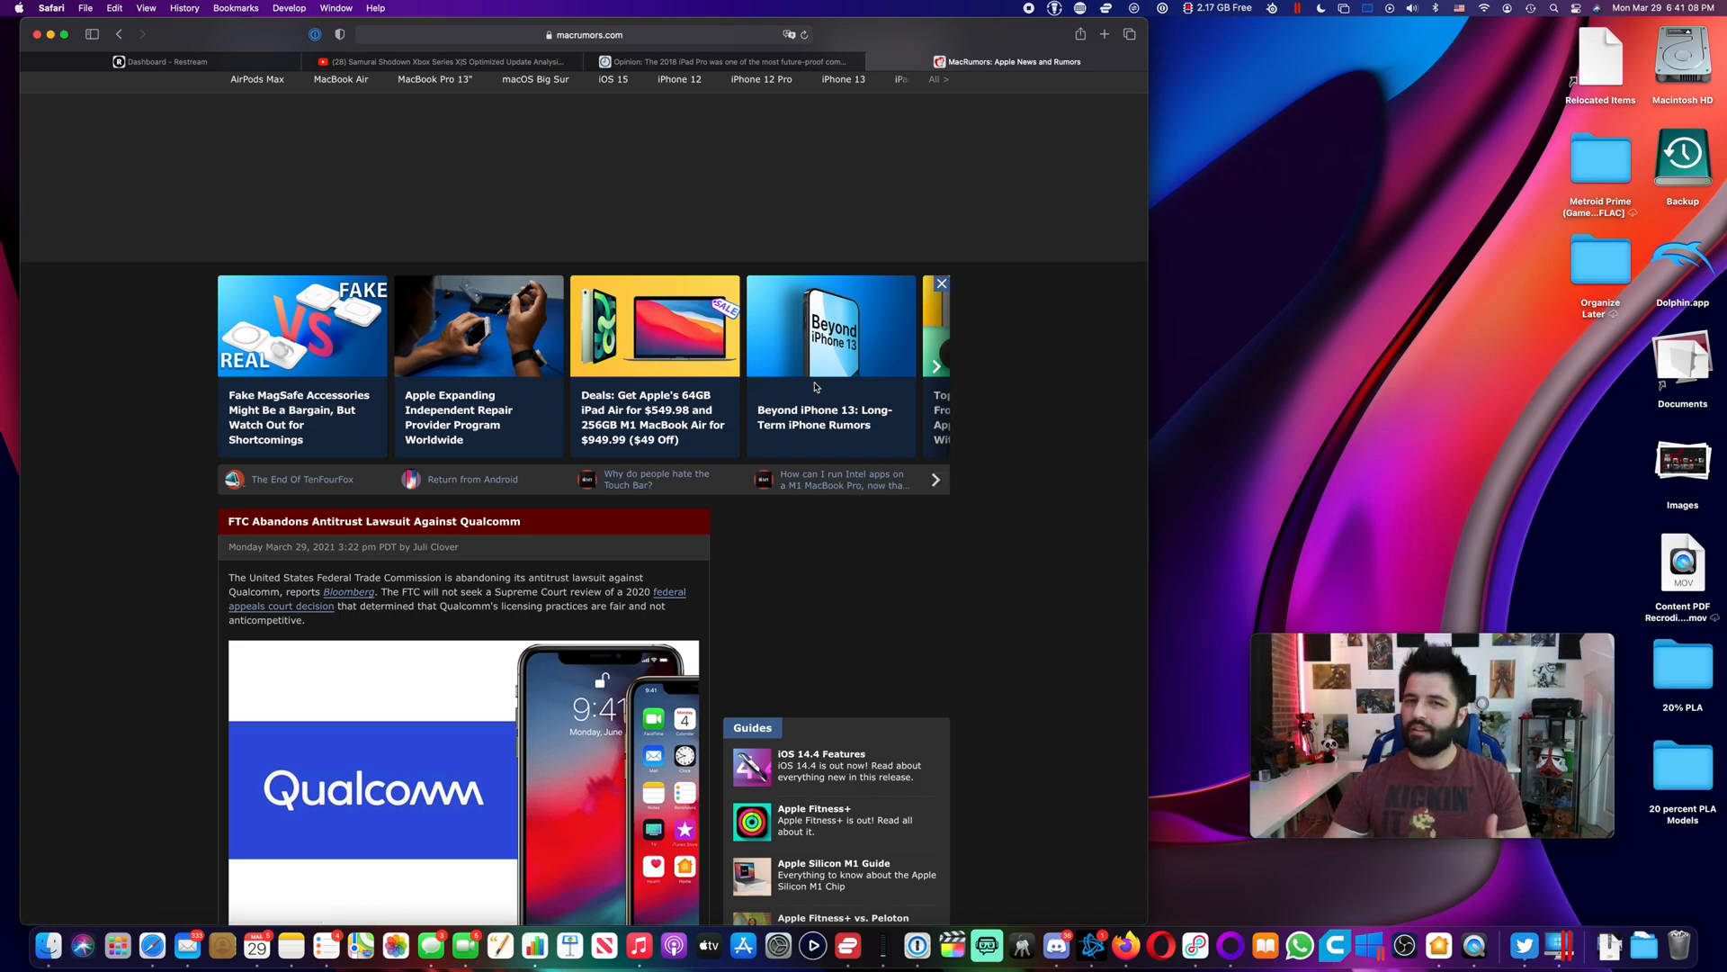
mouse_move(1000, 468)
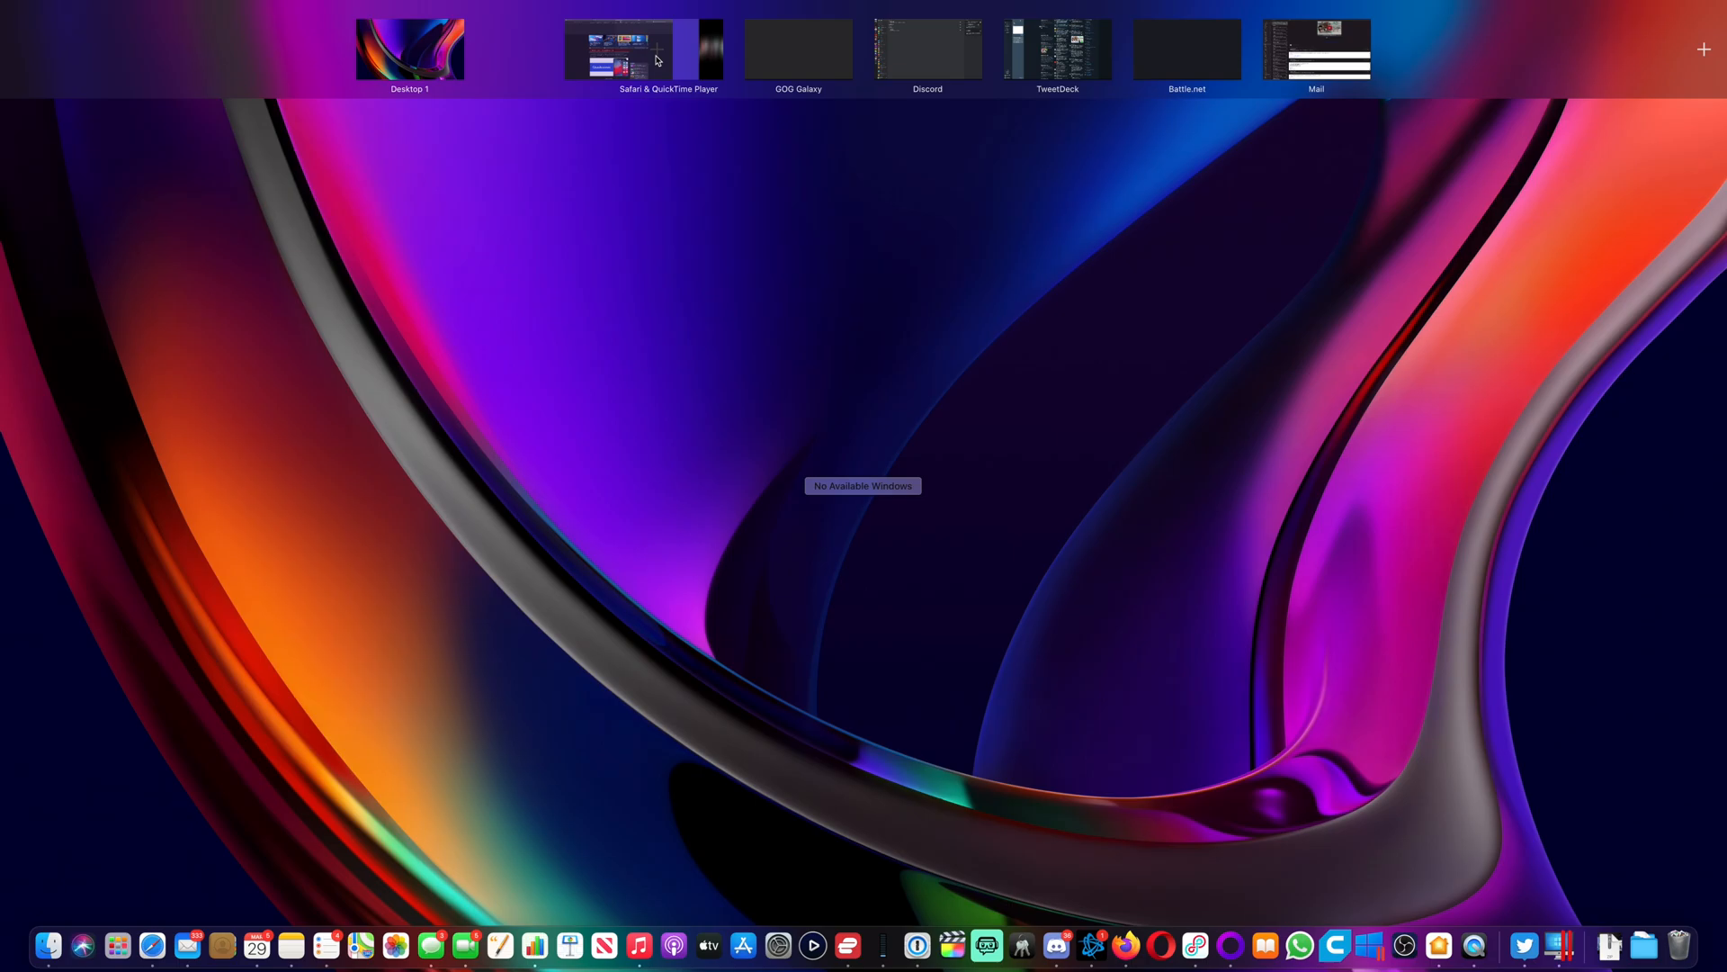
Step: Enter the 'Safari & QuickTime Player' space from the Mission Control Spaces bar
click(643, 48)
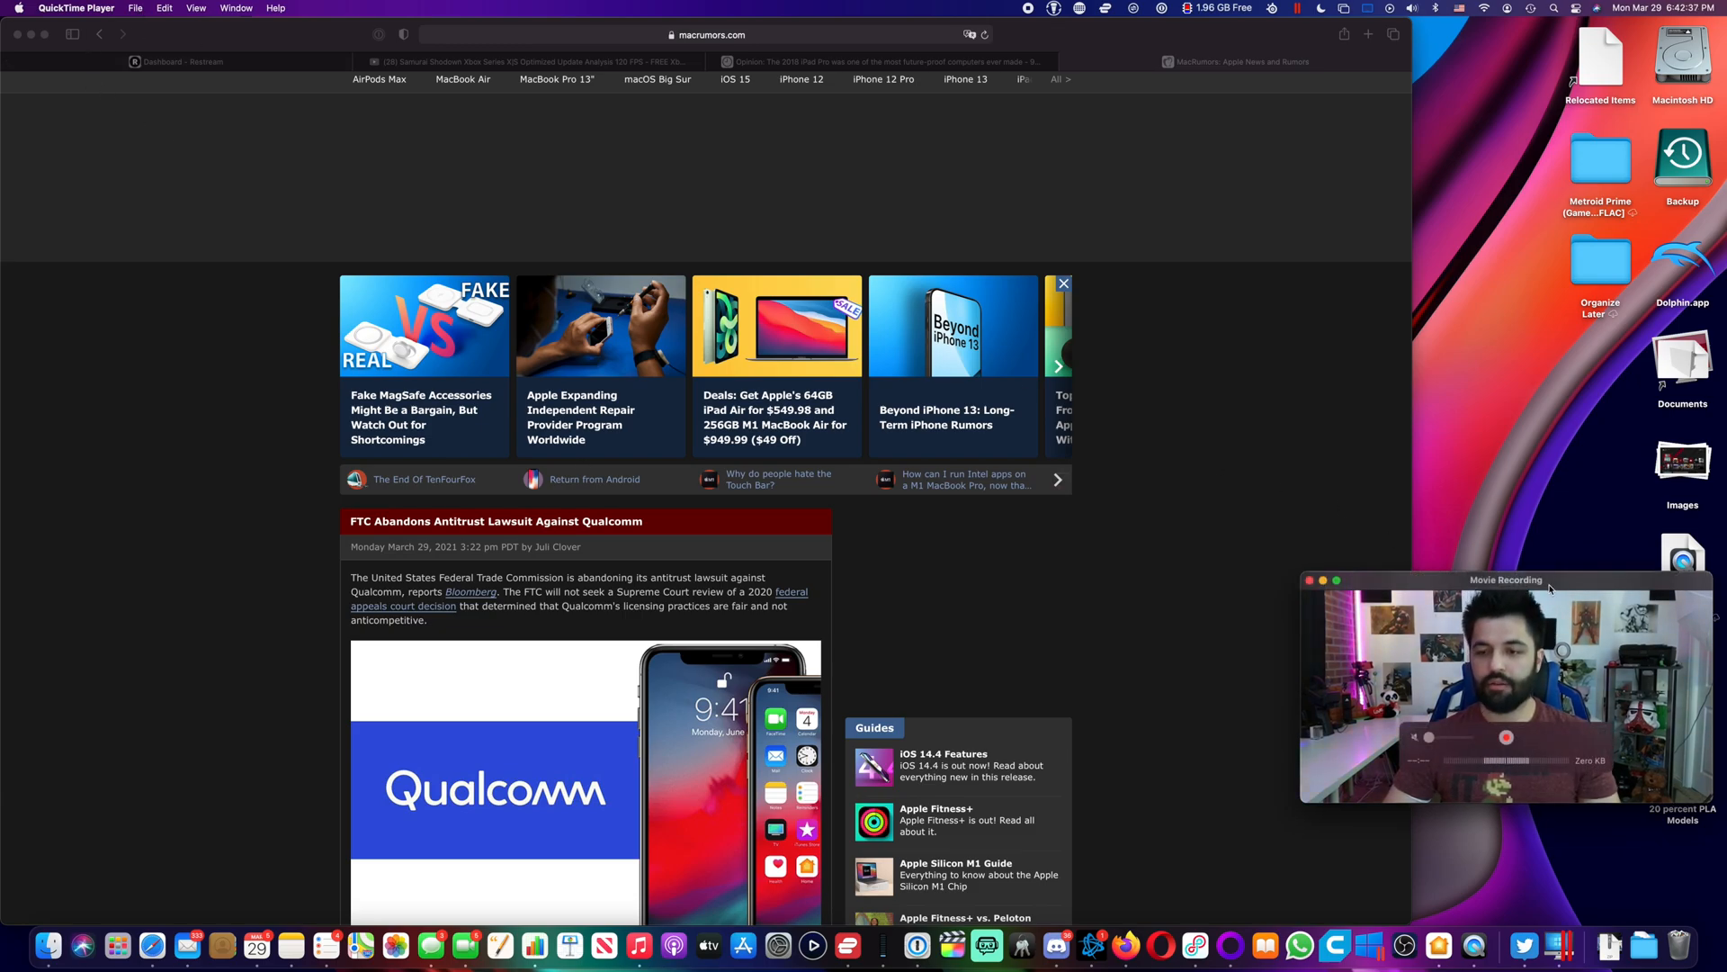
Step: Browse QuickTime's File, Edit and View menus to find Float on Top
click(134, 8)
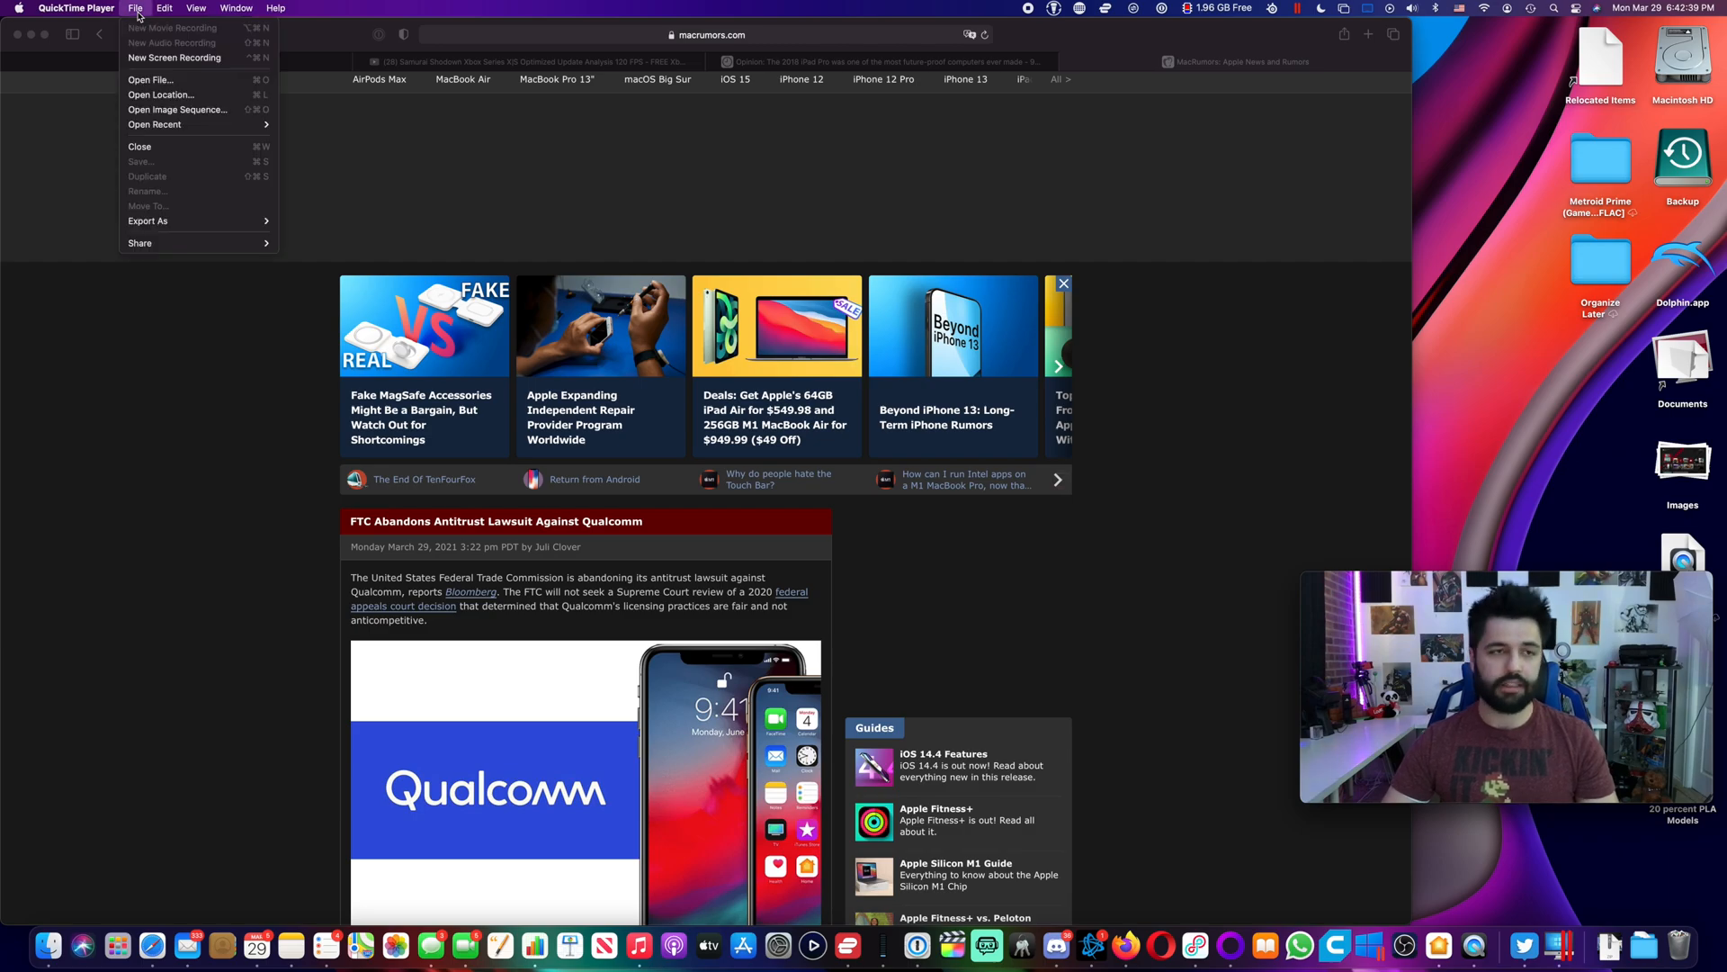
click(163, 9)
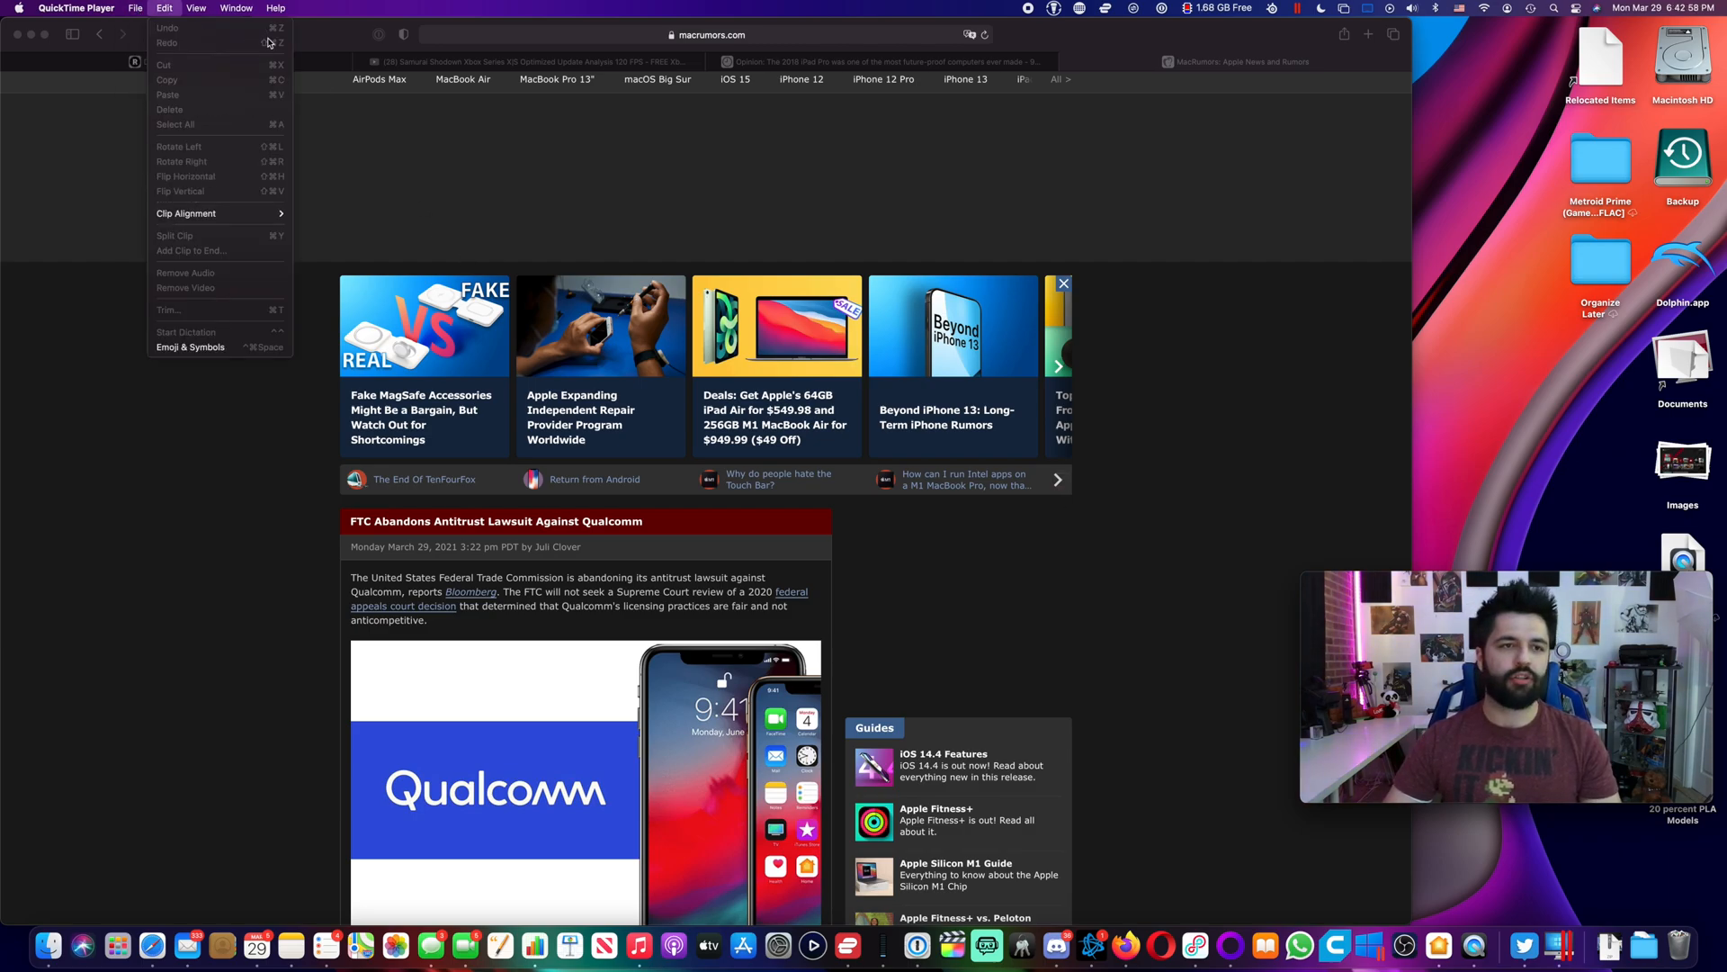
click(196, 8)
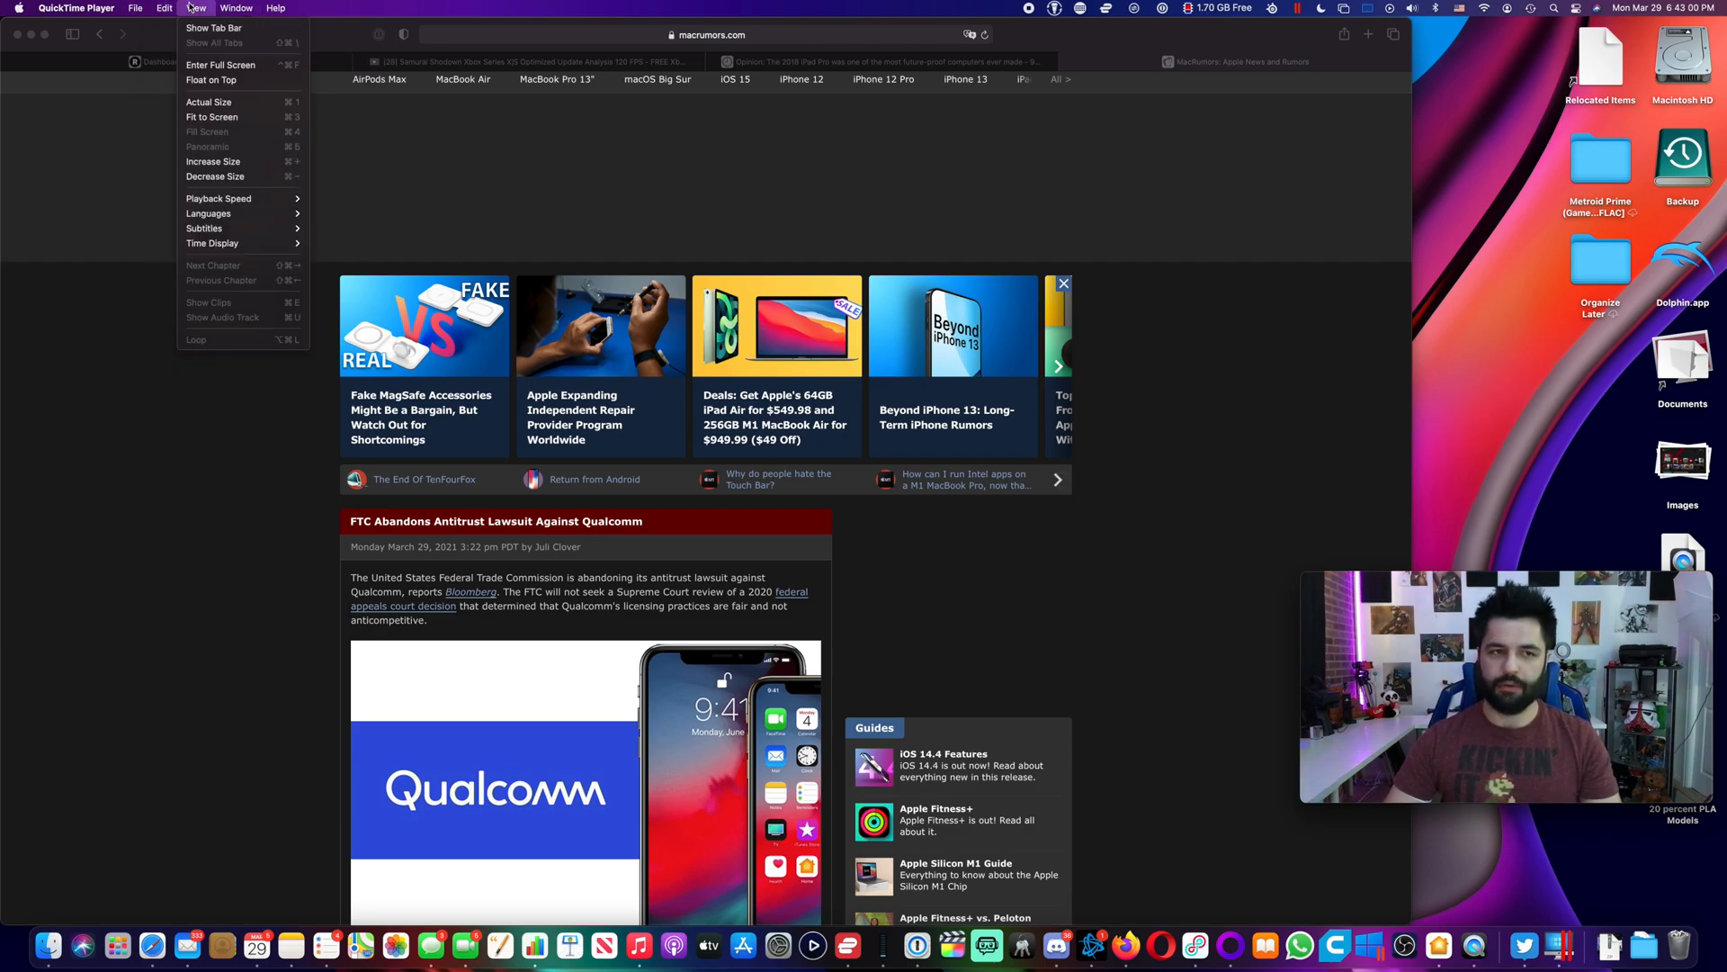
mouse_move(211, 79)
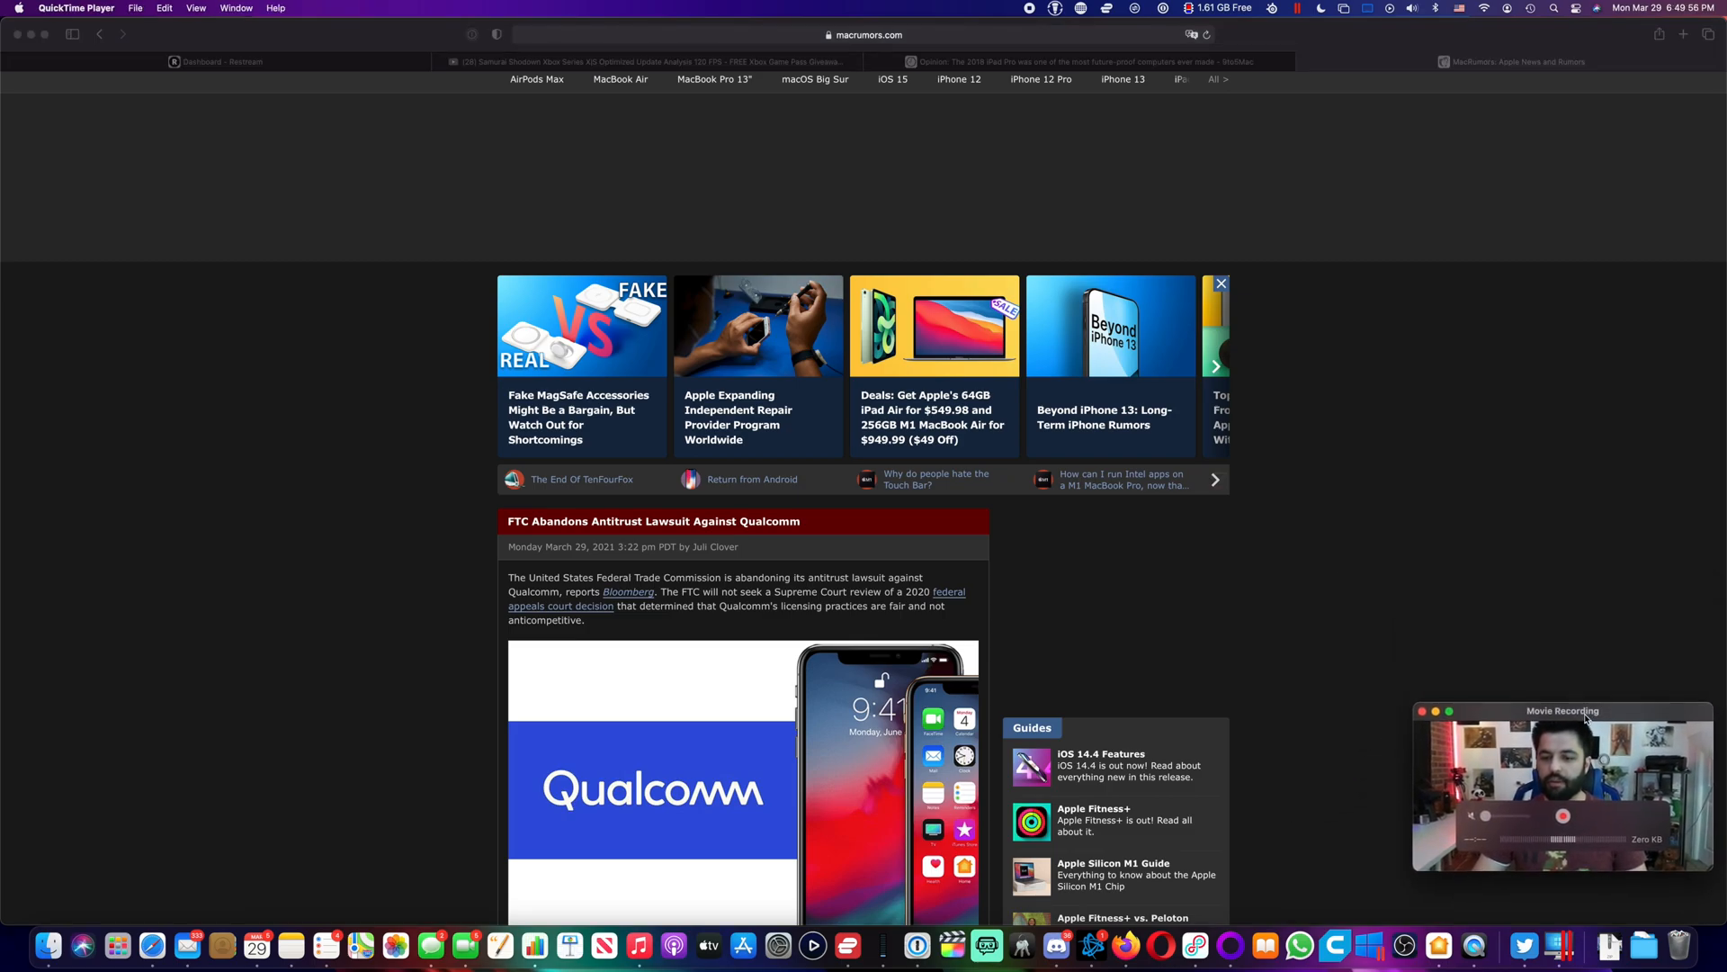
Step: Scroll down the MacRumors news feed toward the fake MagSafe accessories article
scroll(down, 3)
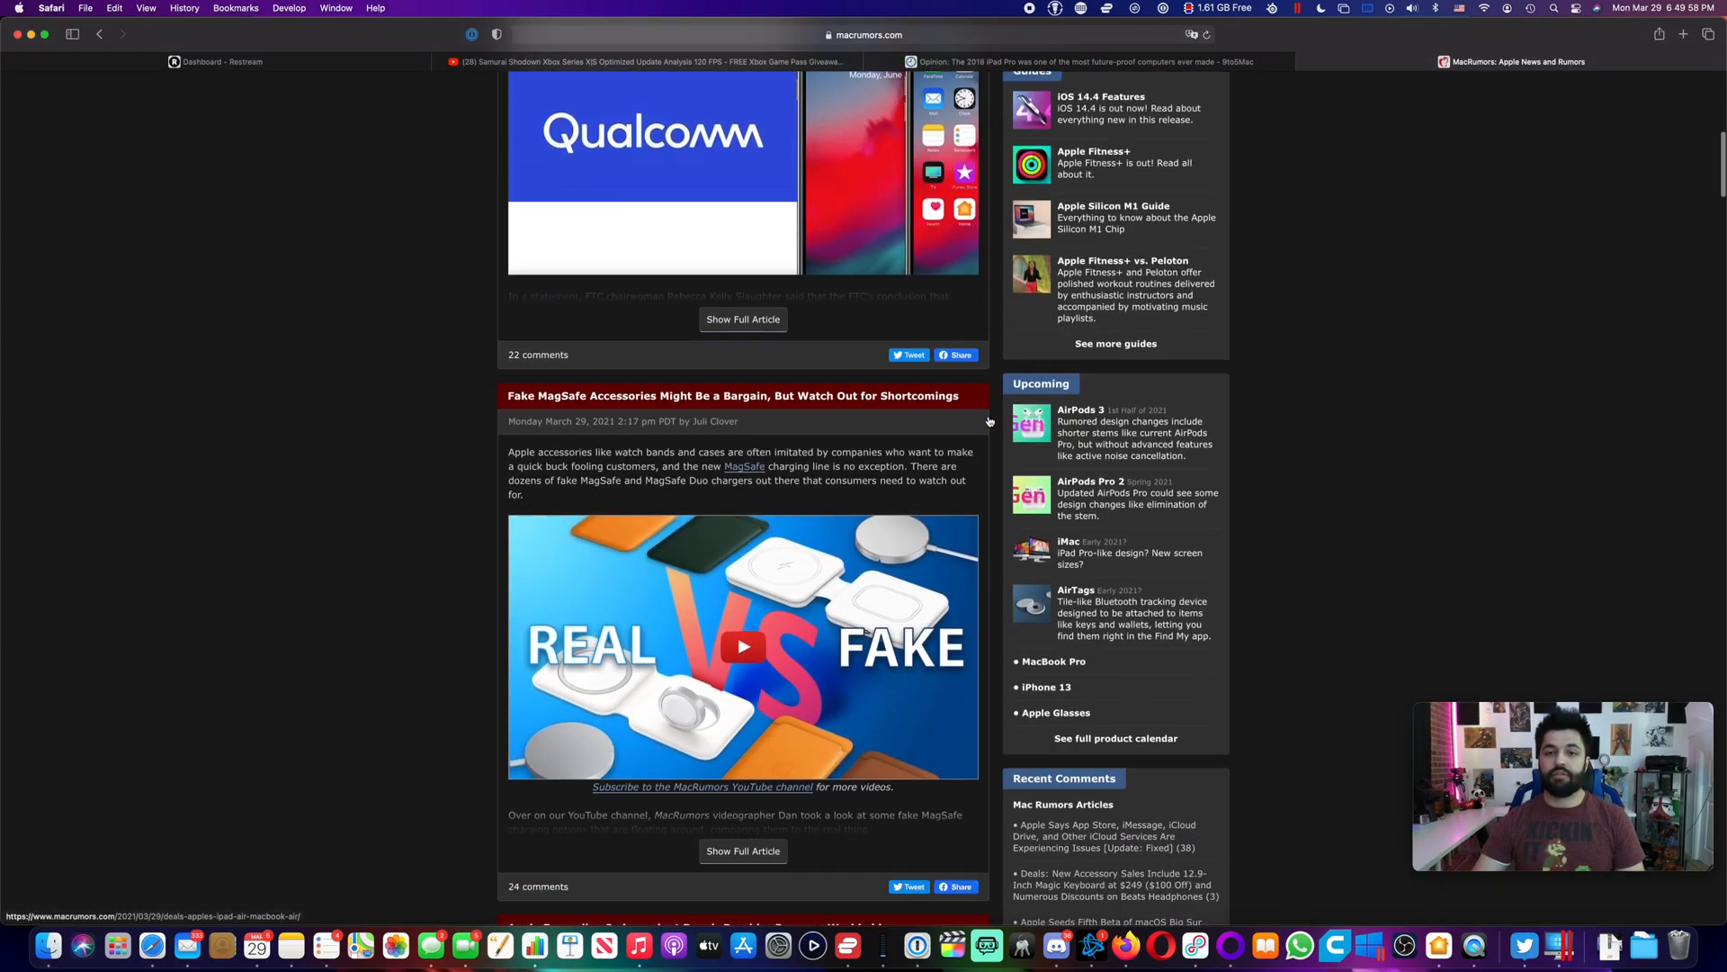
scroll(down, 3)
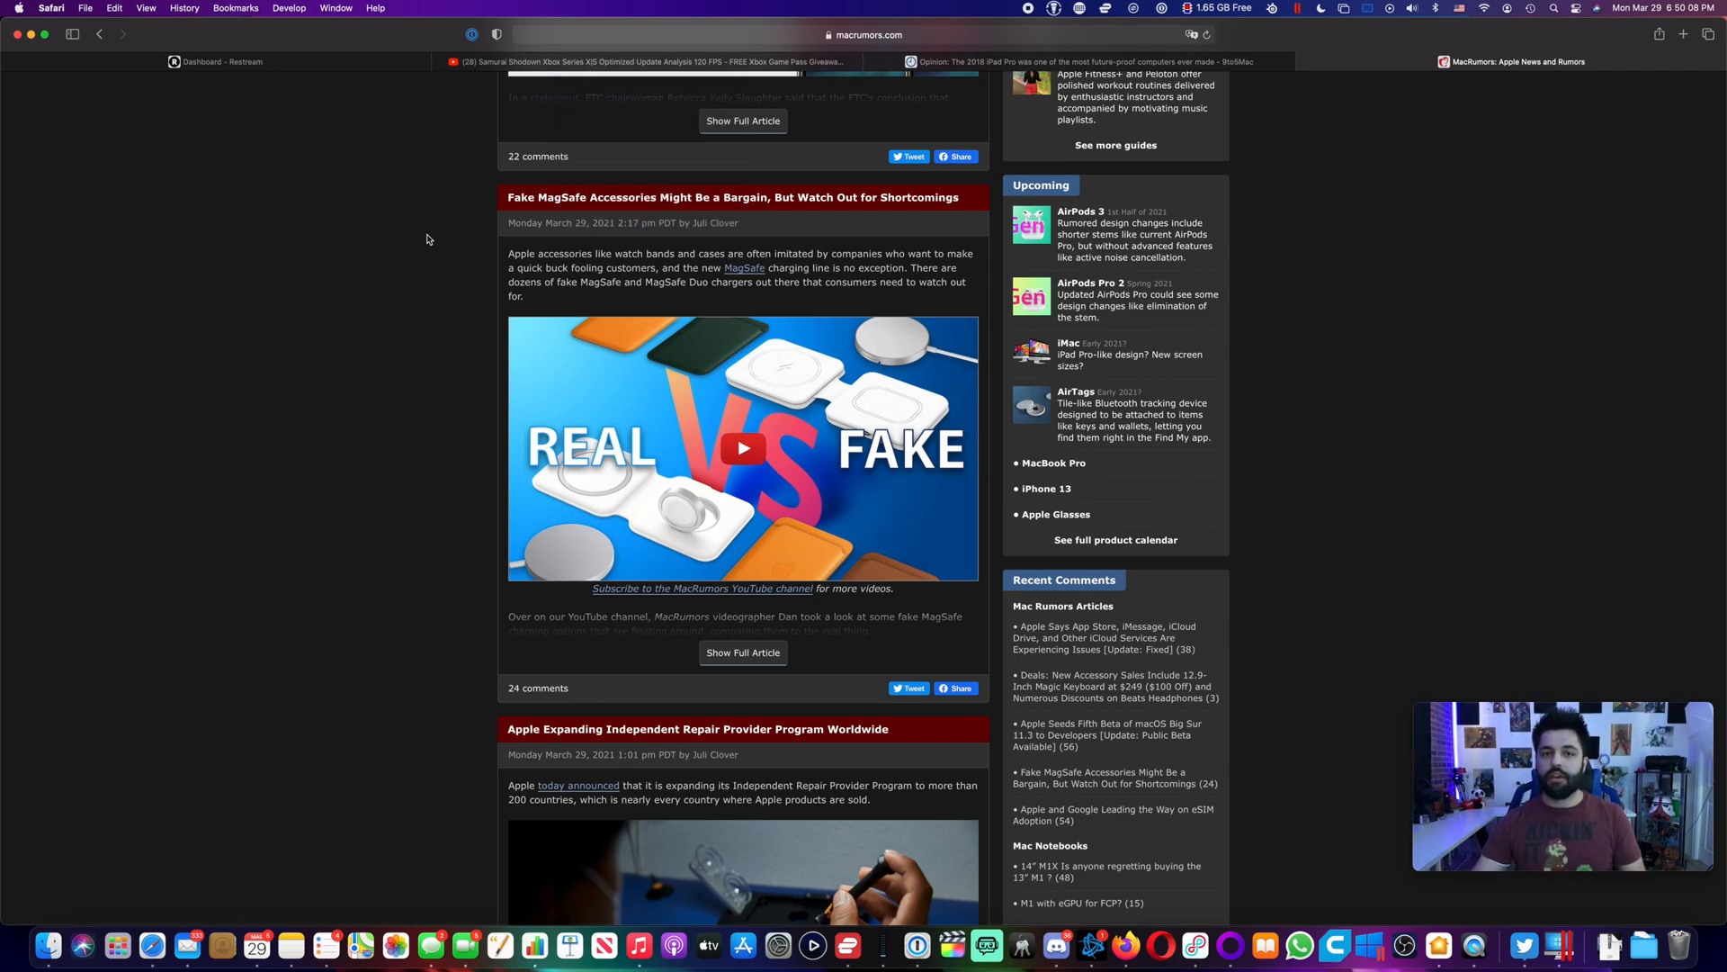
mouse_move(1217, 878)
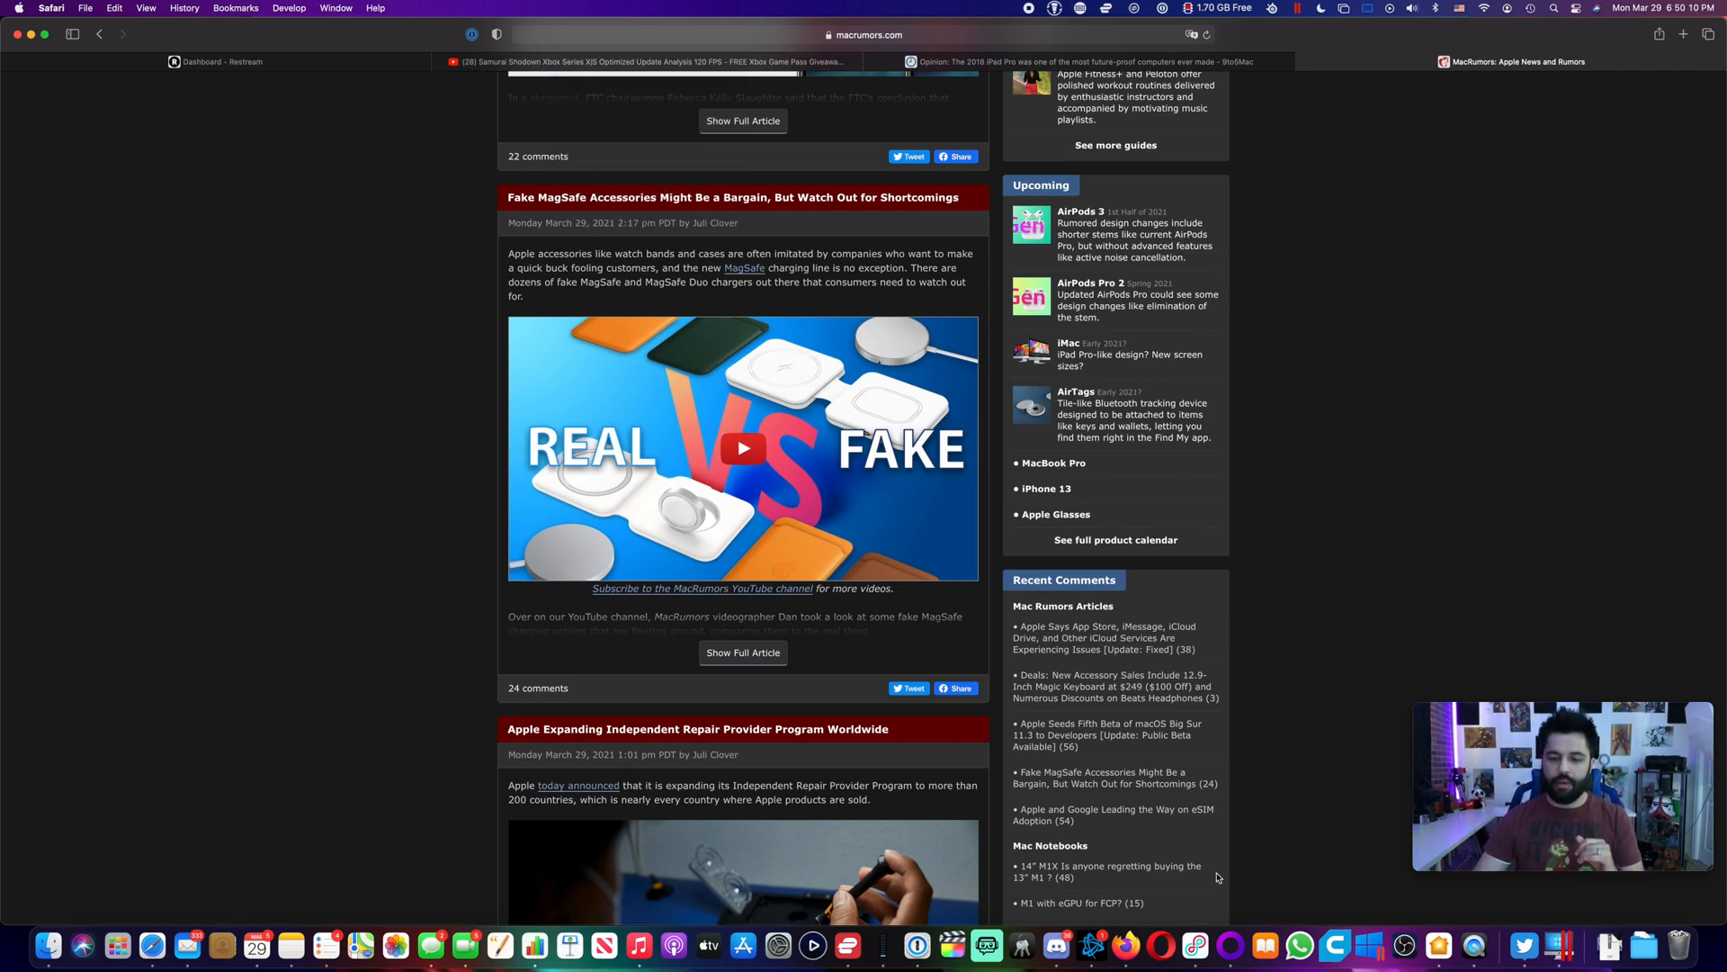
mouse_move(1322, 553)
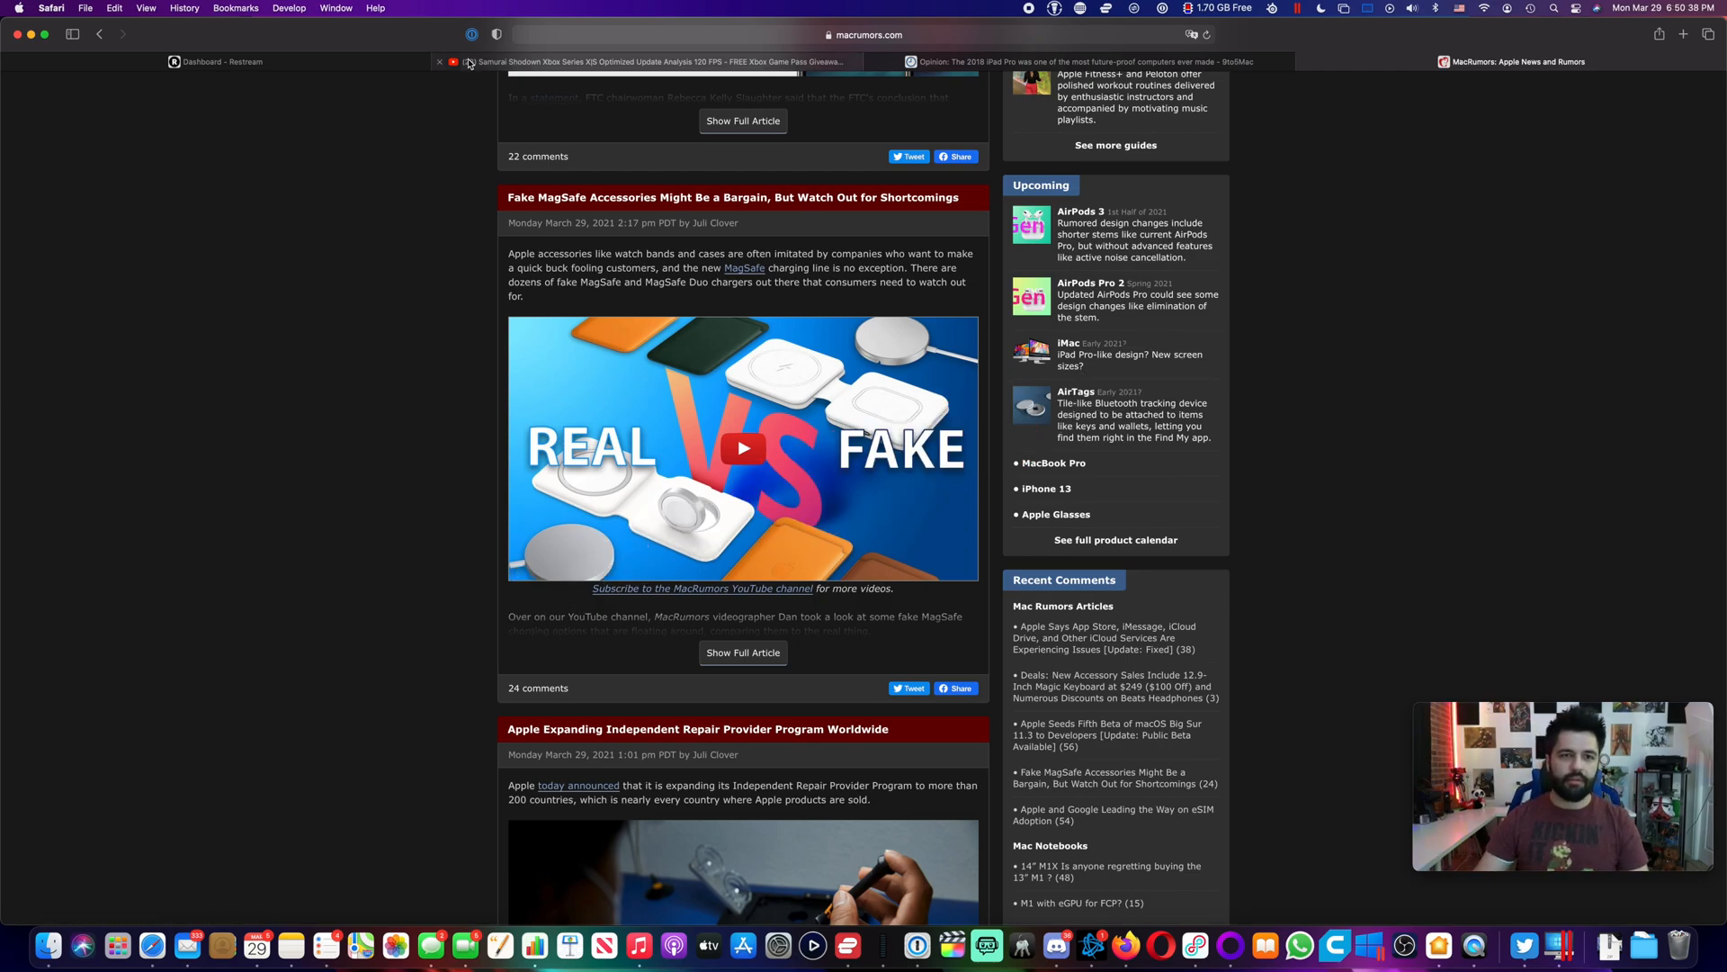
Step: Switch to the YouTube tab and play the Samurai Shodown Xbox Series X|S video
click(633, 60)
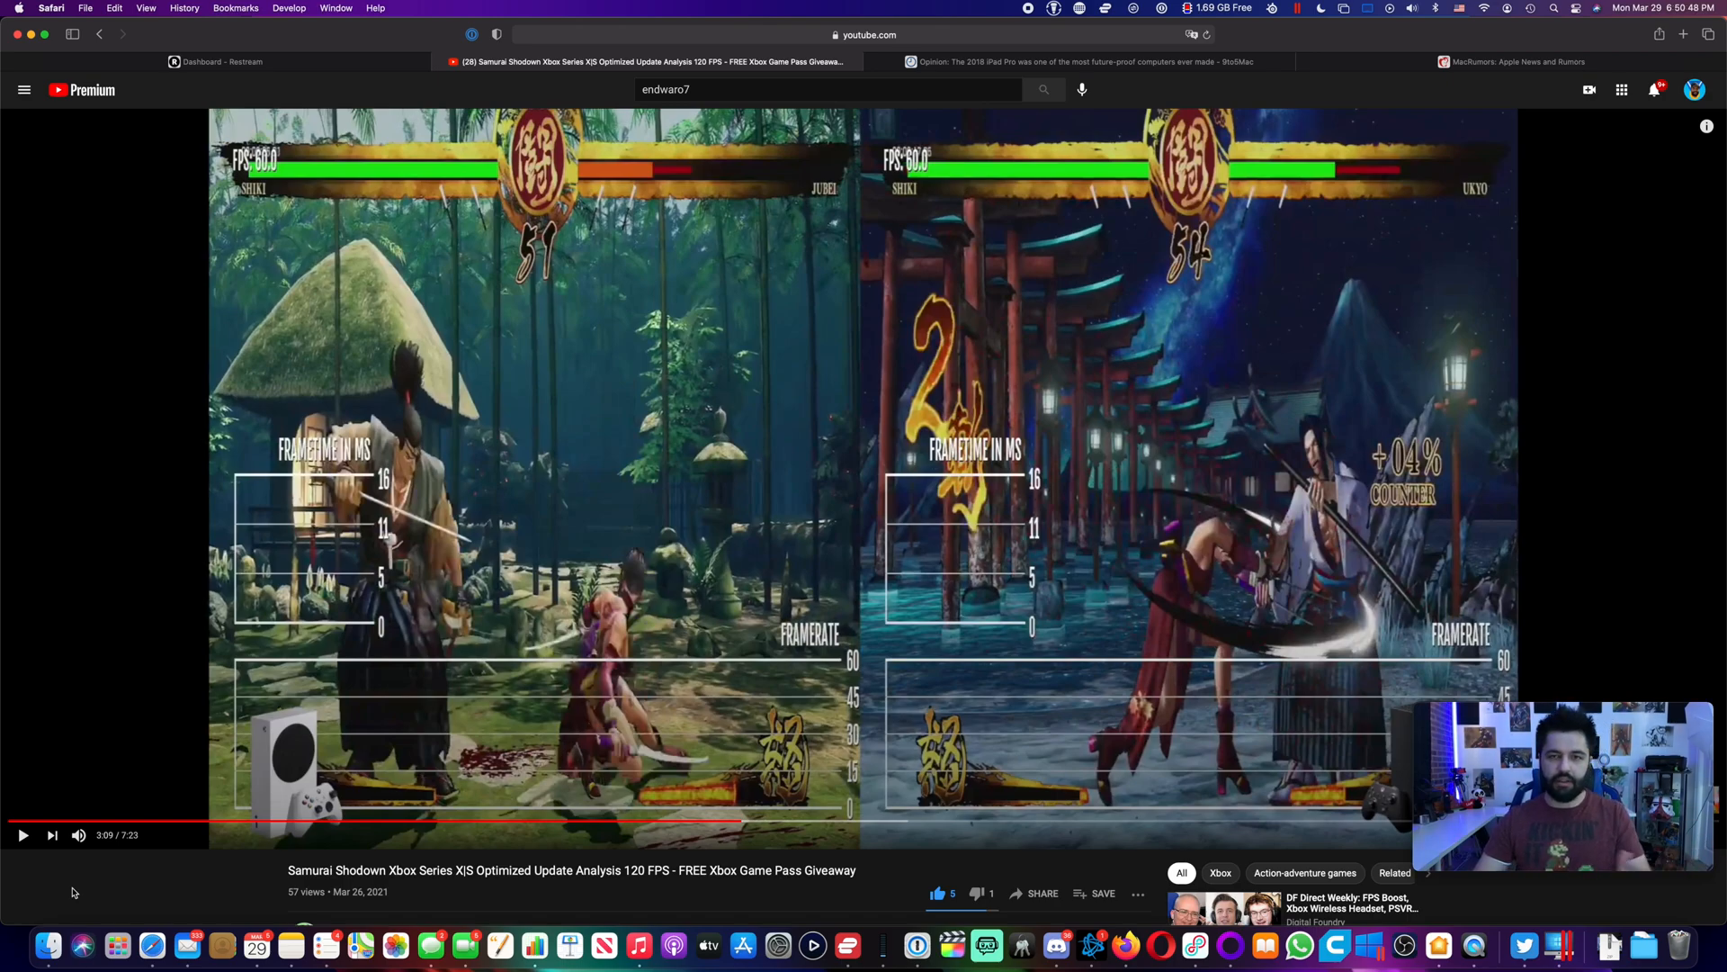
mouse_move(844, 608)
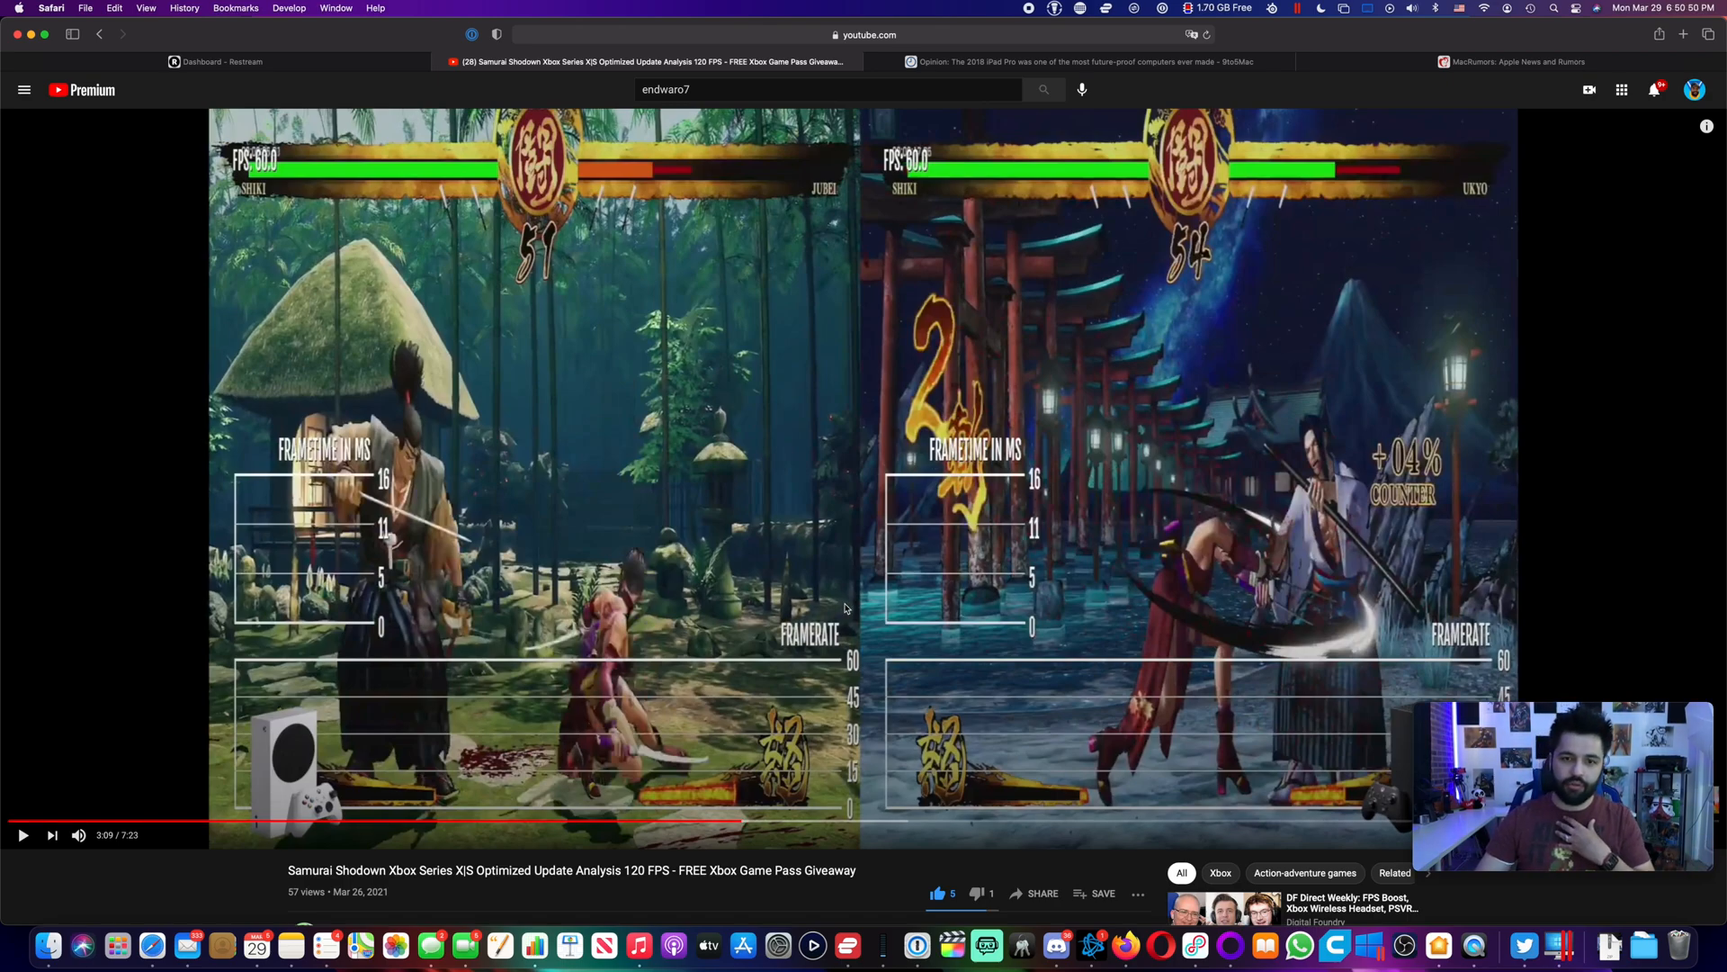
mouse_move(29, 820)
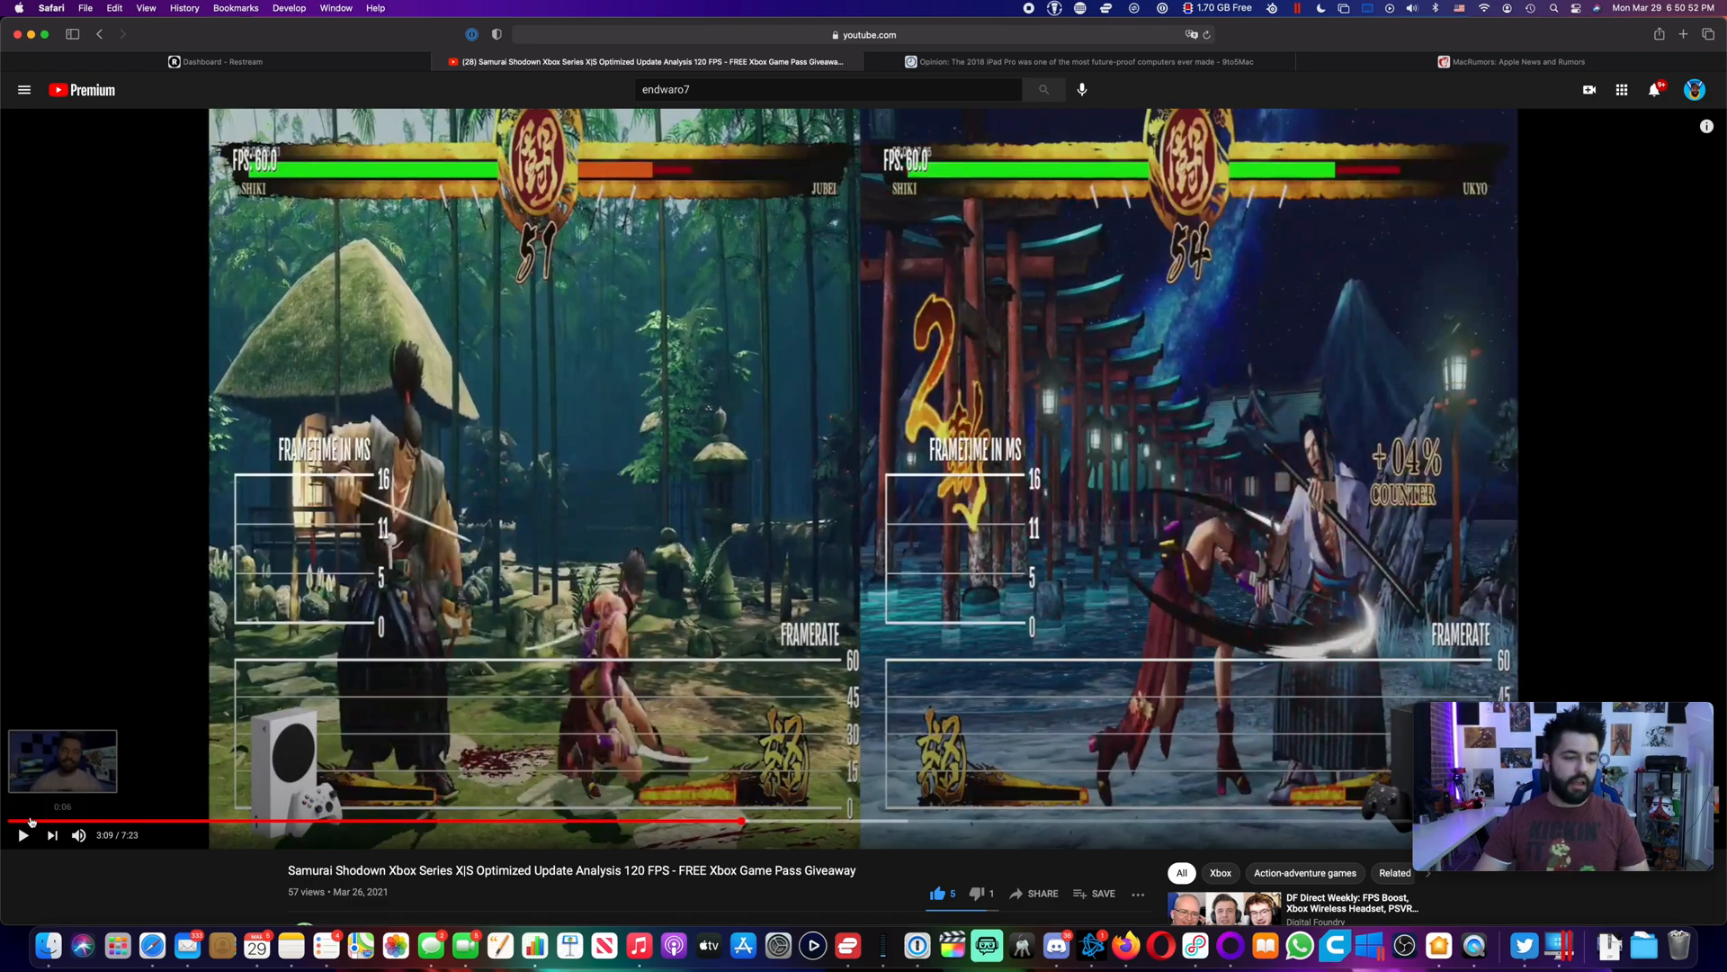
click(22, 835)
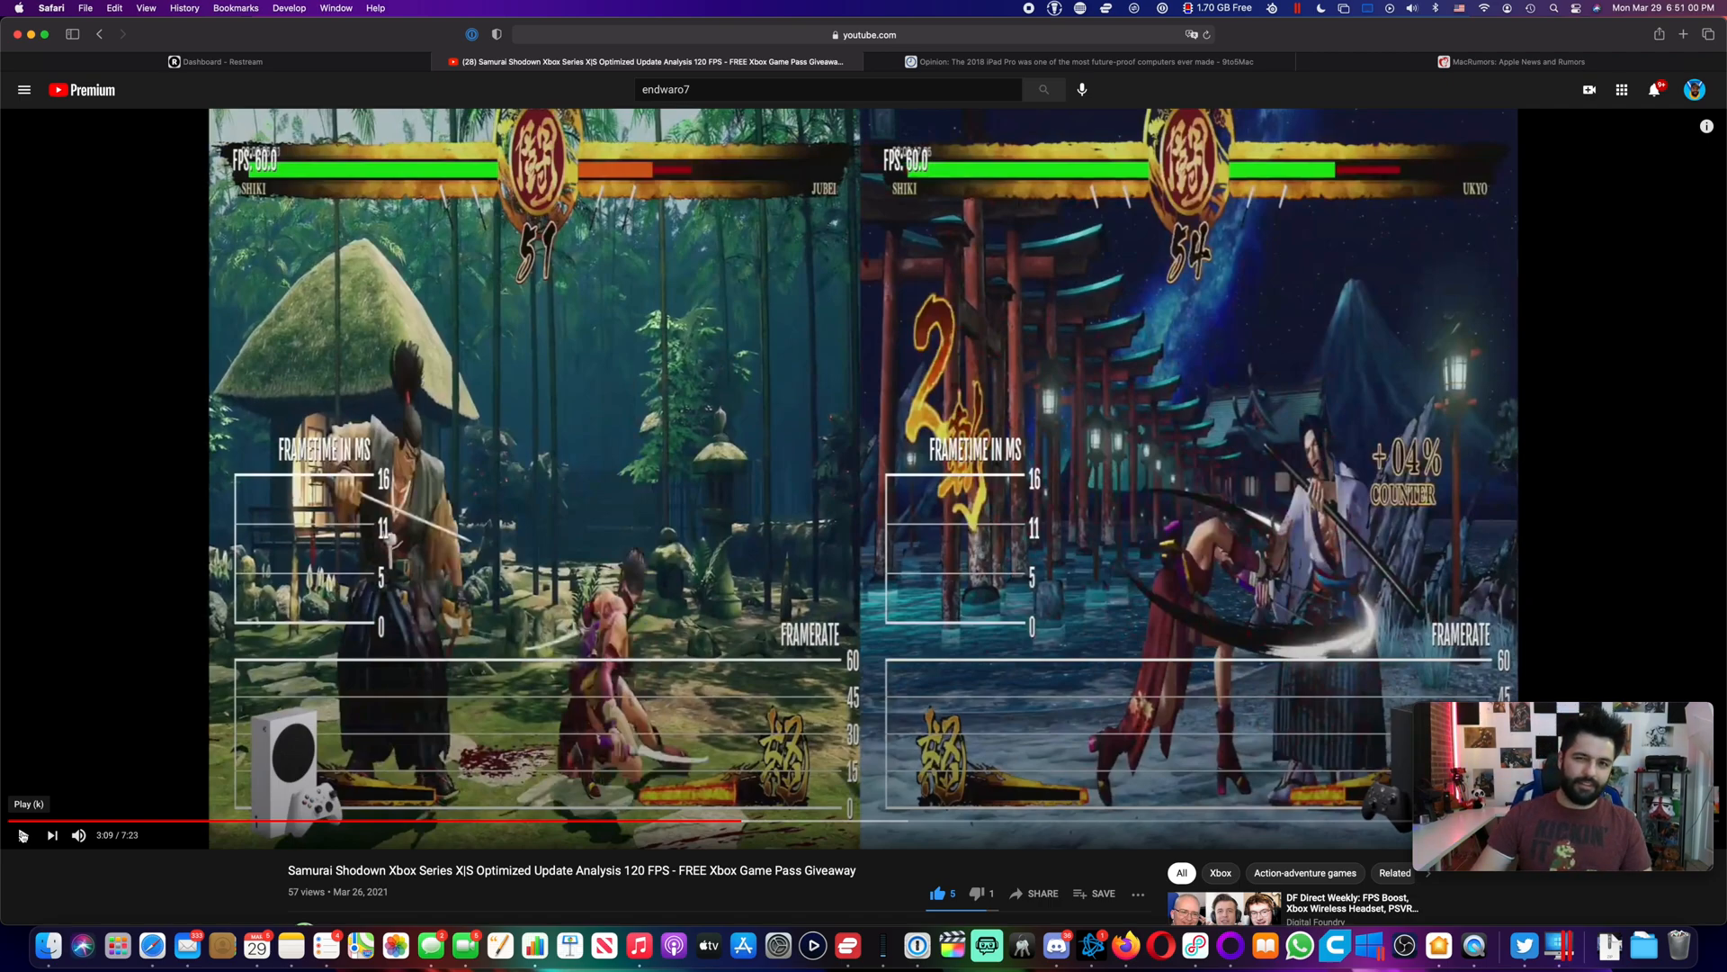
click(21, 835)
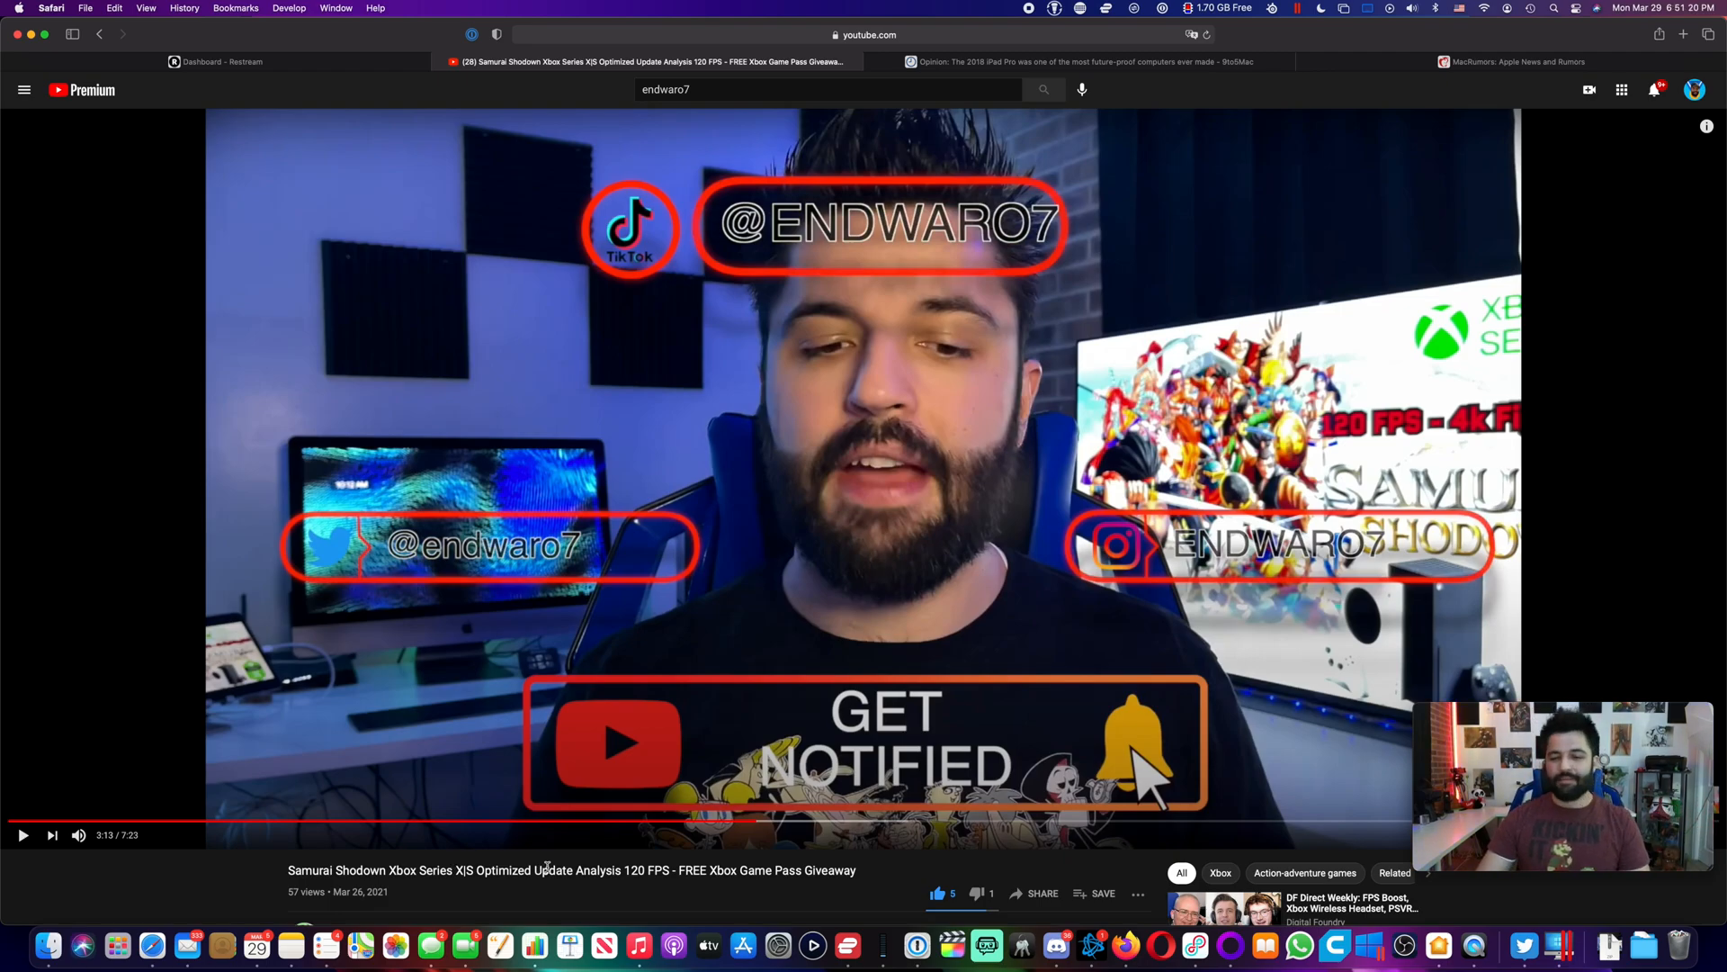
mouse_move(1105, 914)
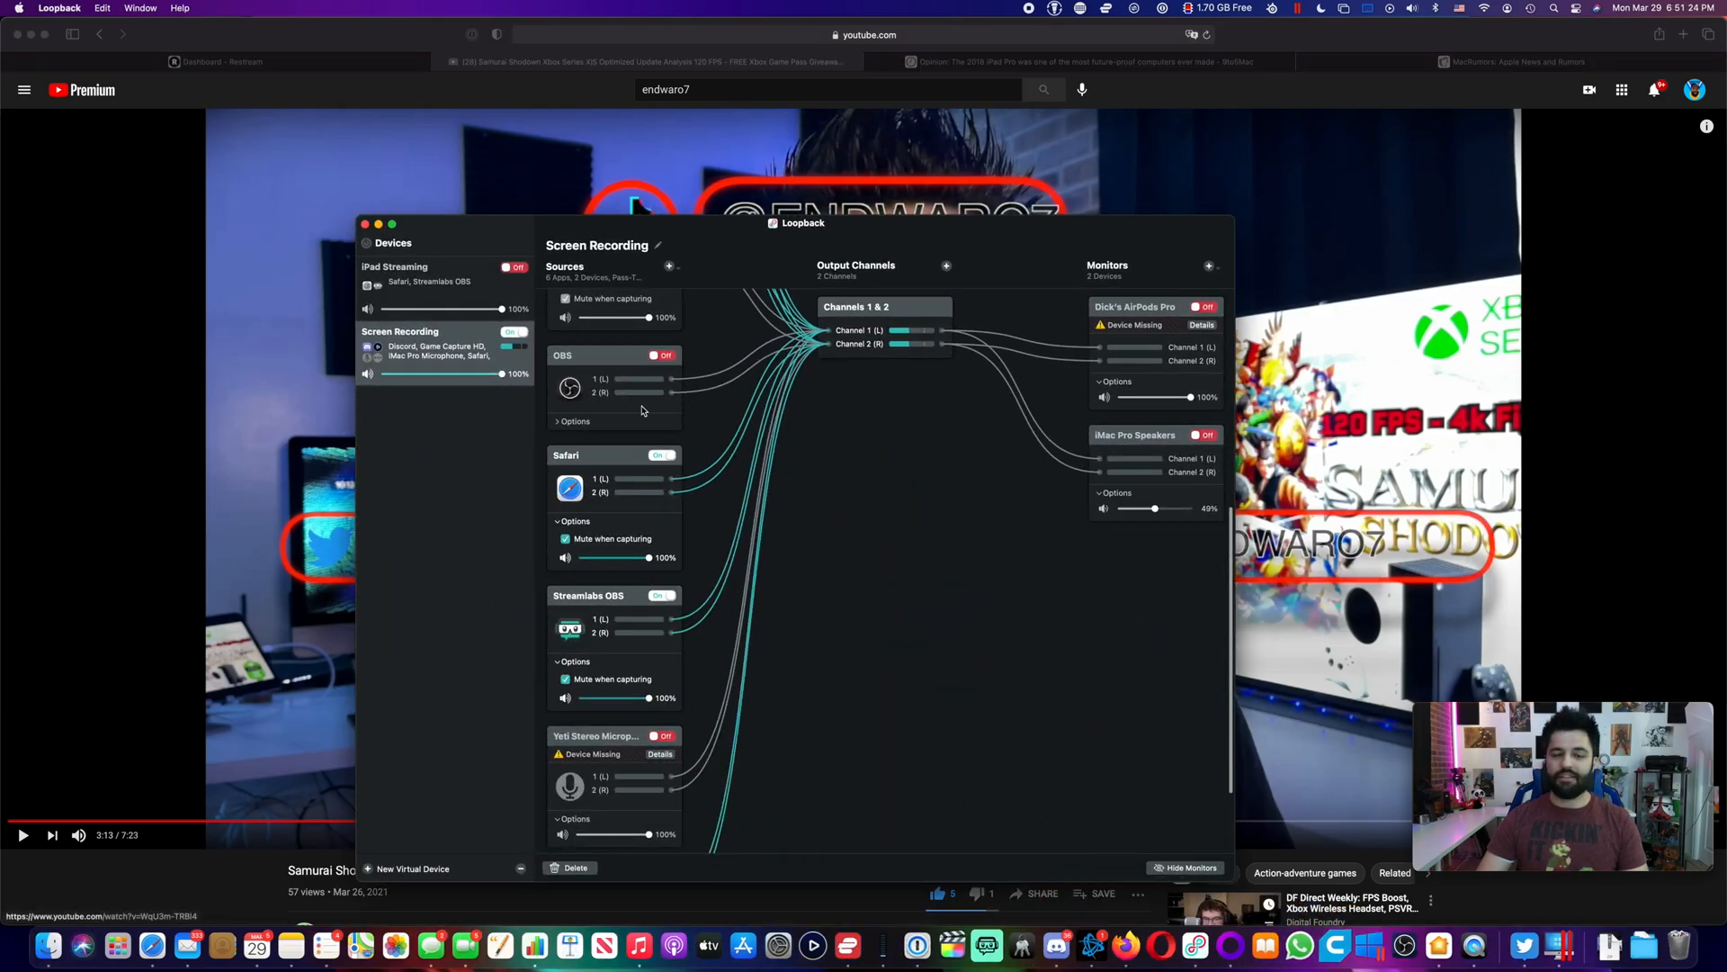
Step: Scroll through the Screen Recording device's Sources column in Loopback
scroll(down, 3)
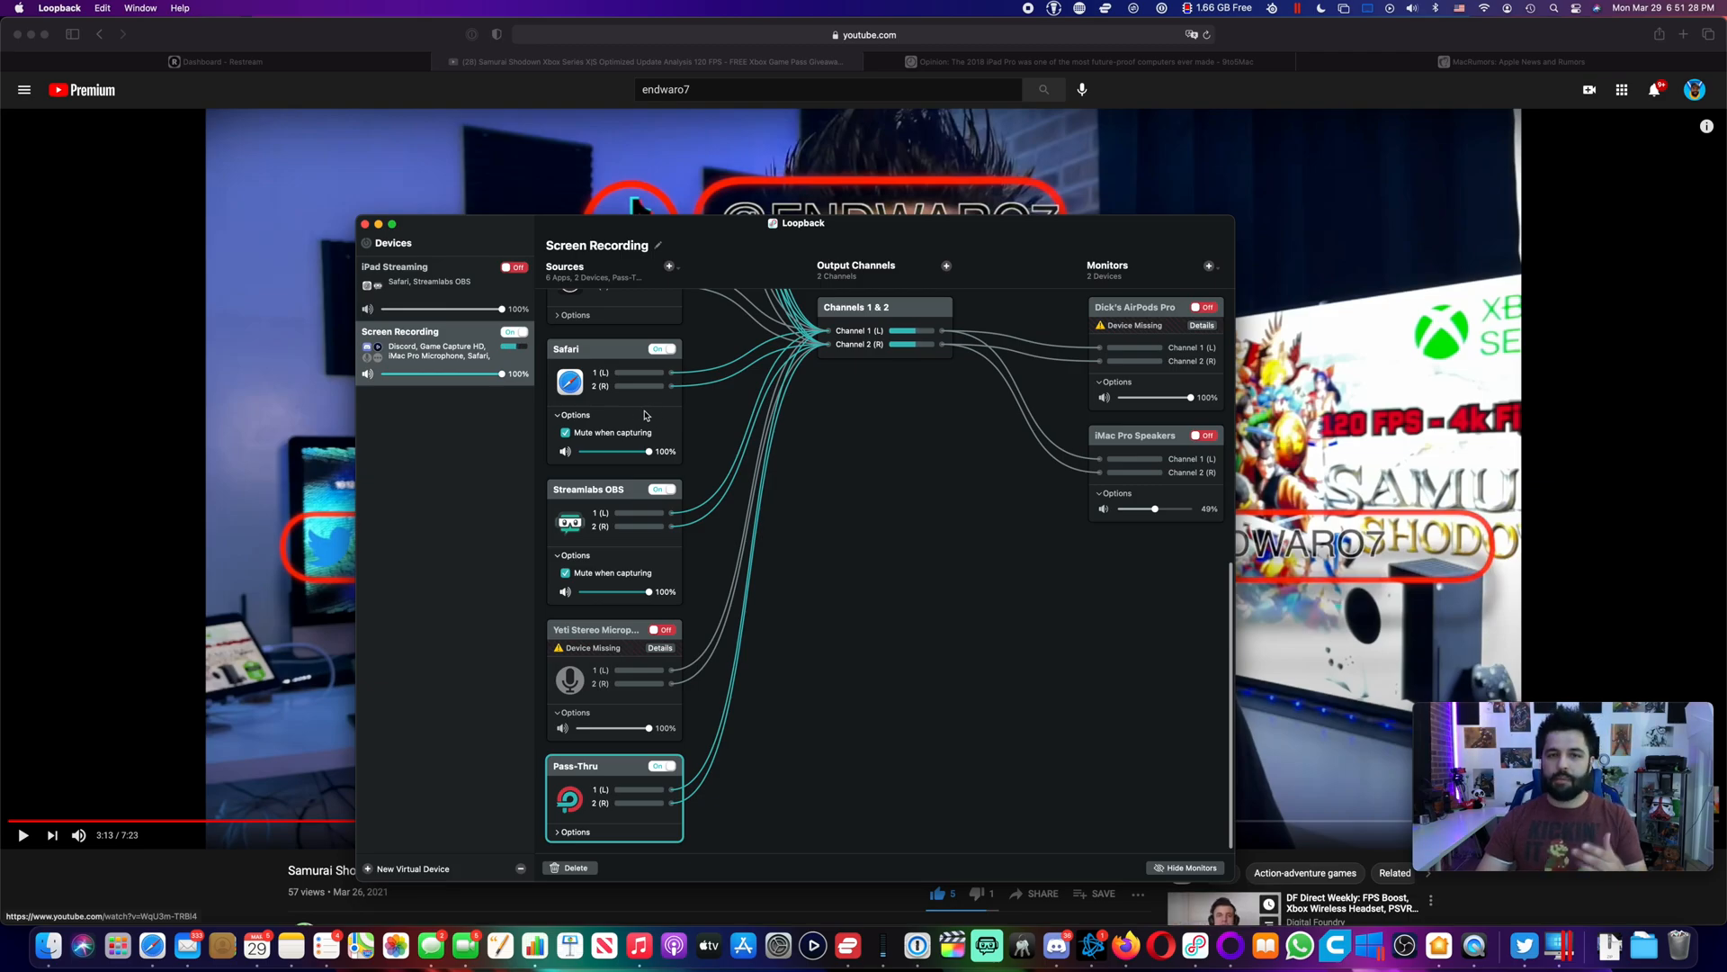
mouse_move(612, 549)
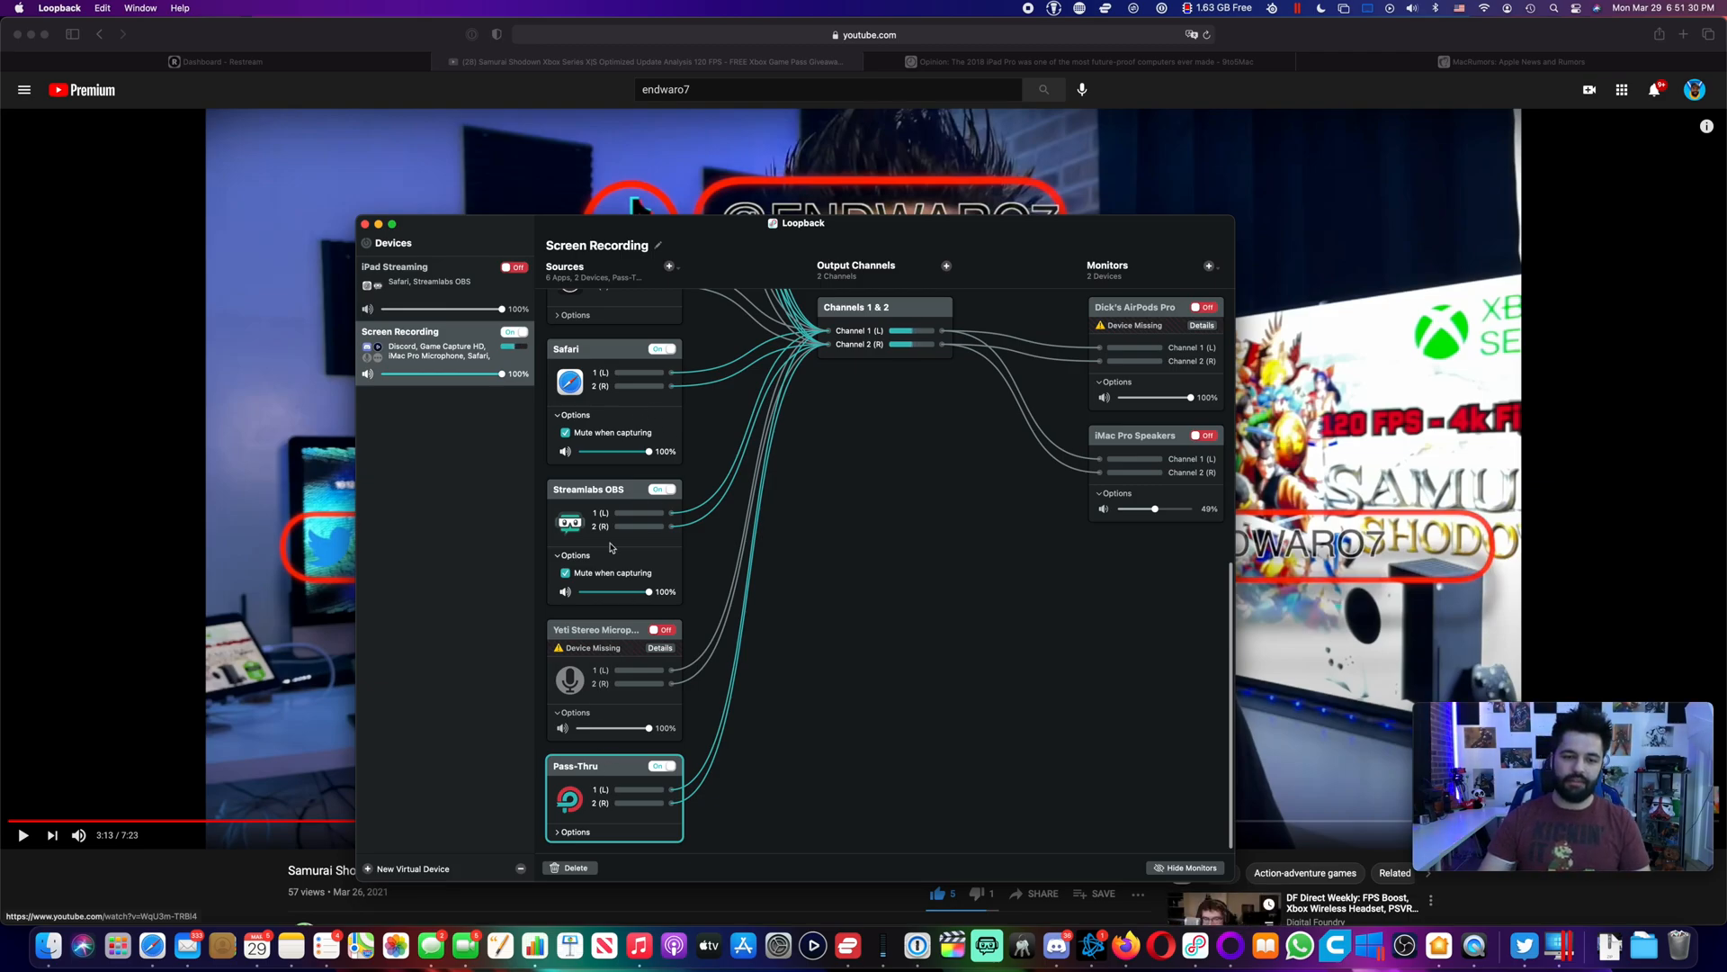
mouse_move(628, 461)
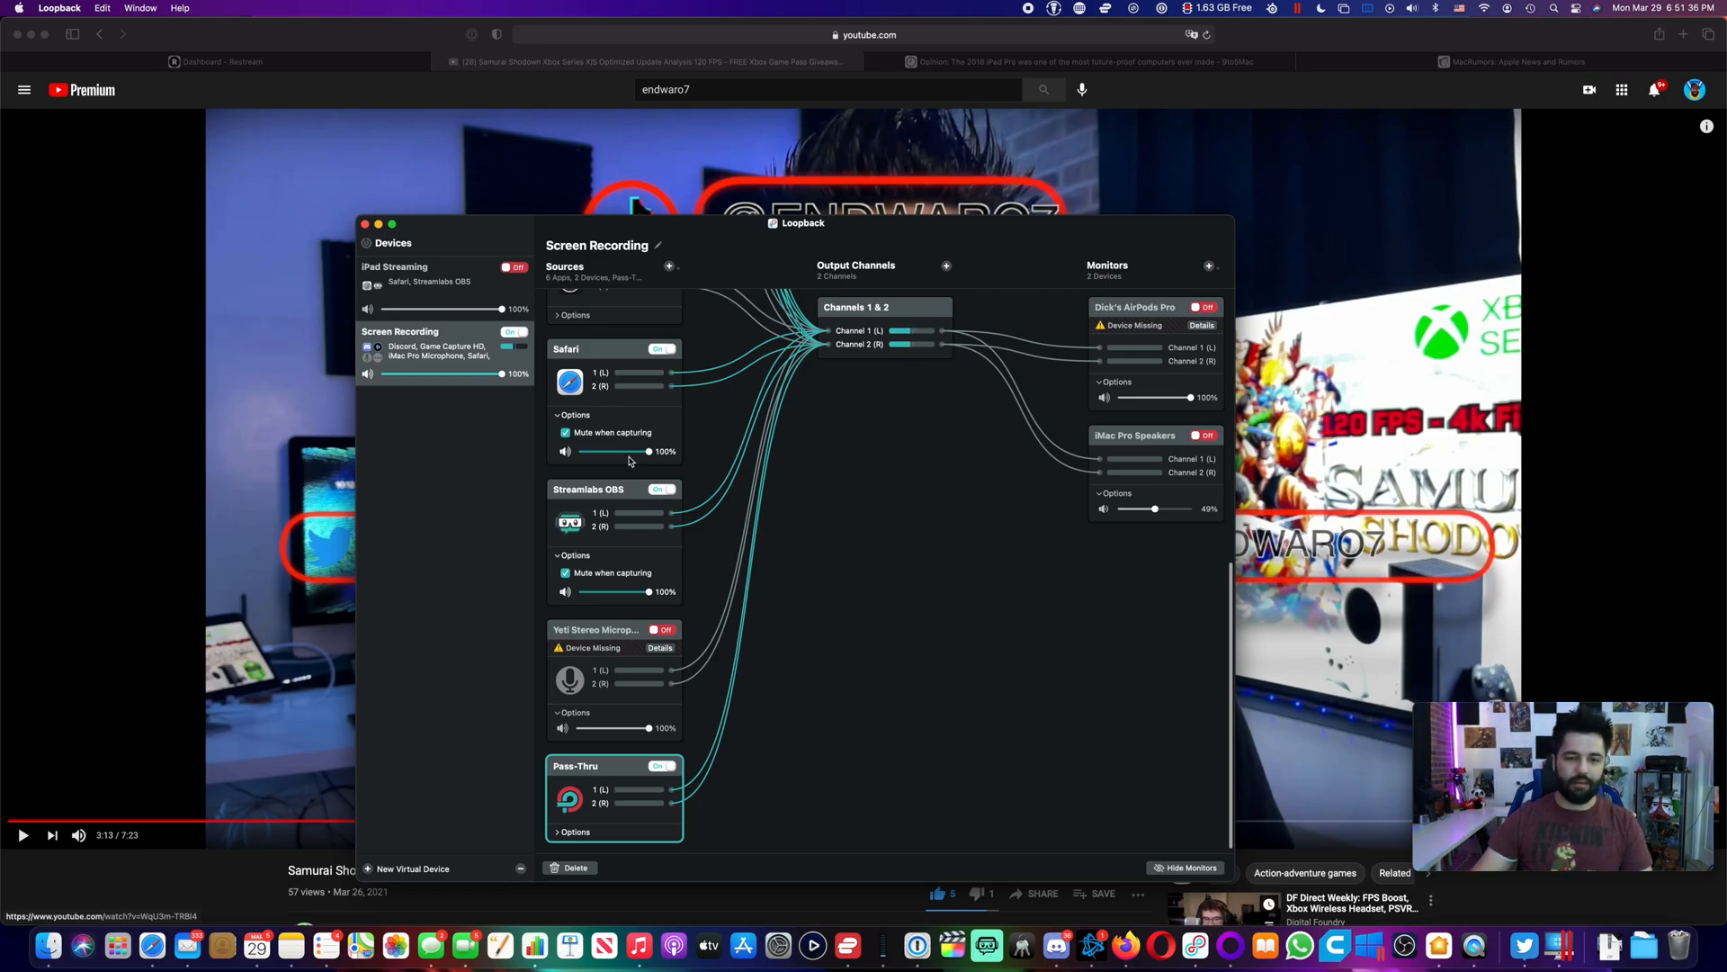
scroll(down, 3)
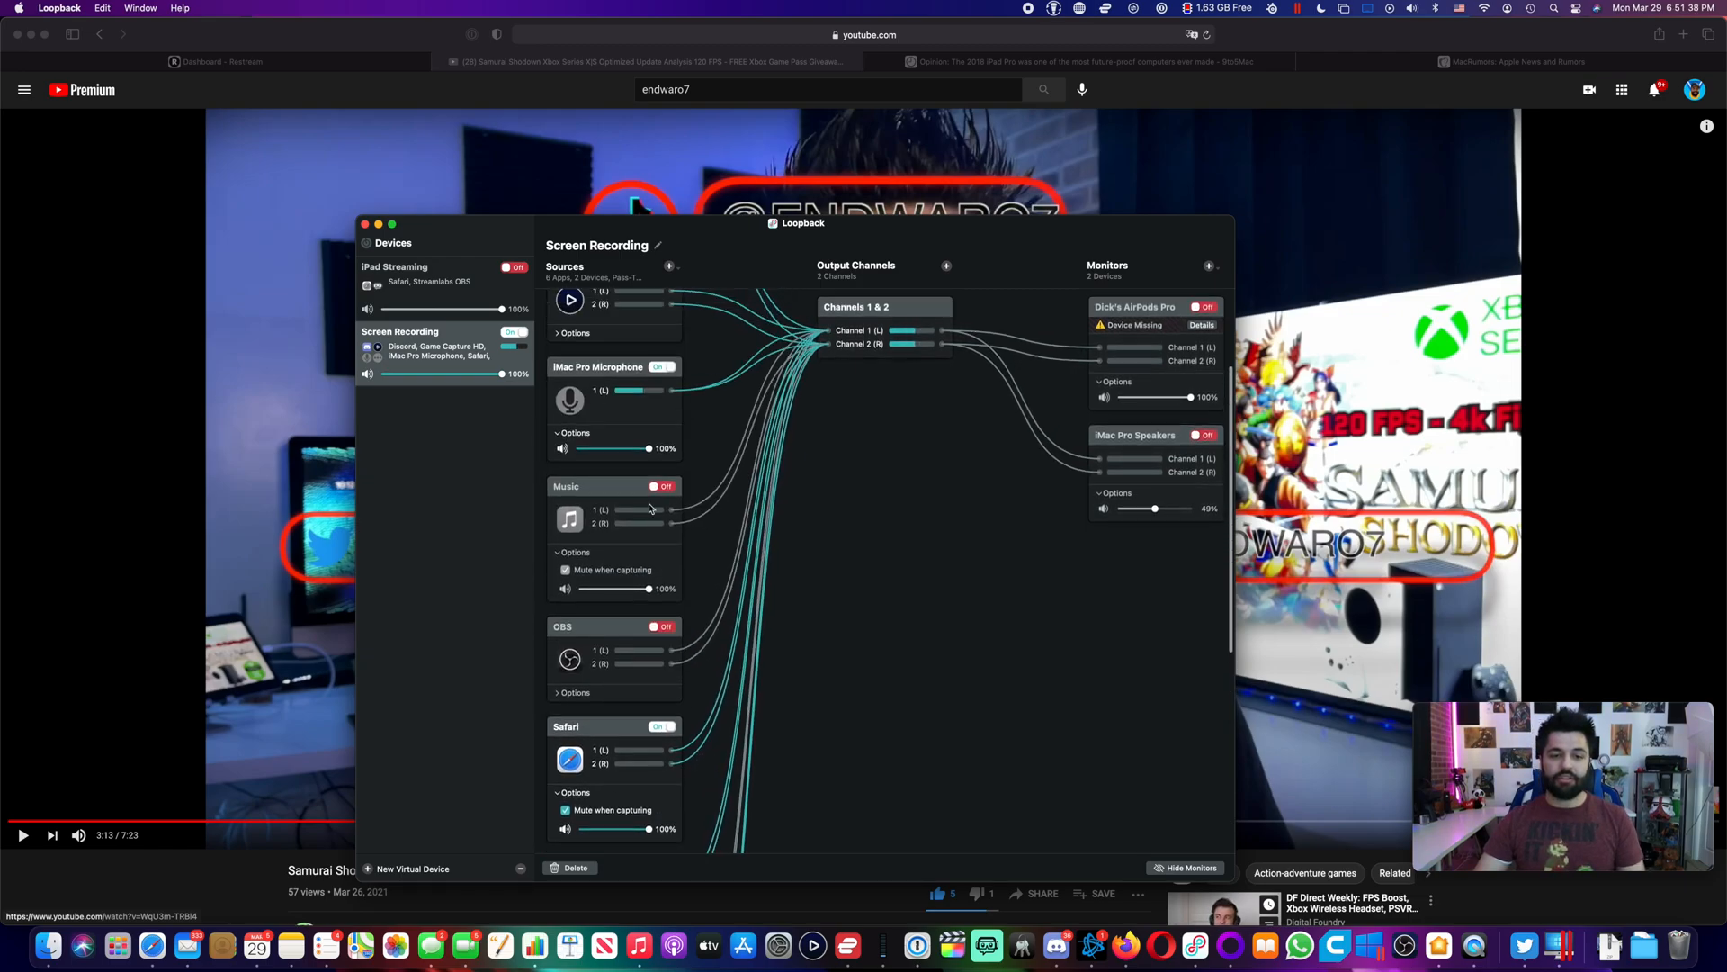
scroll(down, 3)
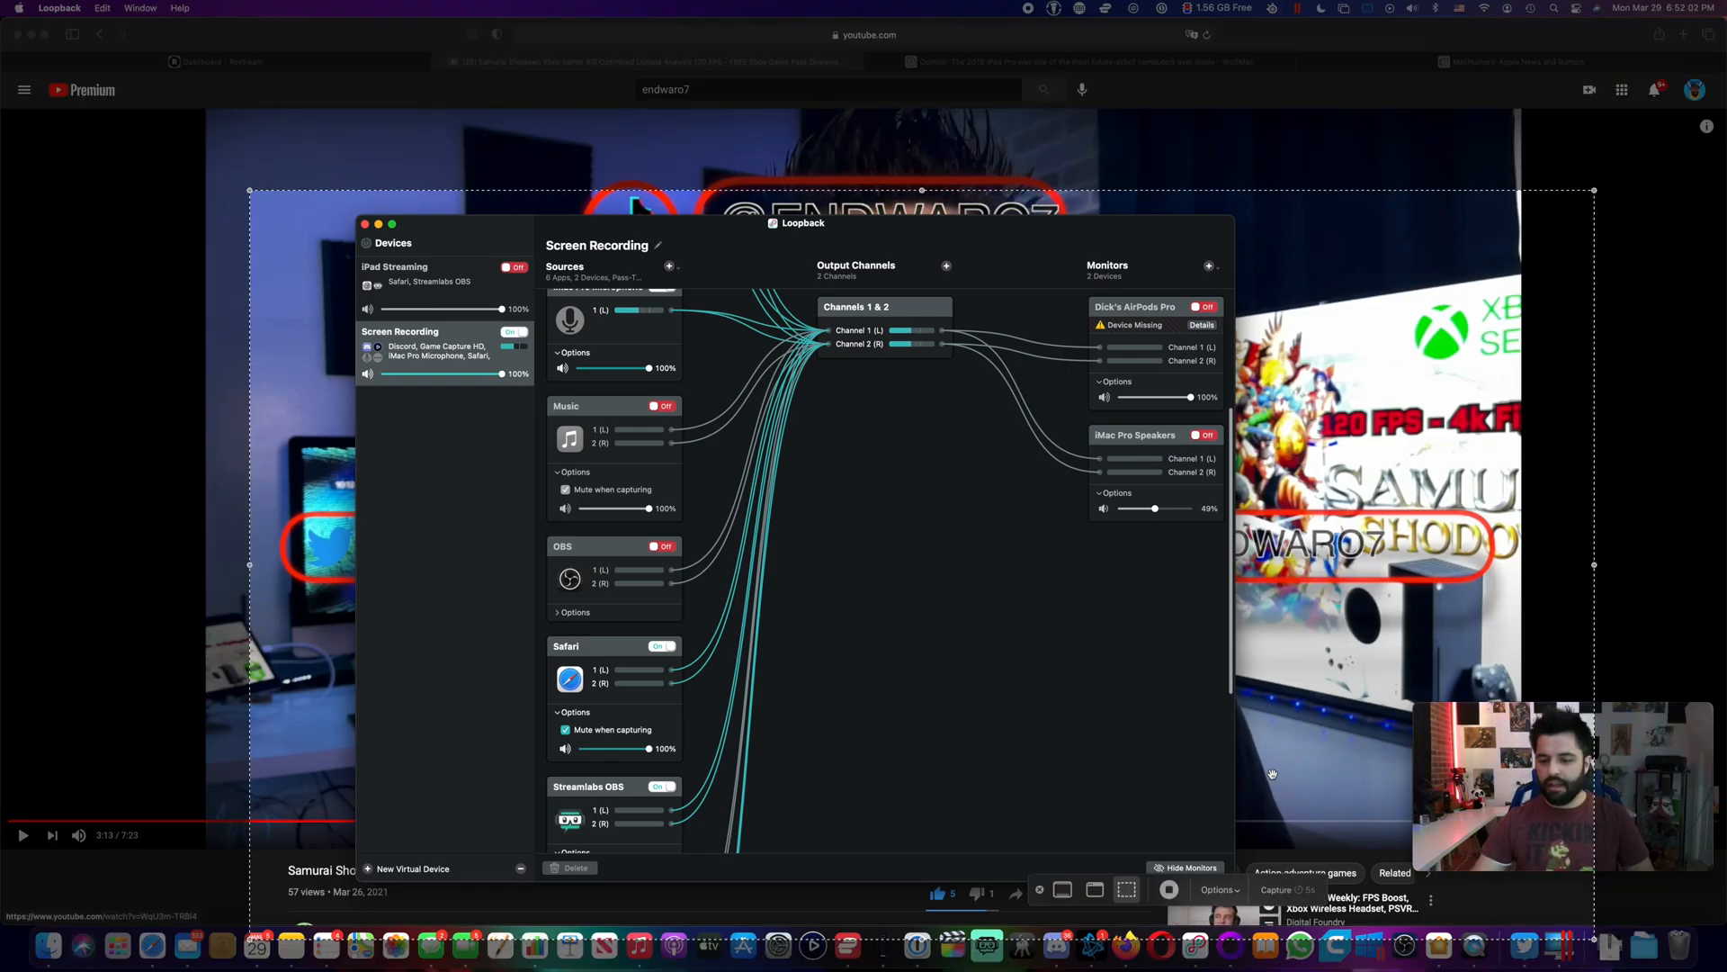
Step: Open the Screenshot Options menu, close the capture toolbar, and bring the Samurai Shodown video forward
click(1218, 889)
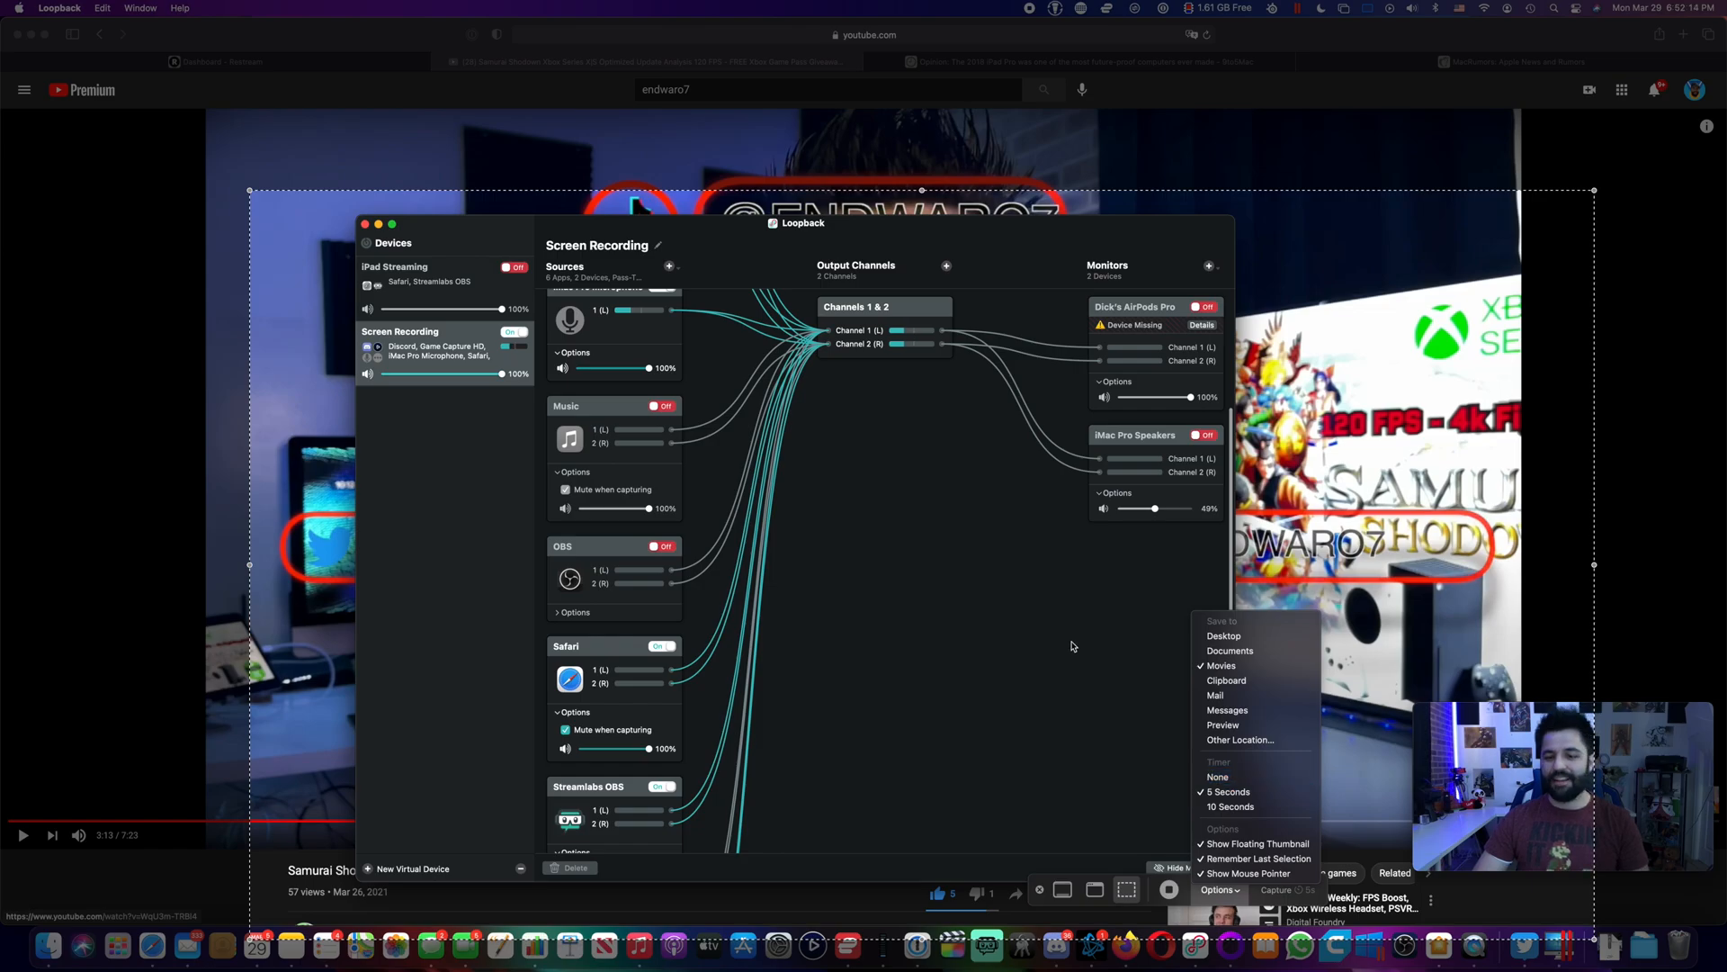
click(805, 492)
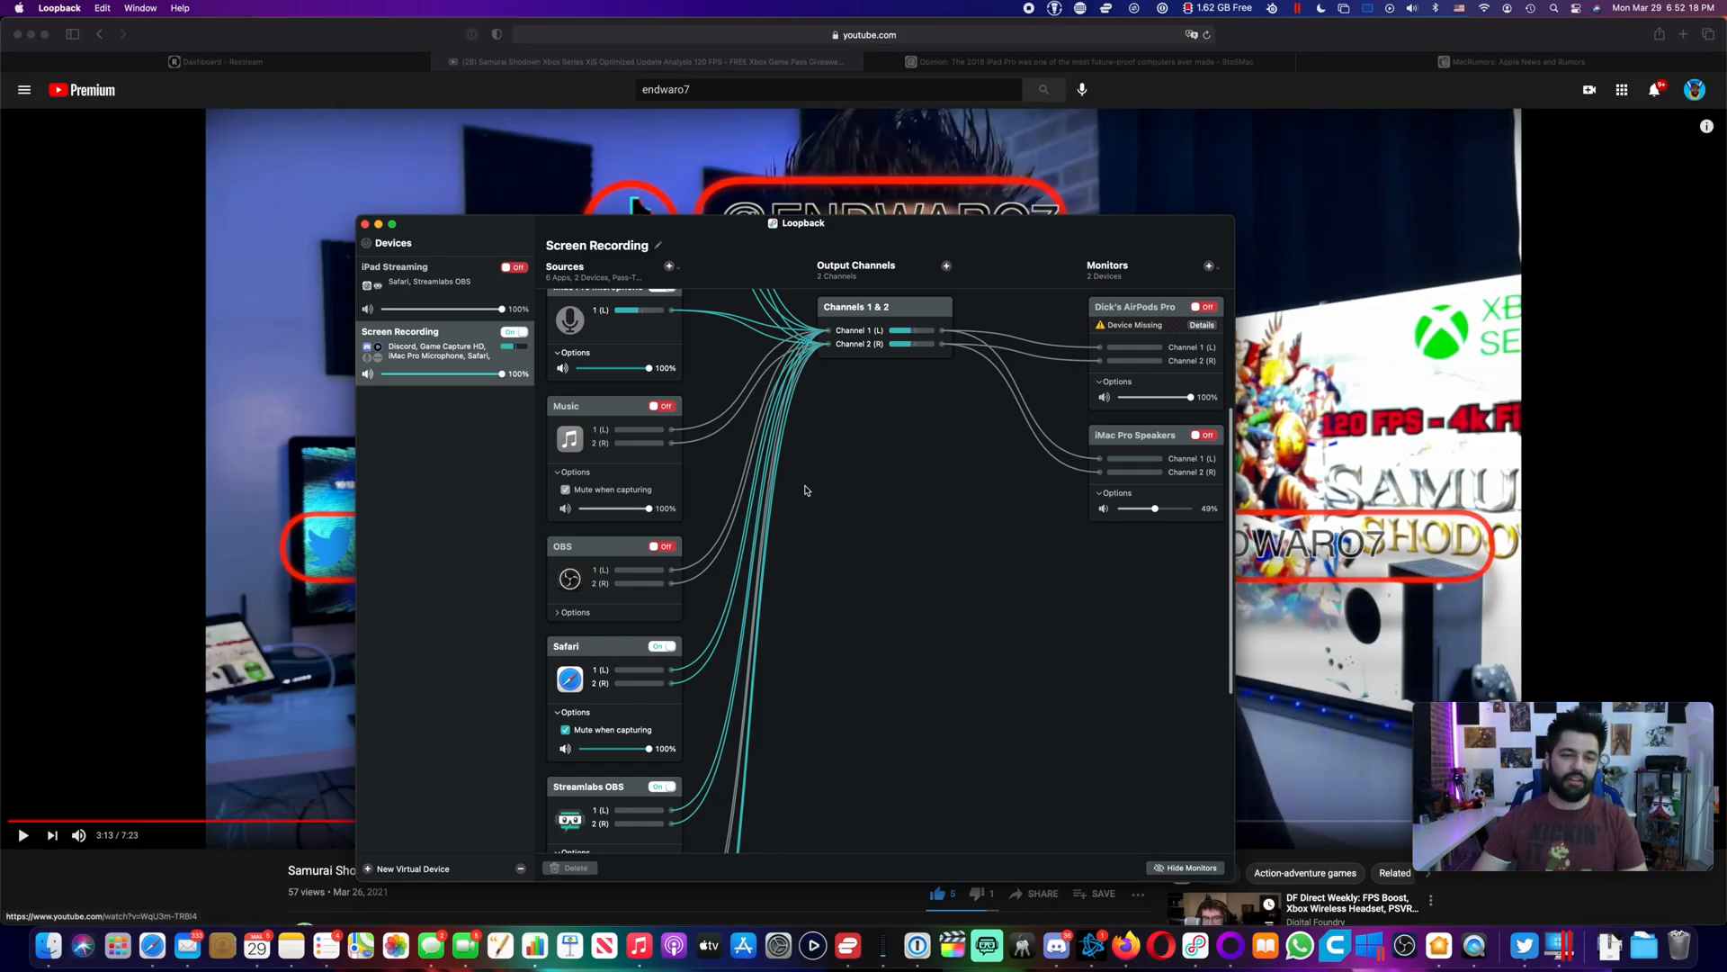
click(364, 224)
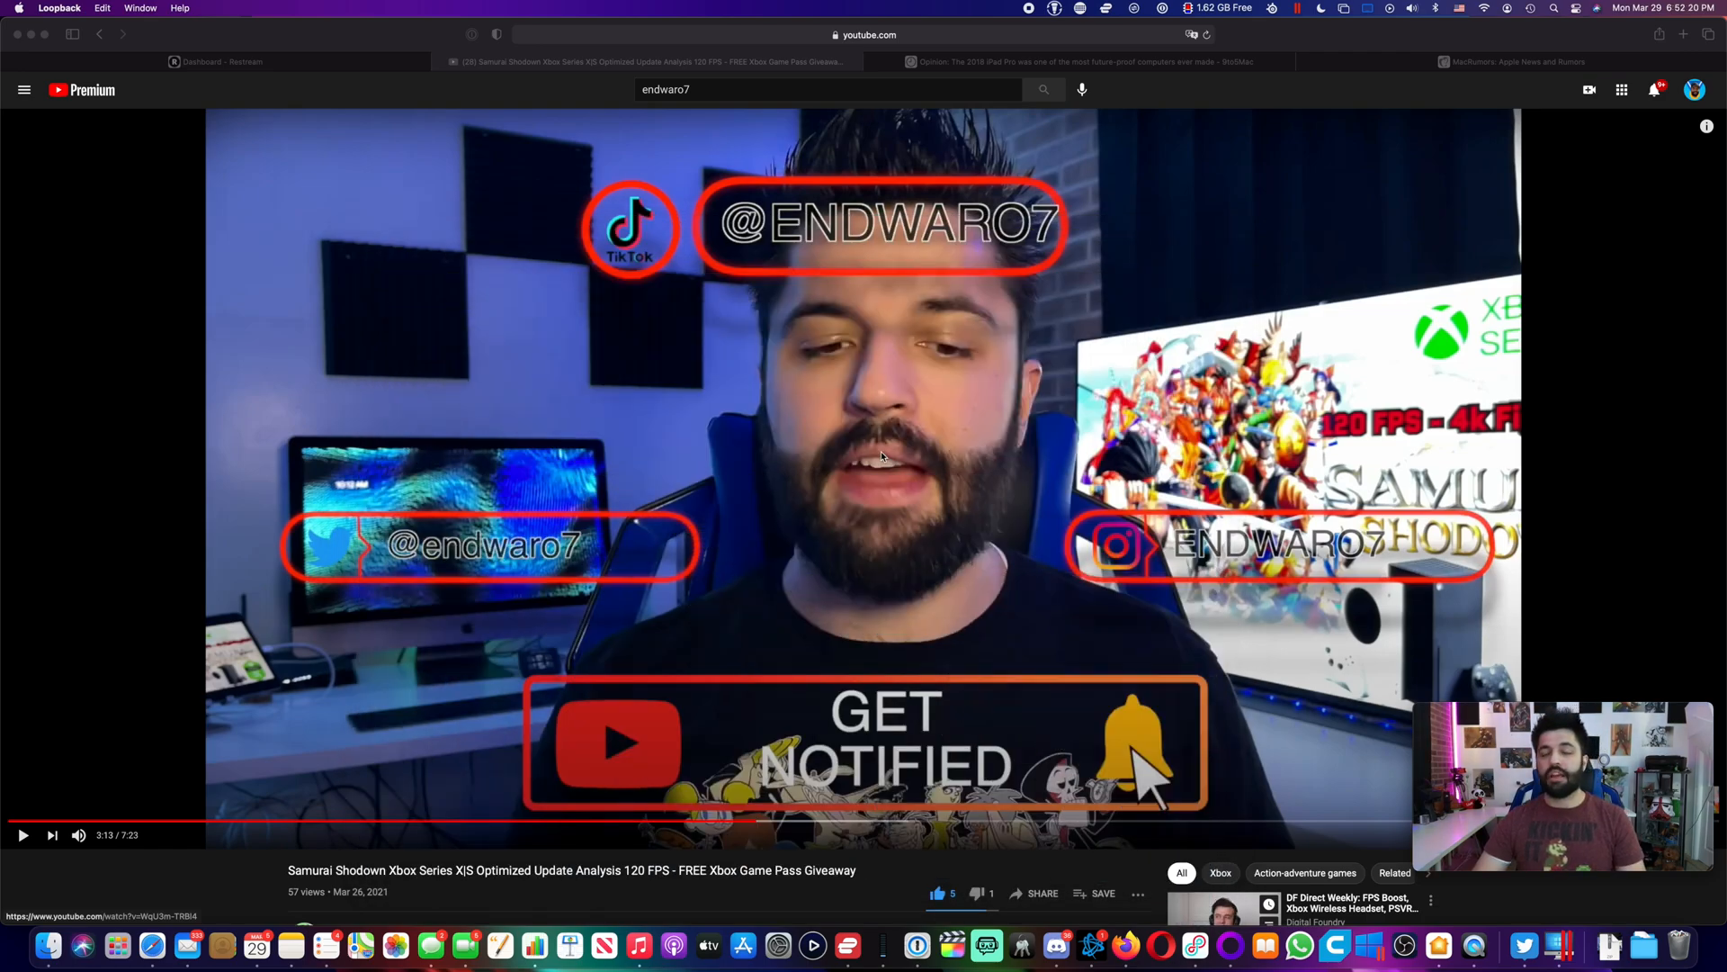
mouse_move(988, 538)
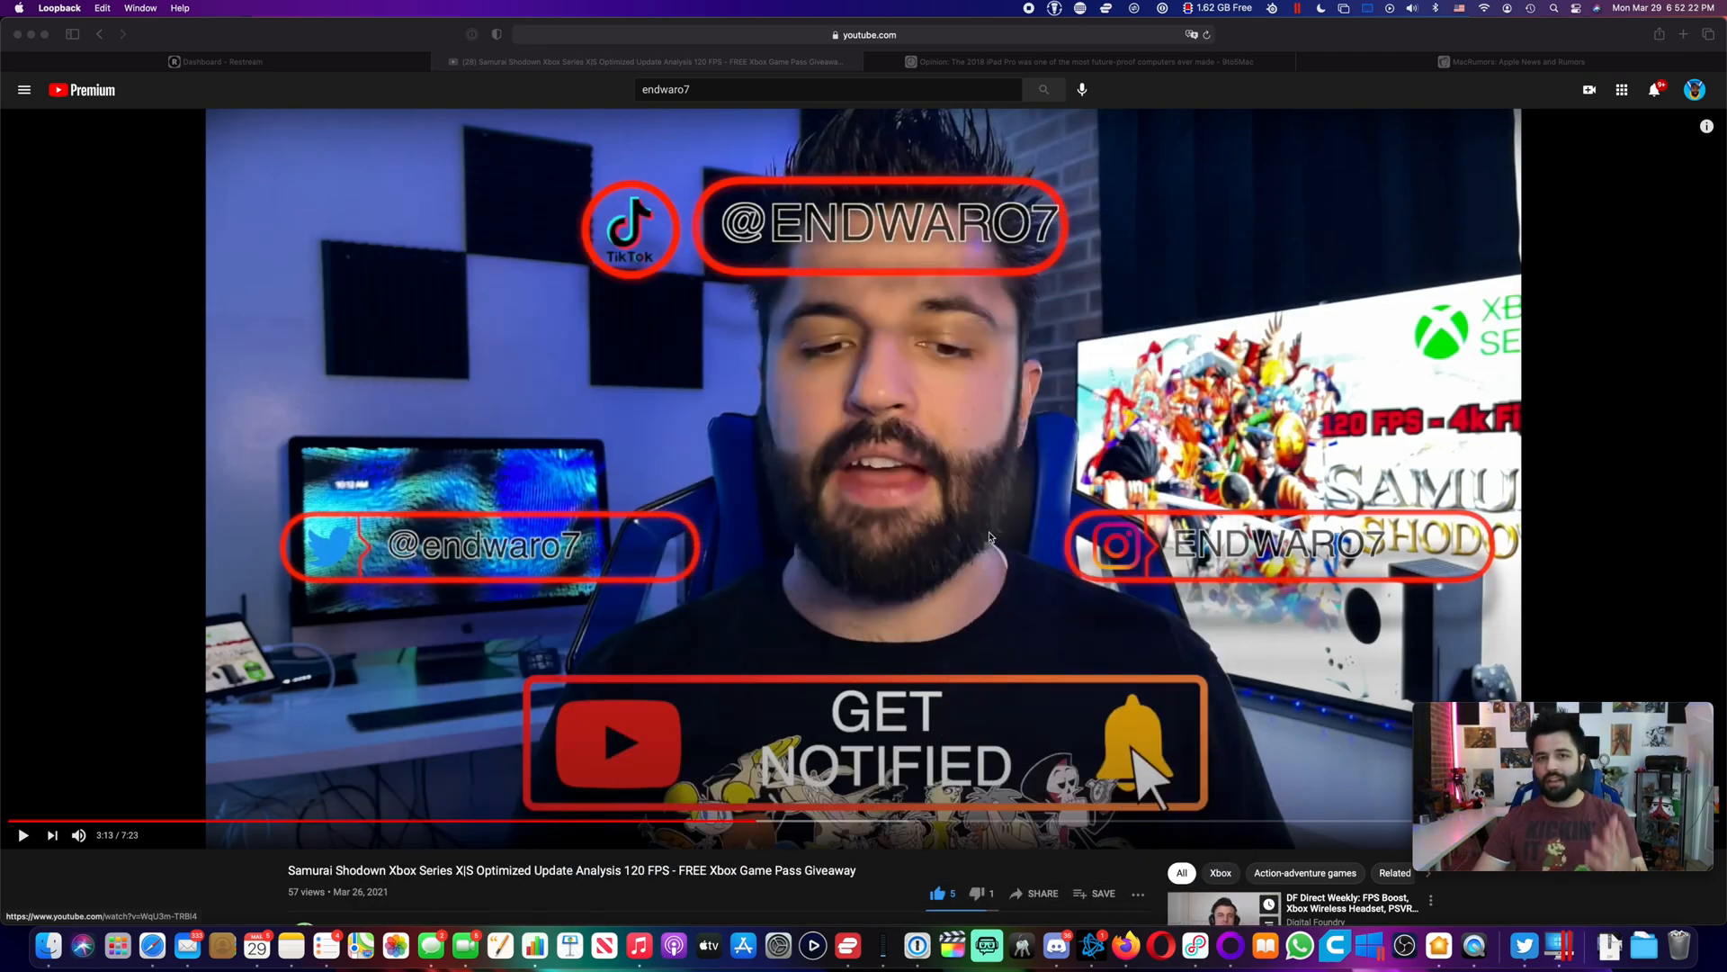
mouse_move(496, 422)
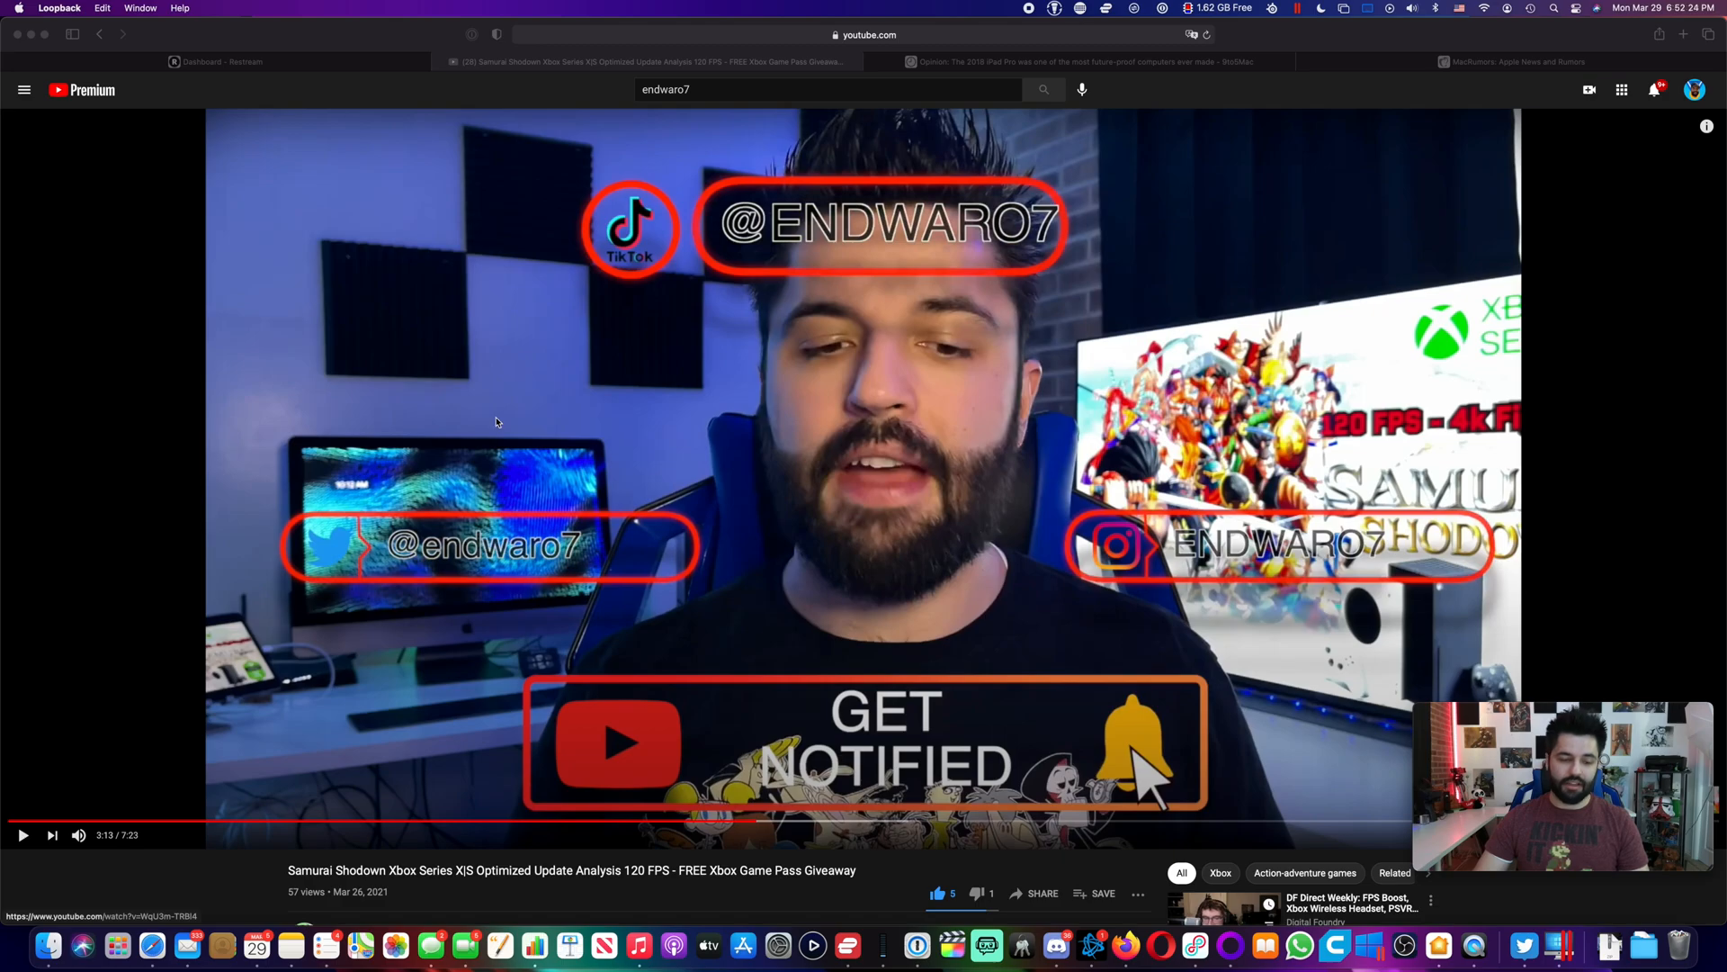